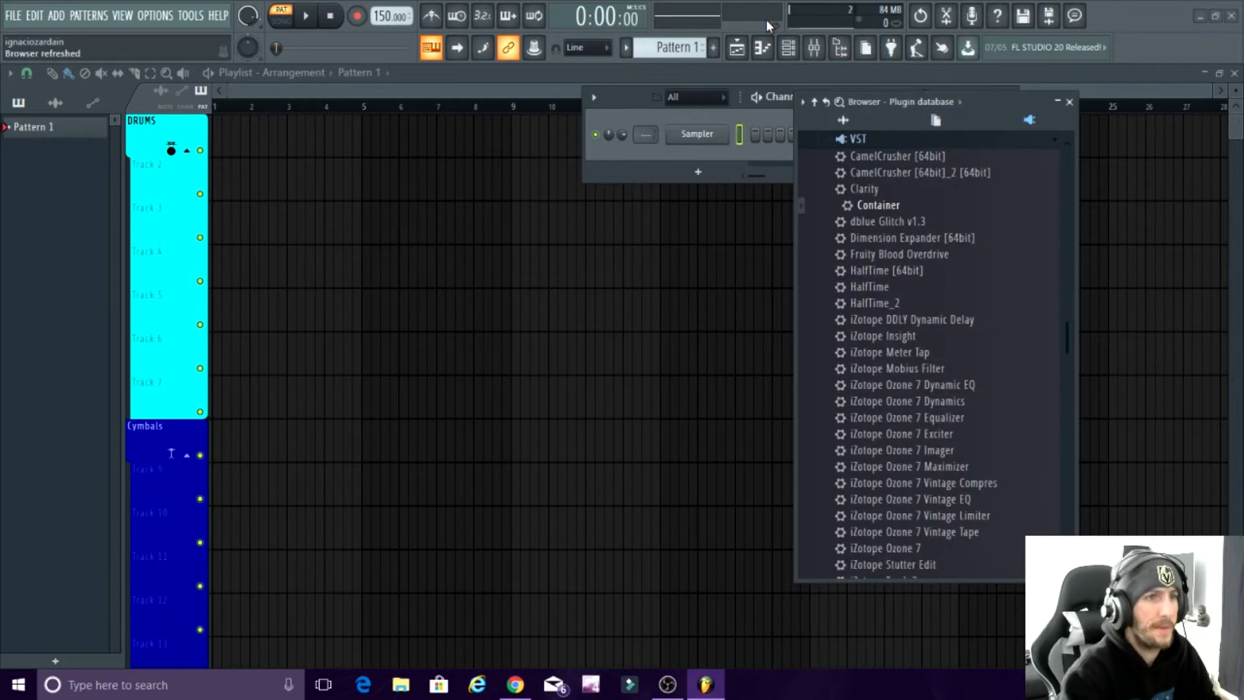
mouse_move(942, 272)
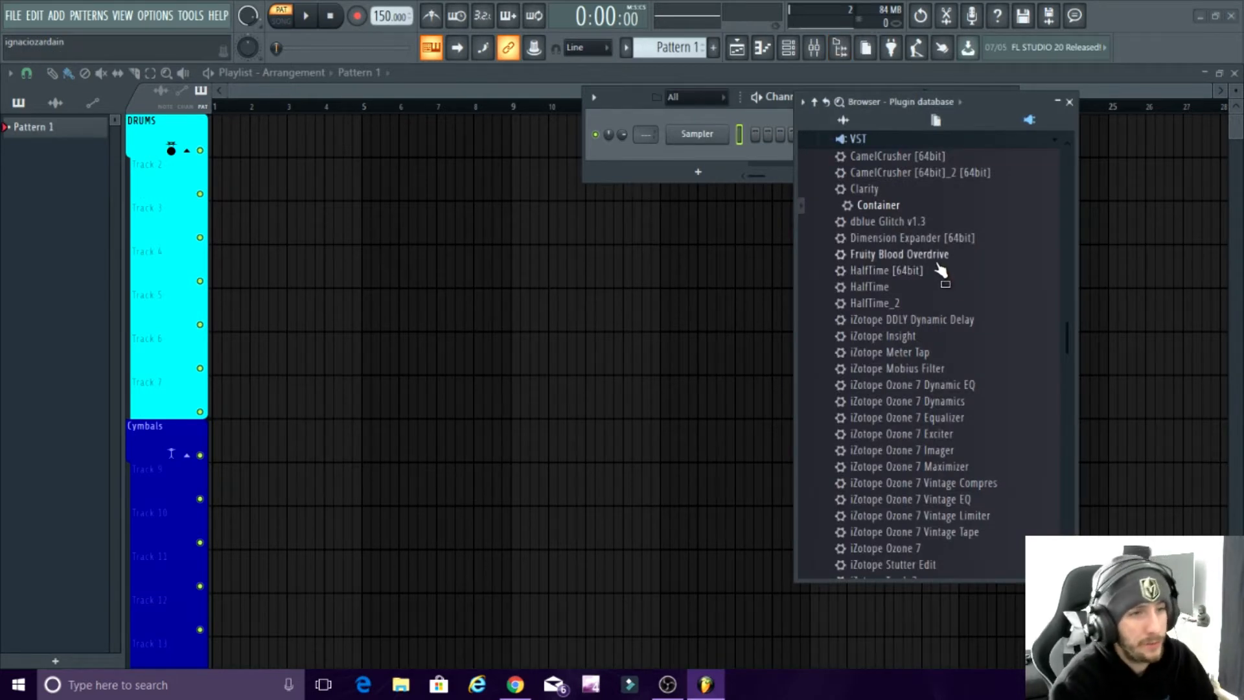
mouse_move(919, 258)
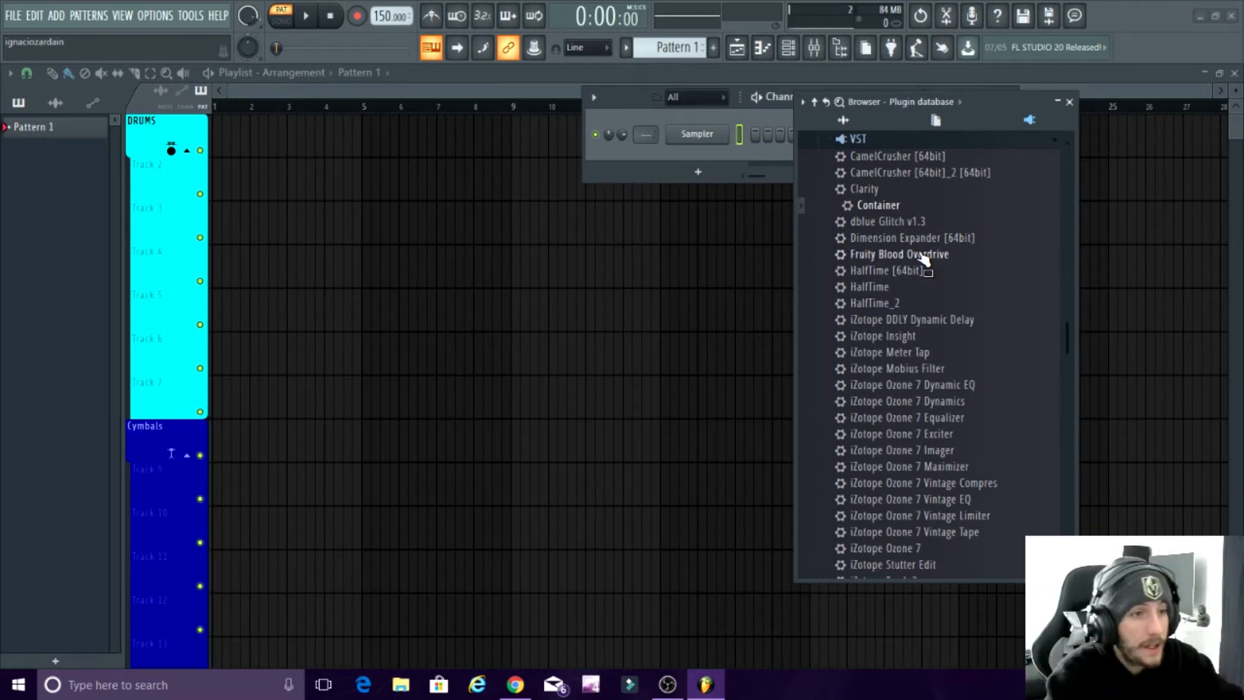
Scroll the plugin database down to the Generators > VST list to reach Loopcloud
scroll("down", 3)
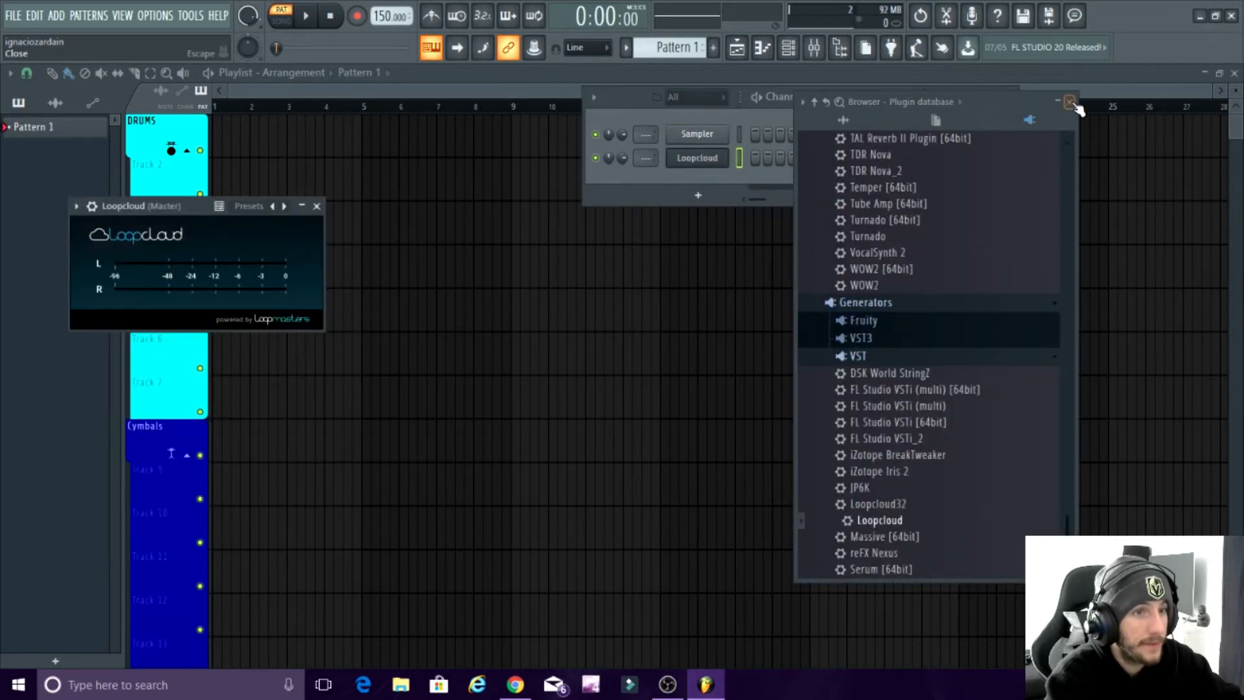
Close the plugin browser, leaving the Loopcloud window and channel rack visible
left_click(1070, 101)
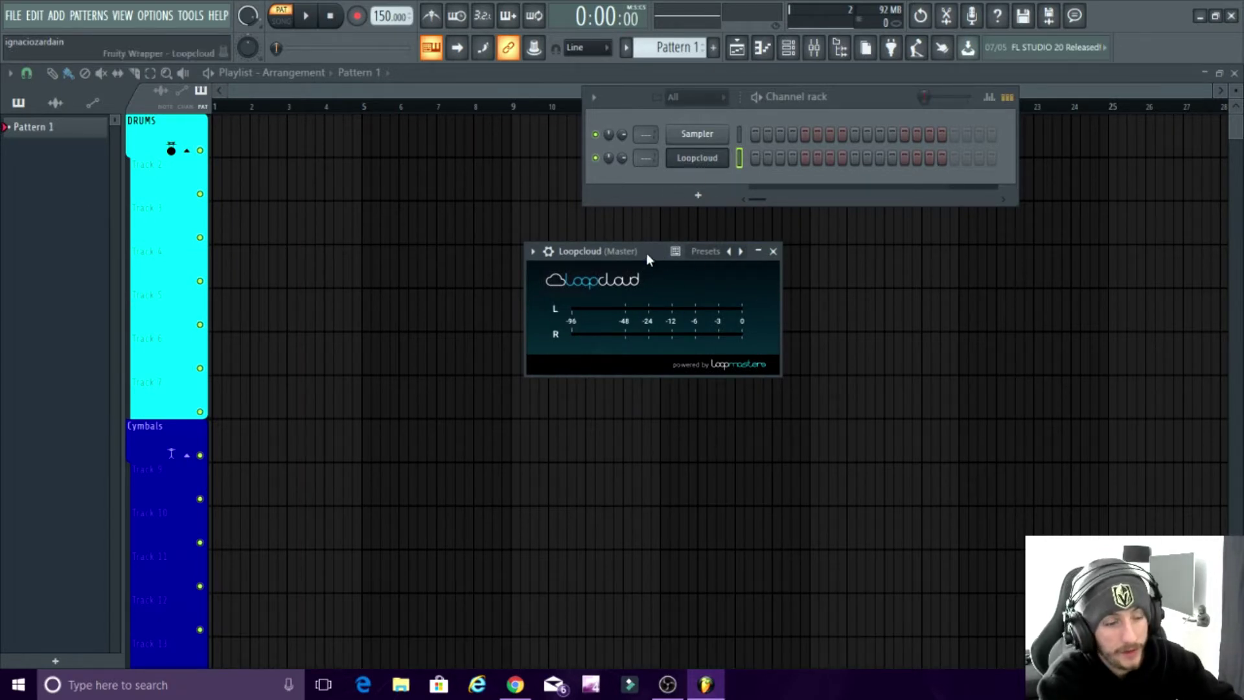
mouse_move(706, 228)
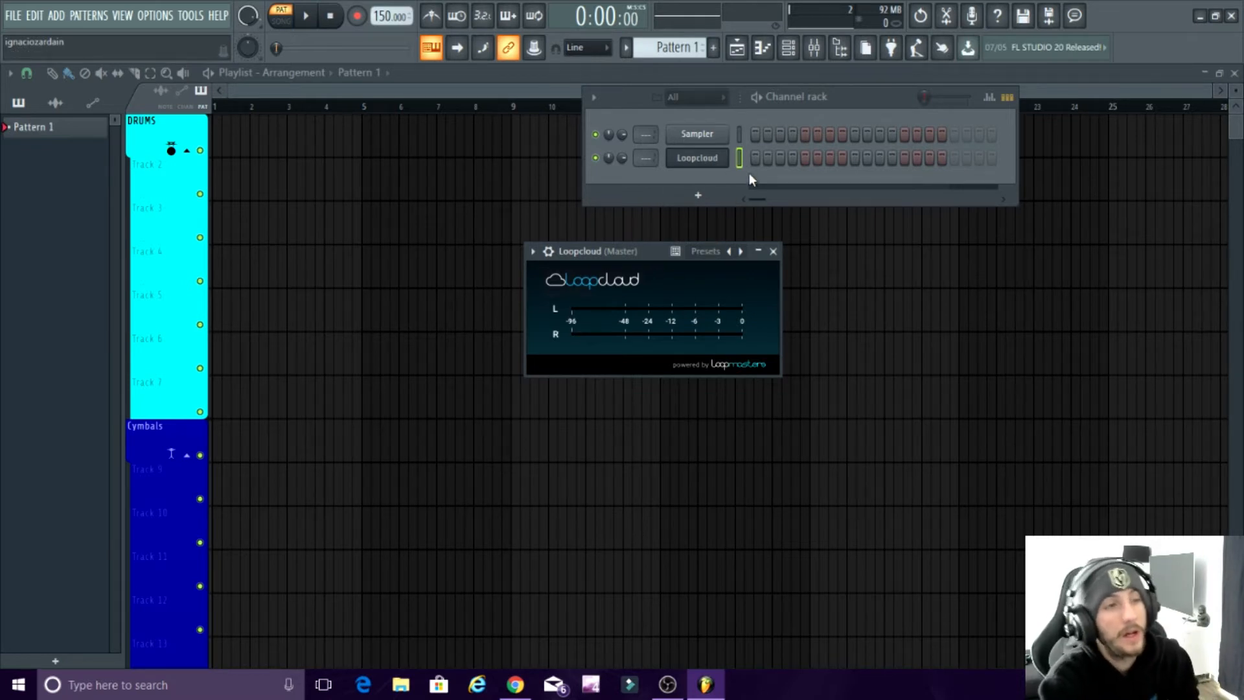
mouse_move(789, 117)
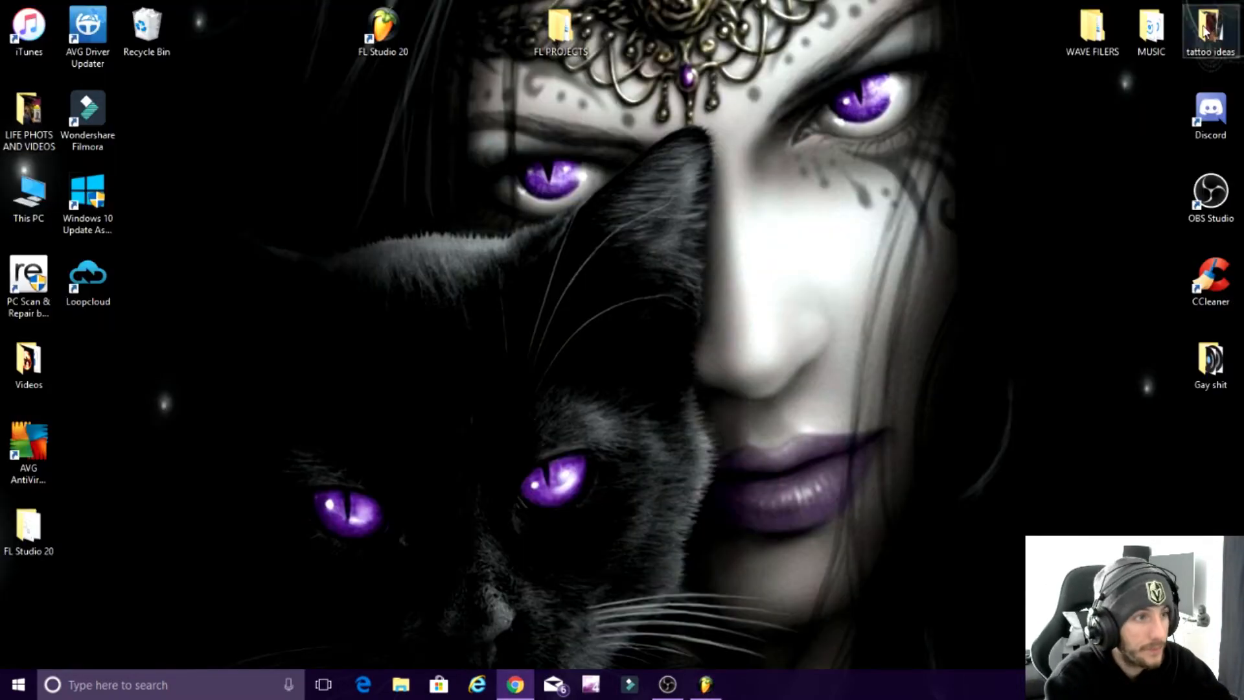
Launch the standalone Loopcloud app from its desktop shortcut
left_click_drag(88, 277, 502, 281)
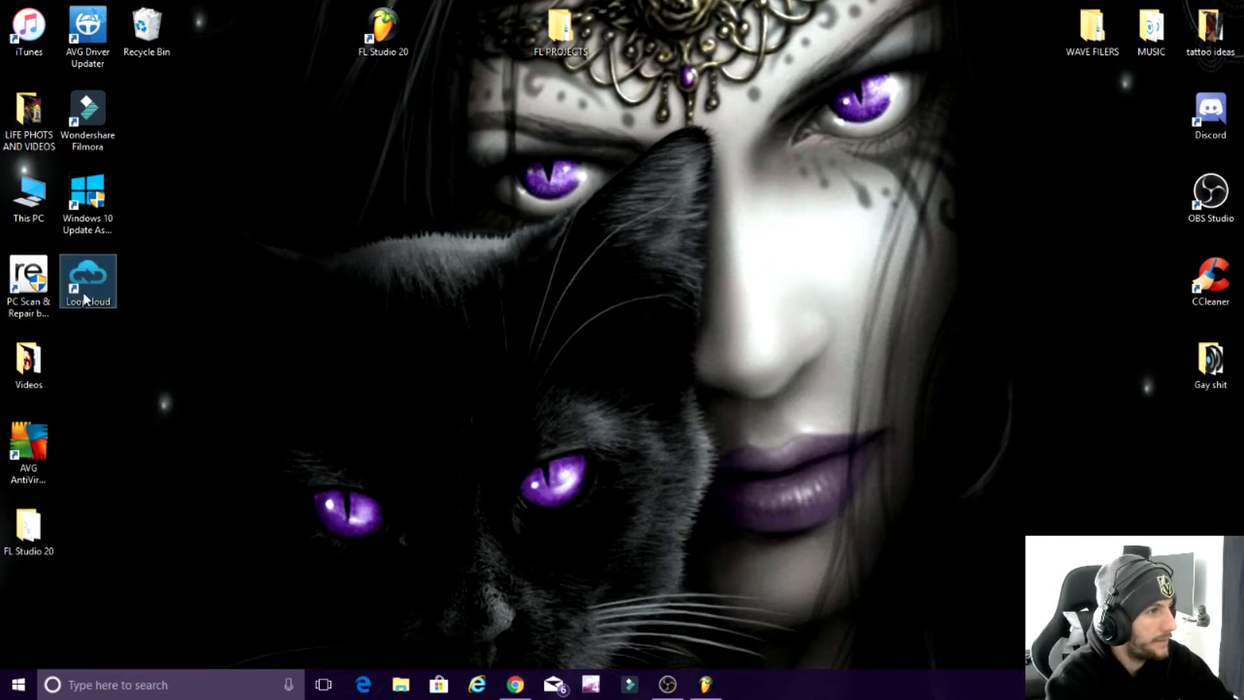
double_click(86, 281)
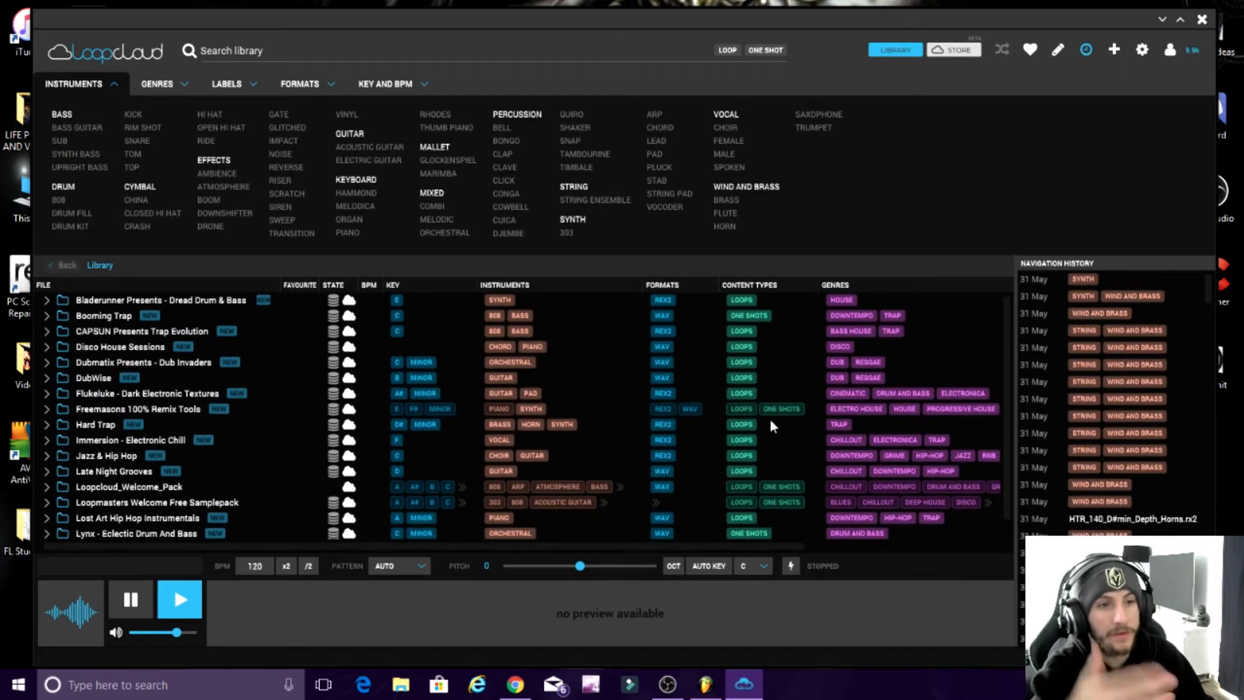
Return to the FL Studio project from the taskbar
left_click(791, 566)
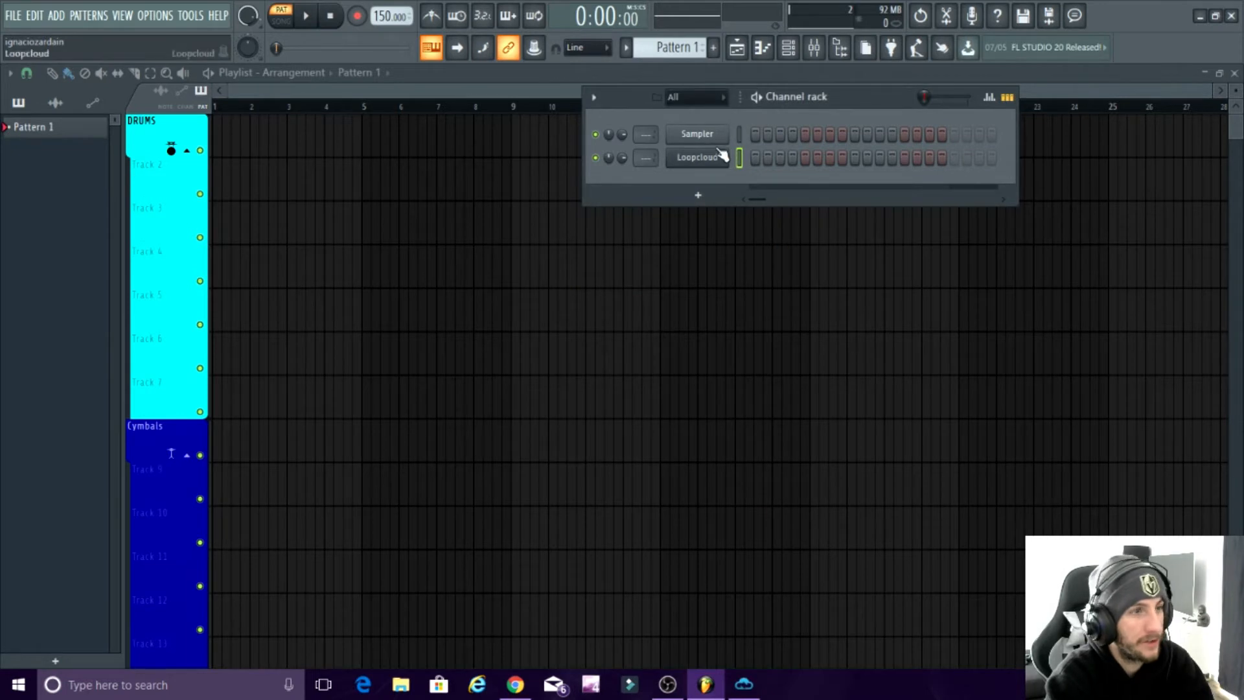
Bring up the Loopcloud library linked to the project and browse its pack list
left_click(697, 156)
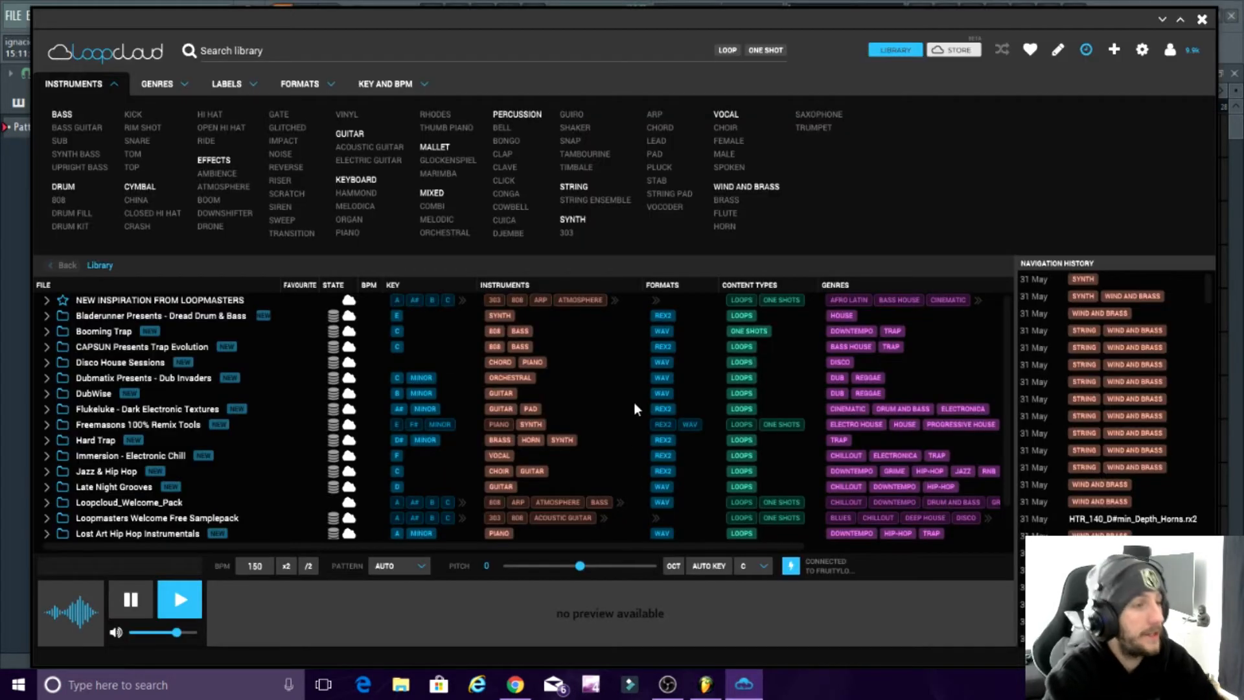
scroll("down", 3)
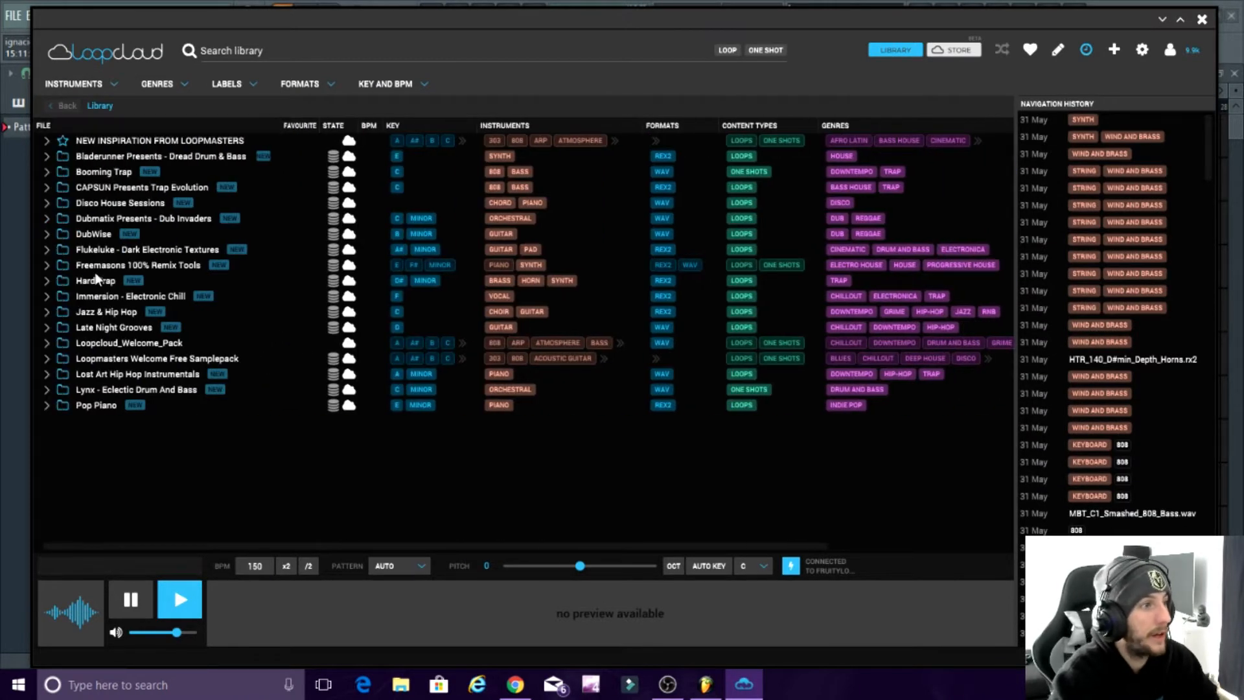
mouse_move(153, 351)
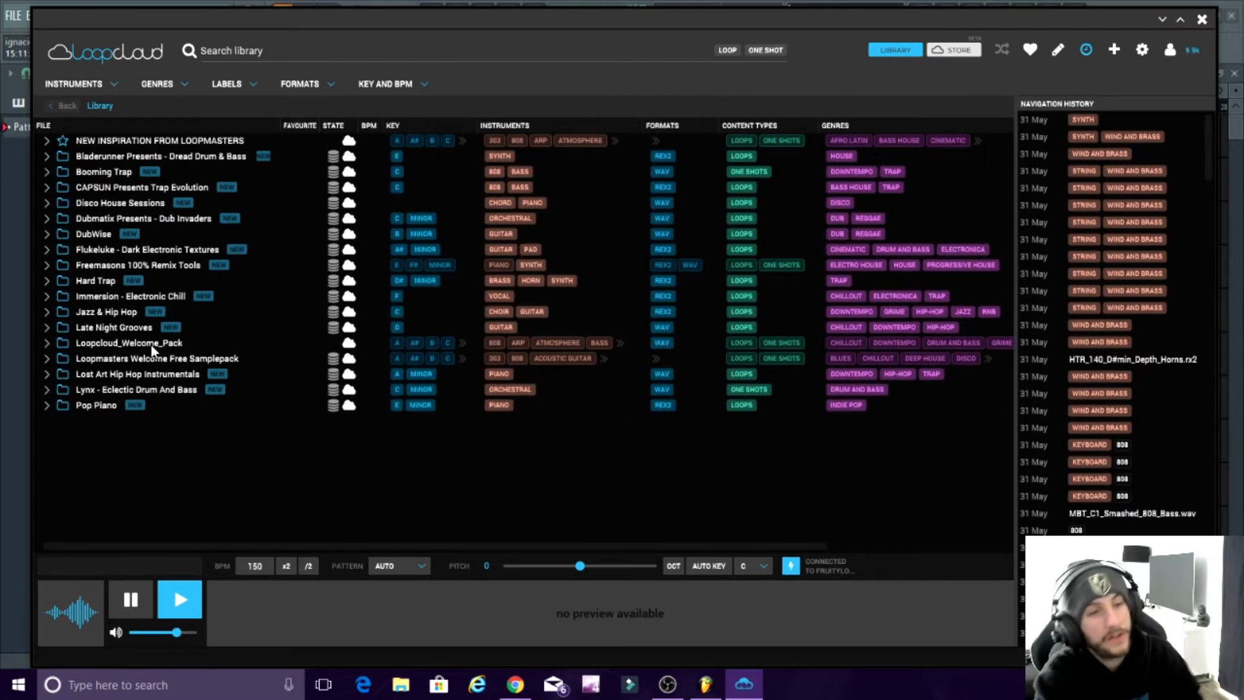
scroll("right", 3)
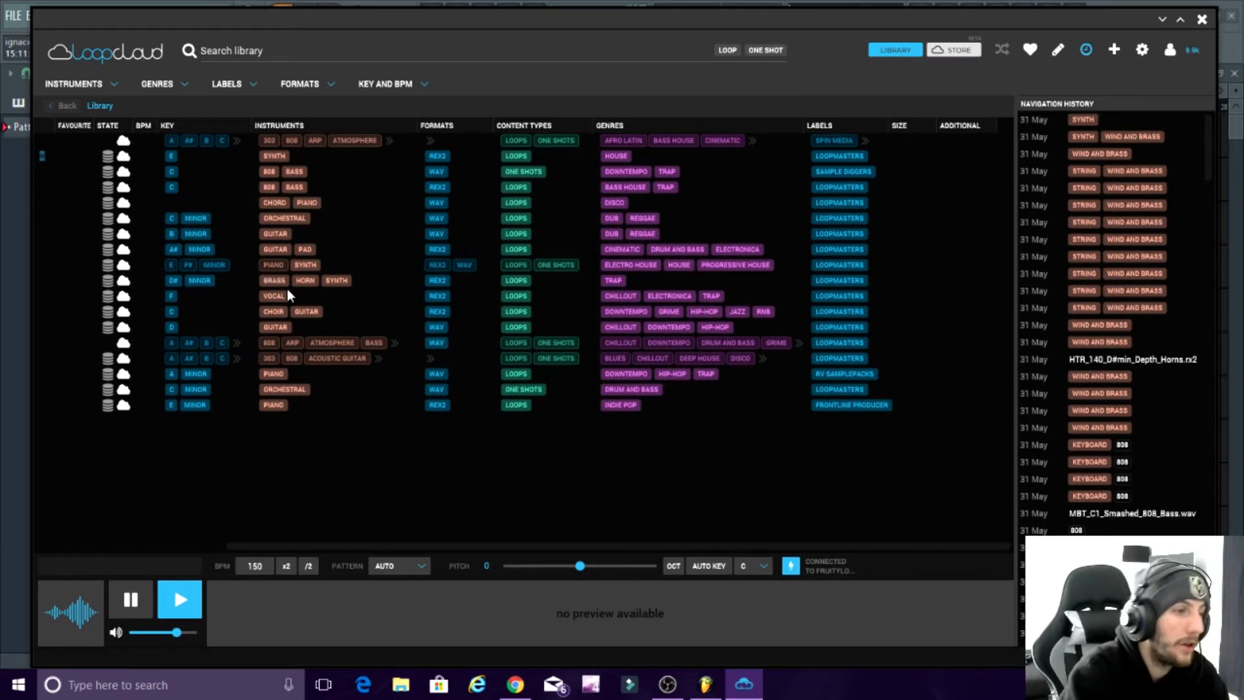
mouse_move(1185, 49)
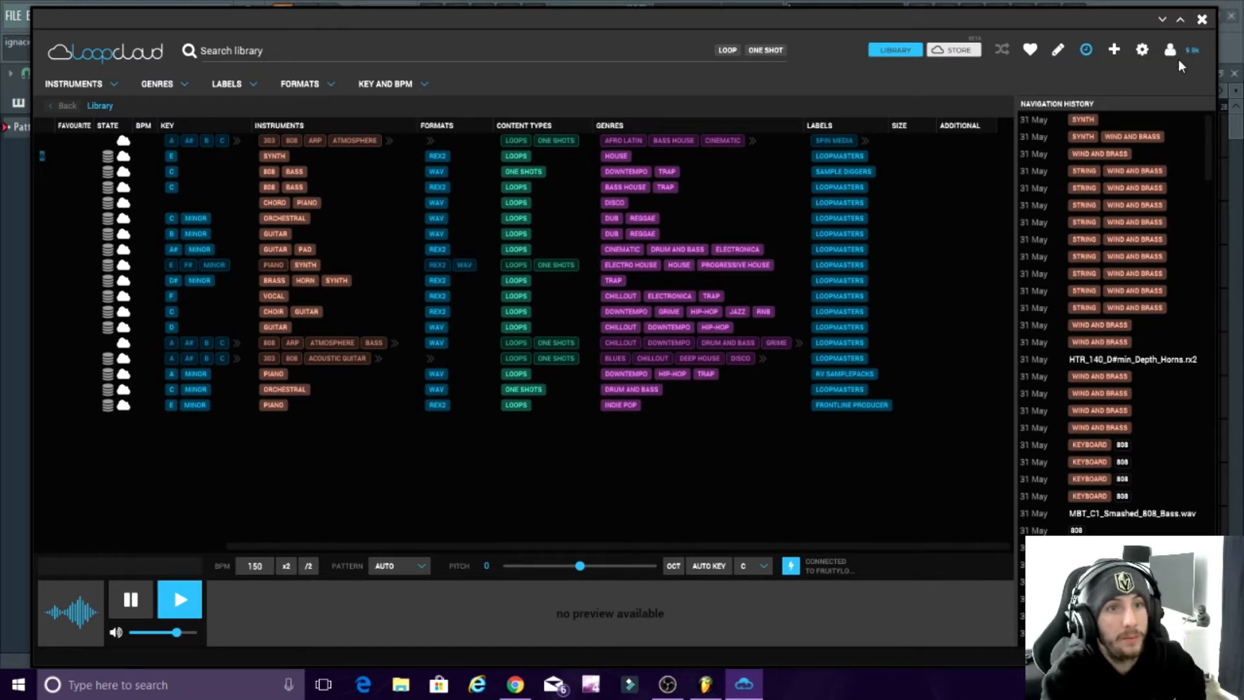
mouse_move(625, 322)
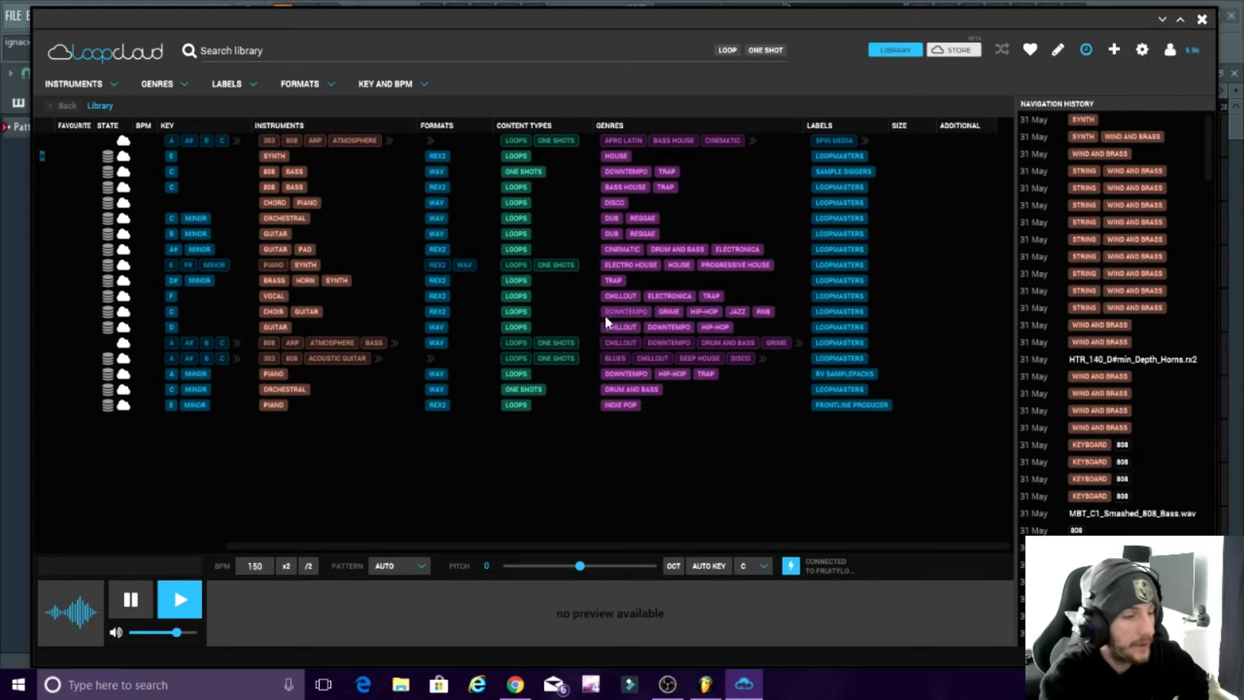
mouse_move(455, 221)
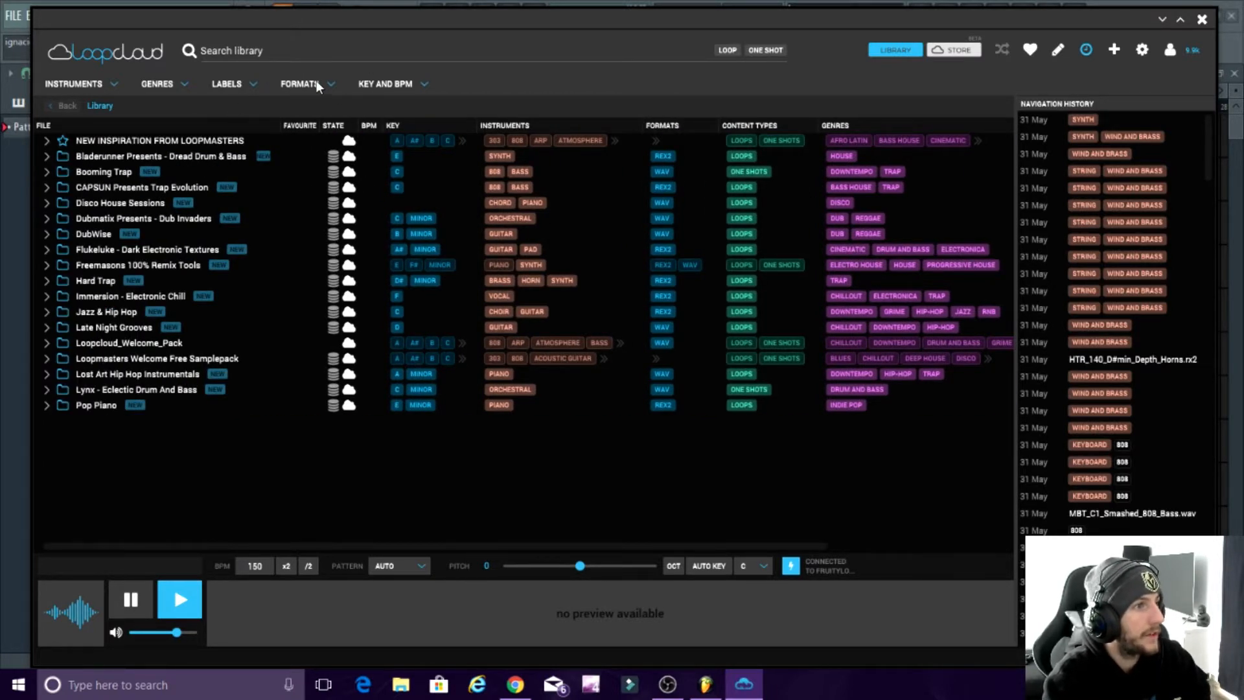
Browse the Labels list of sample labels, then close it again
left_click(226, 83)
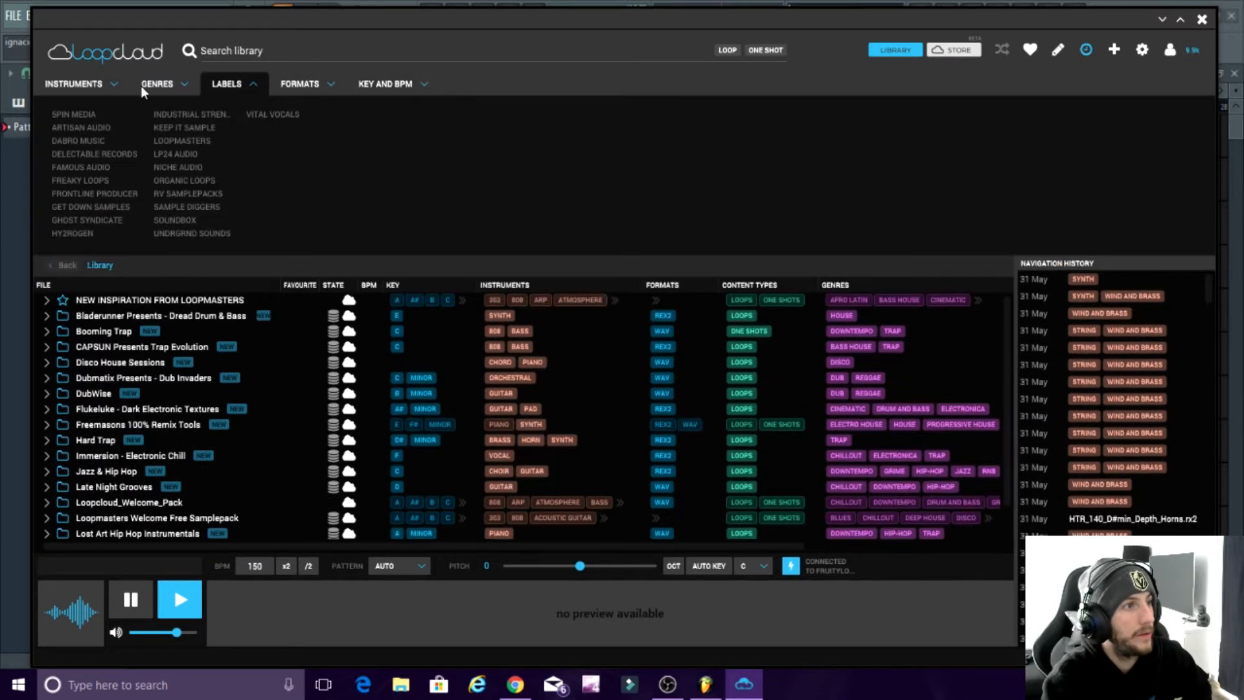
scroll("down", 3)
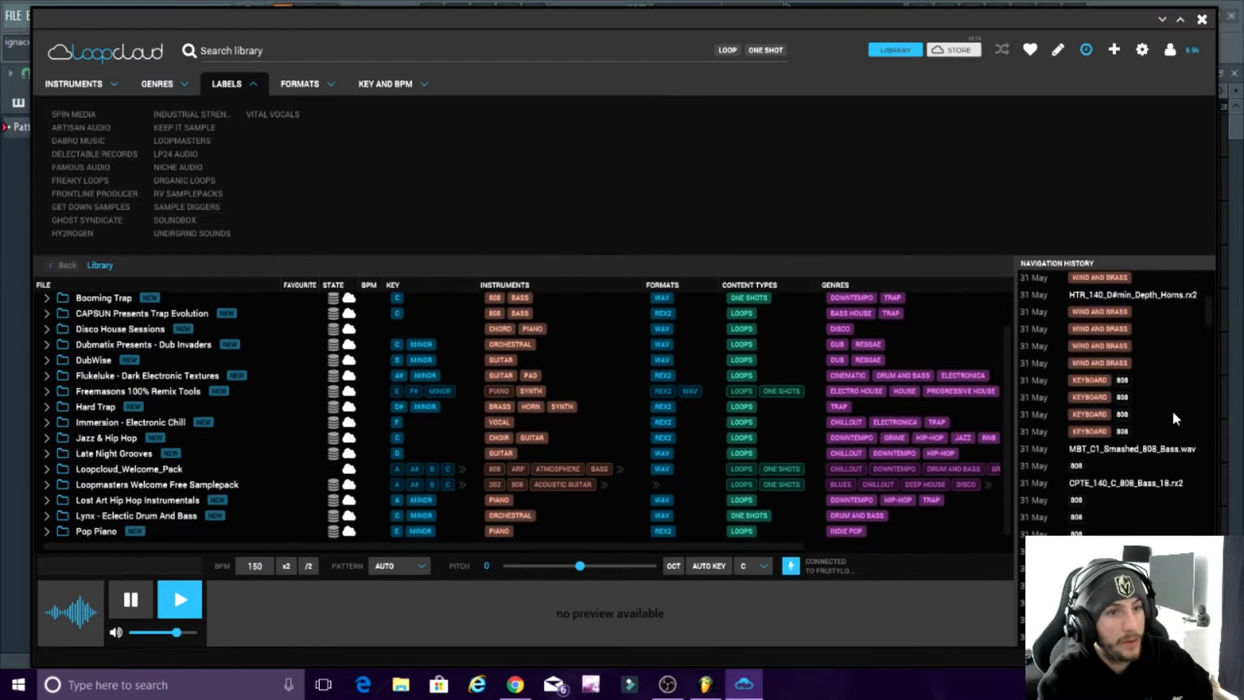
left_click(72, 83)
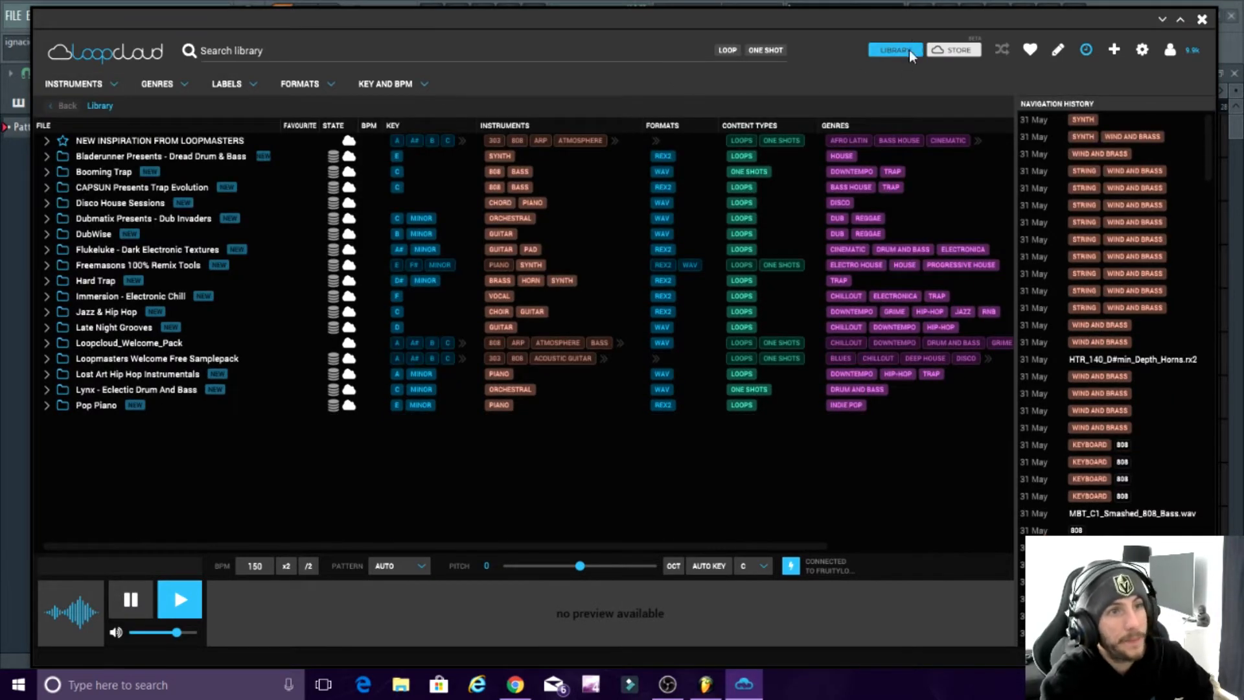
mouse_move(955, 49)
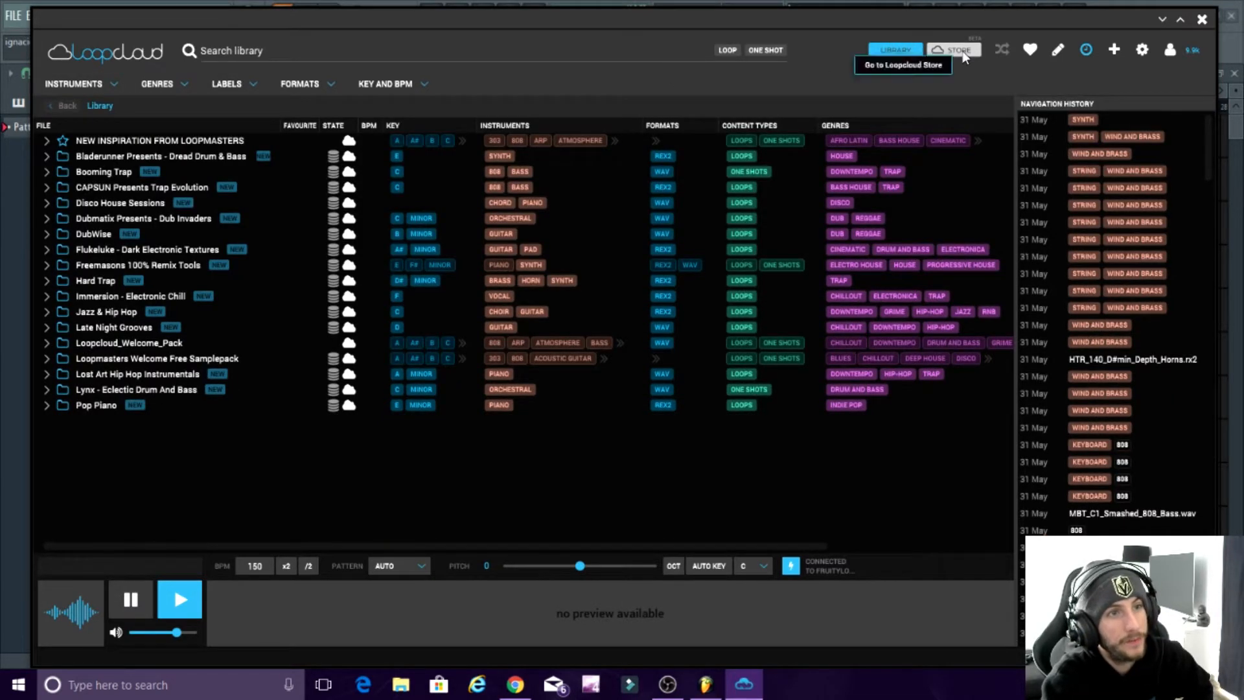
Search the store for 'drums' and open the Organic Drums pack
left_click(957, 49)
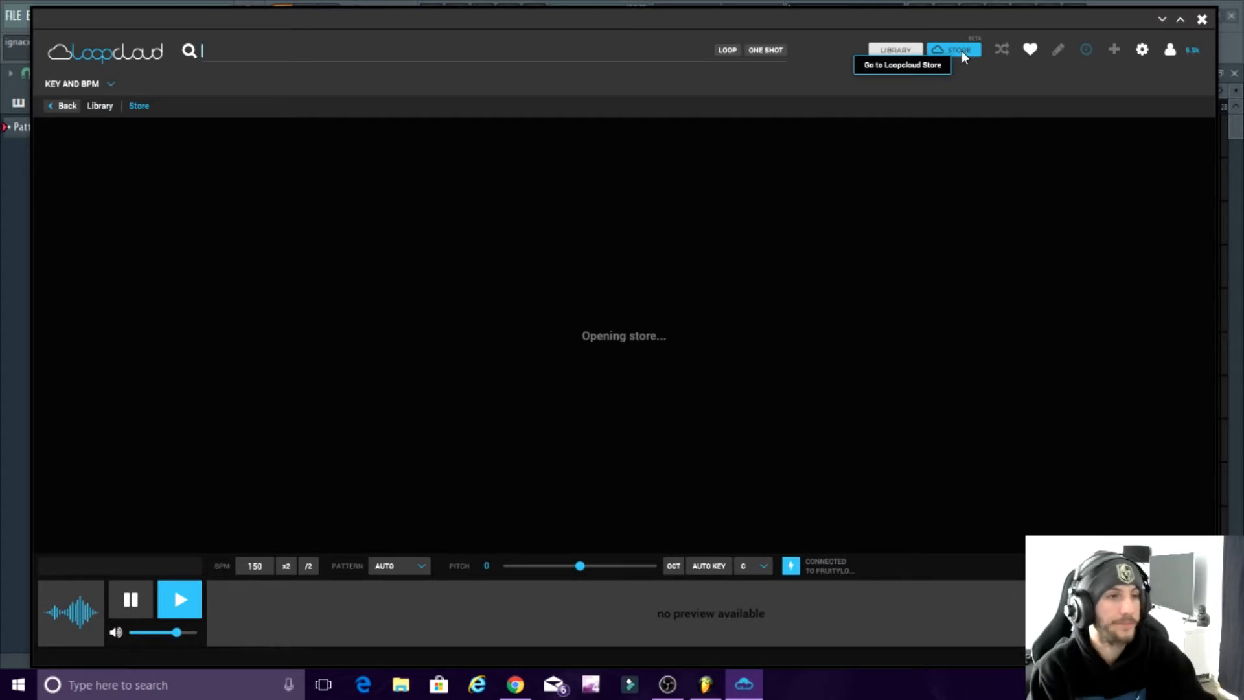
type("drums")
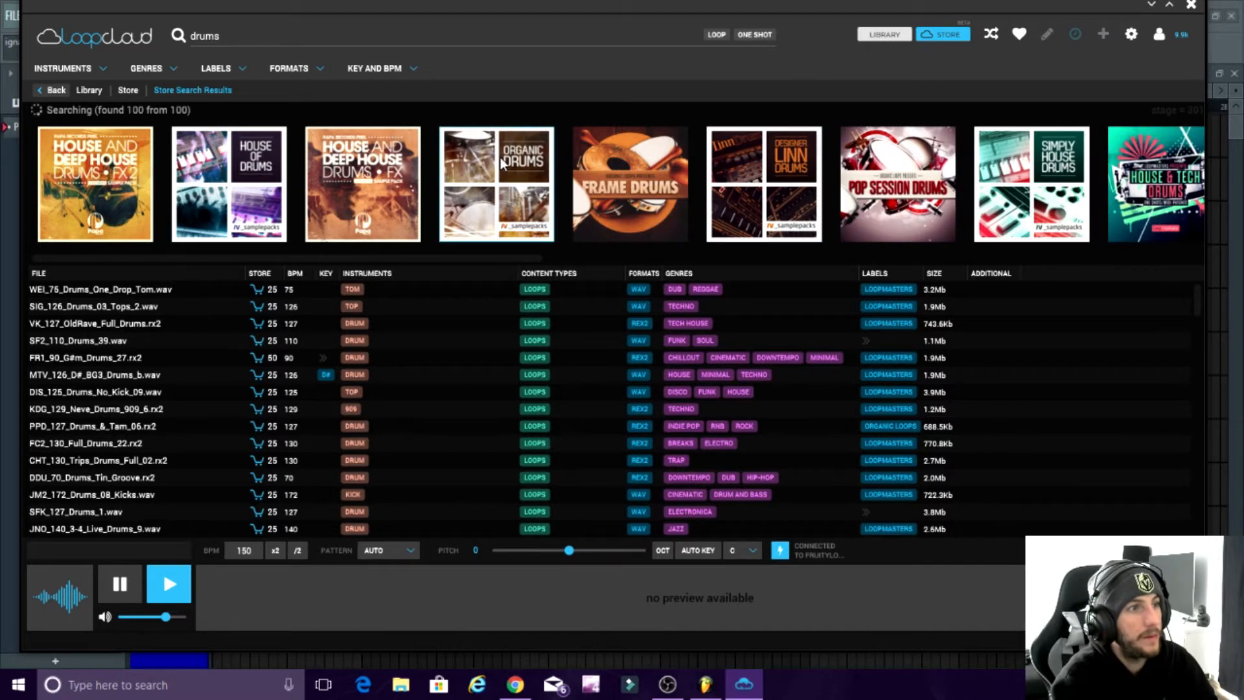
left_click(496, 184)
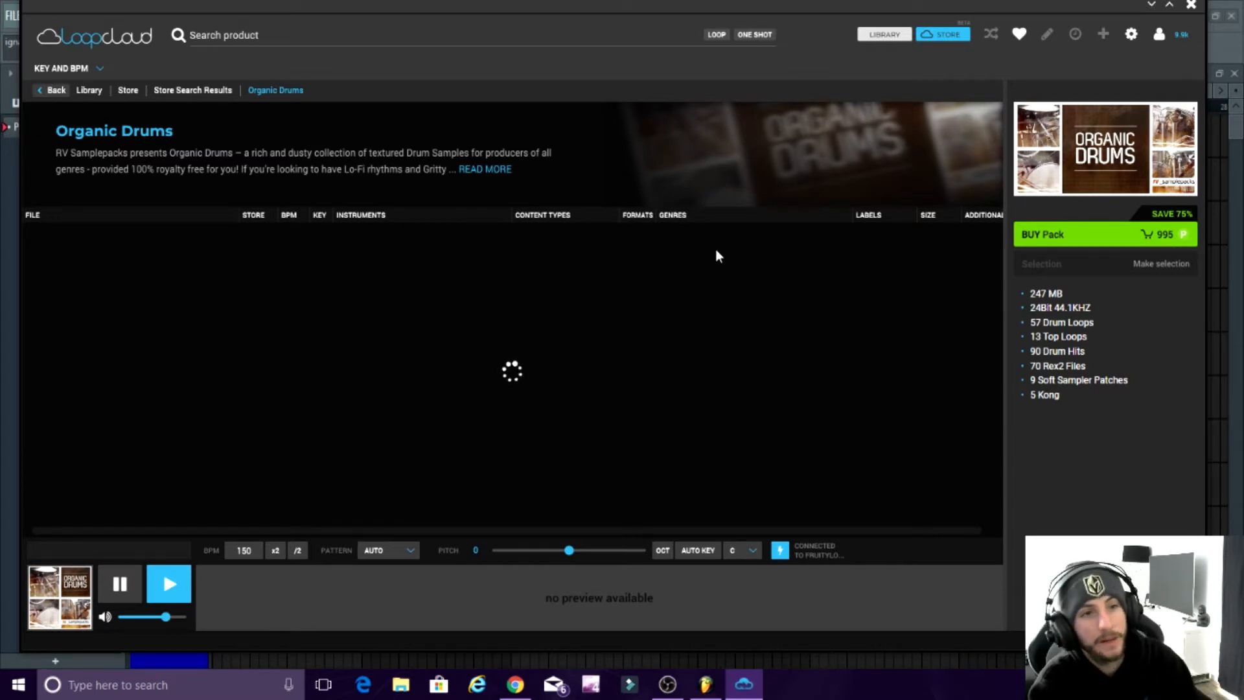
mouse_move(677, 240)
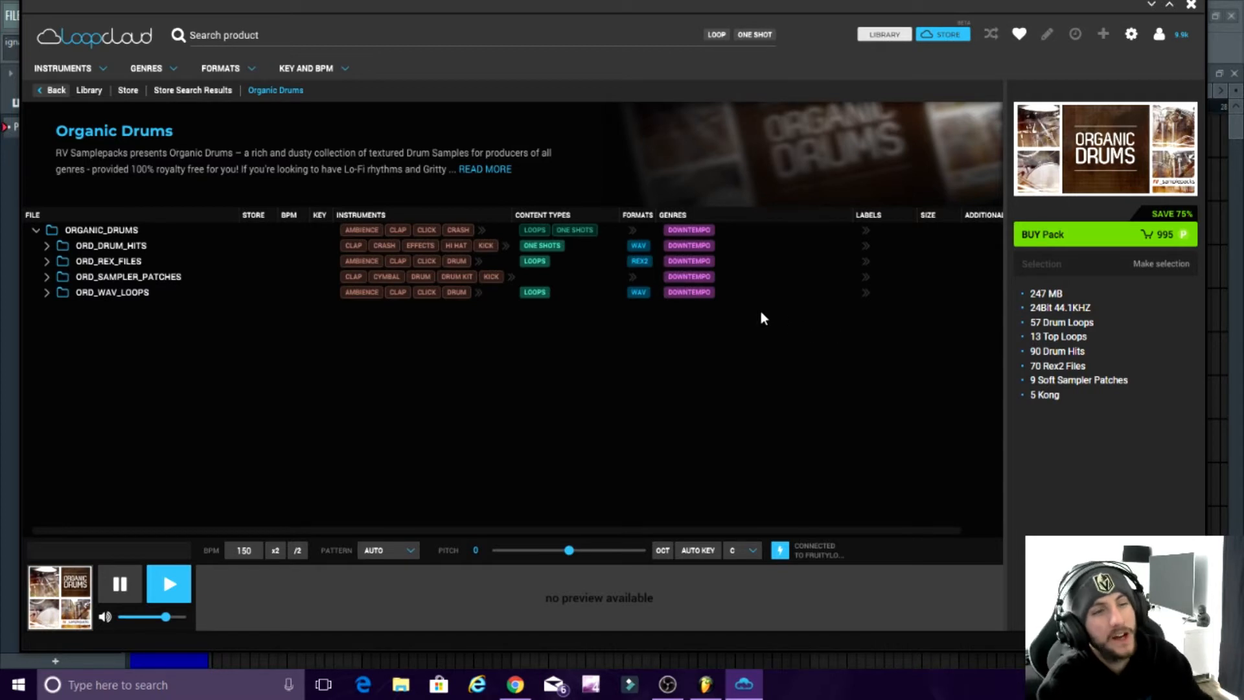
mouse_move(1136, 259)
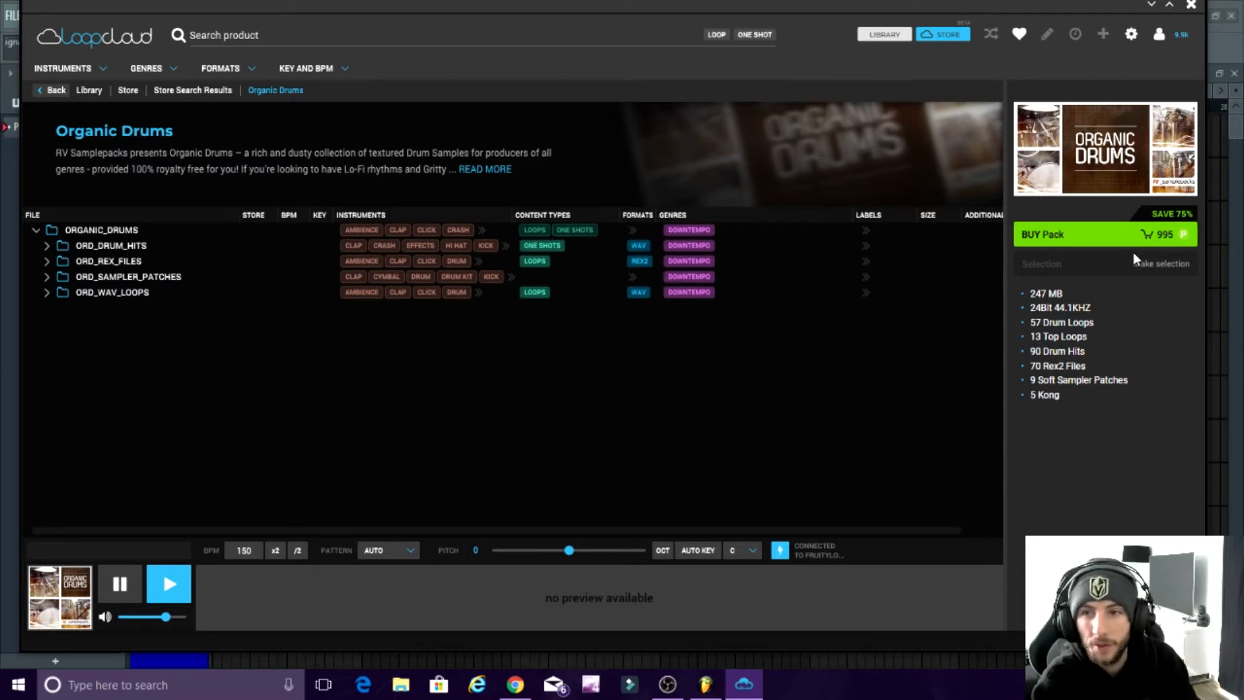
mouse_move(60, 341)
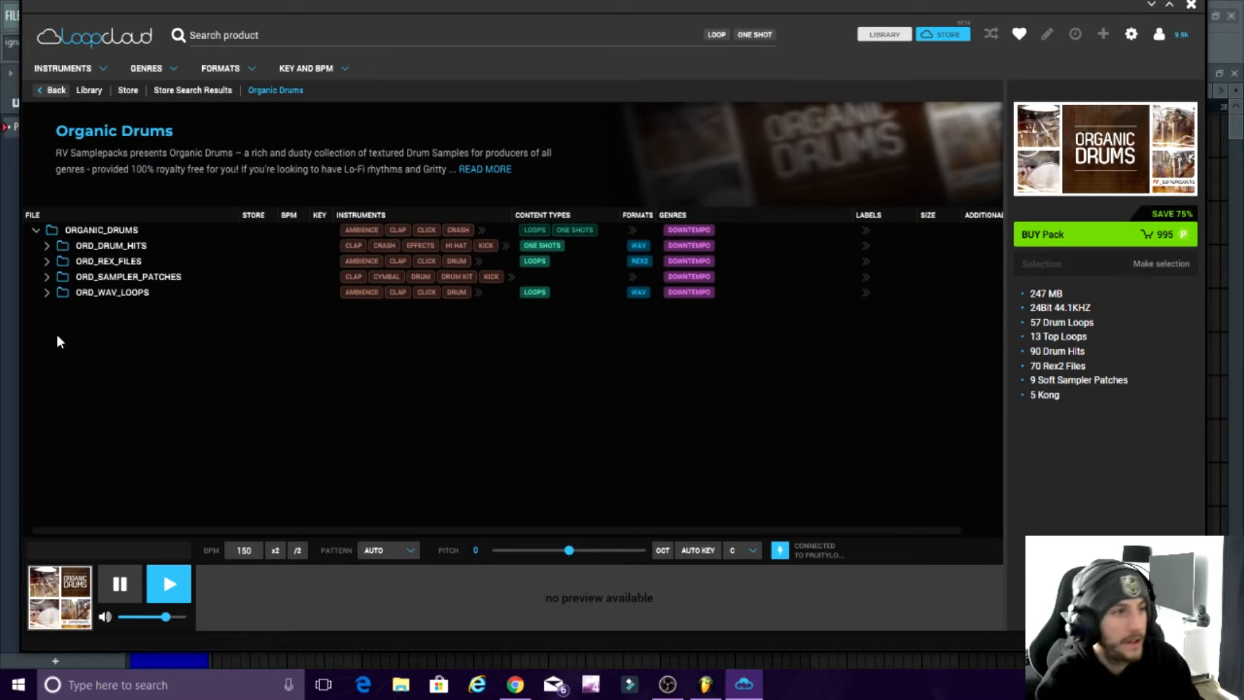
mouse_move(216, 270)
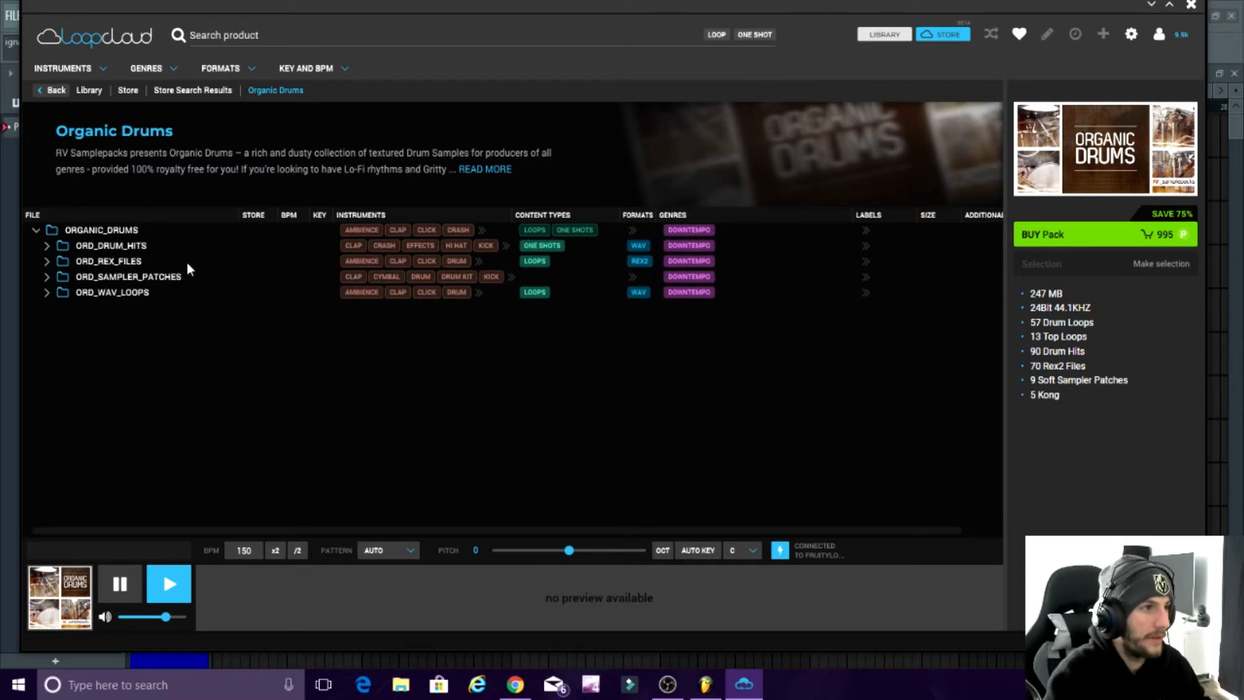
mouse_move(210, 262)
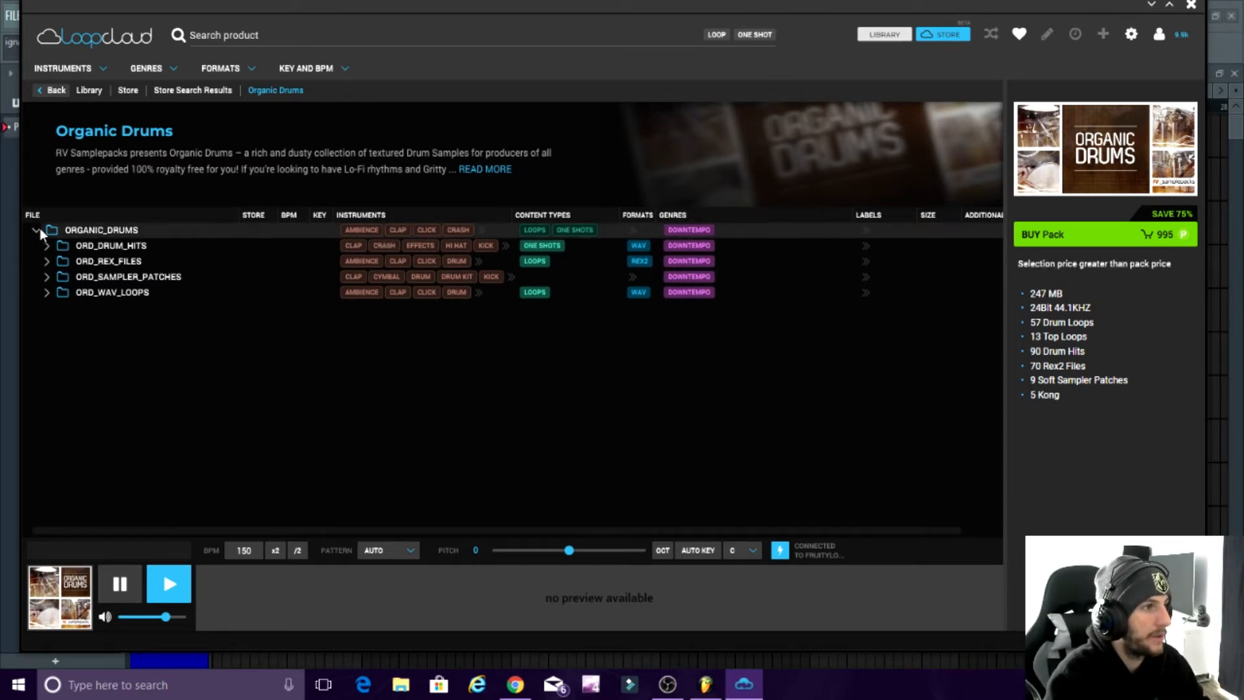
left_click(36, 231)
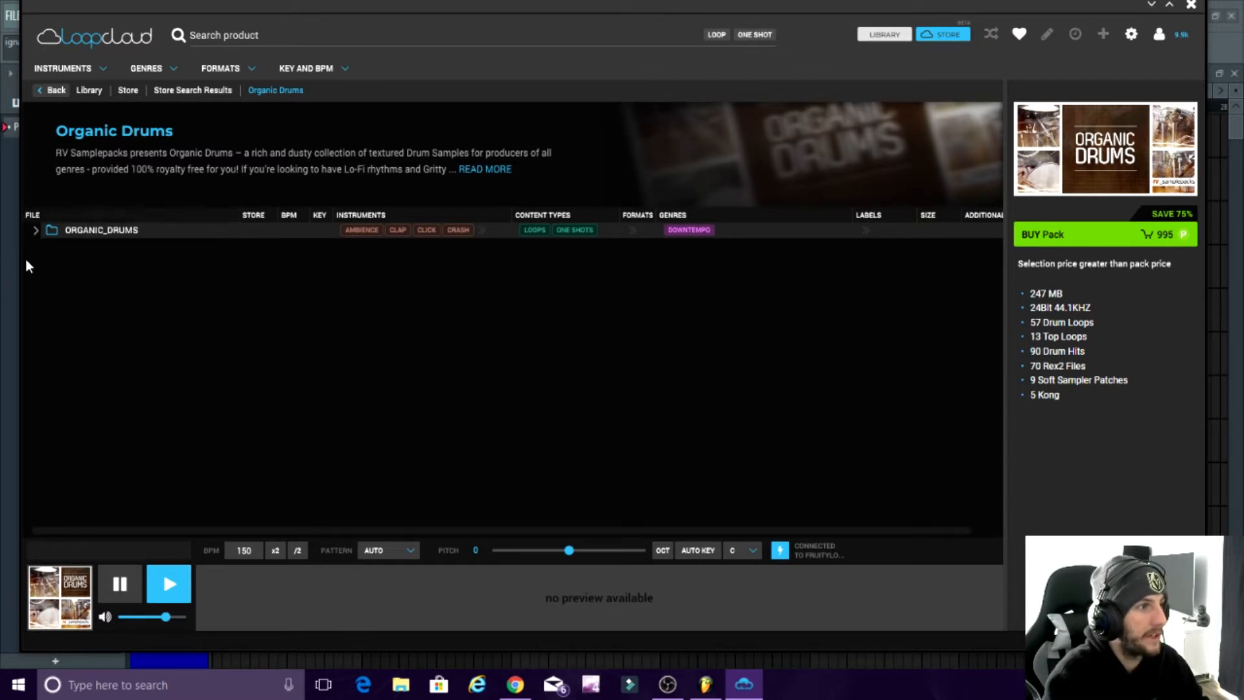
left_click(36, 231)
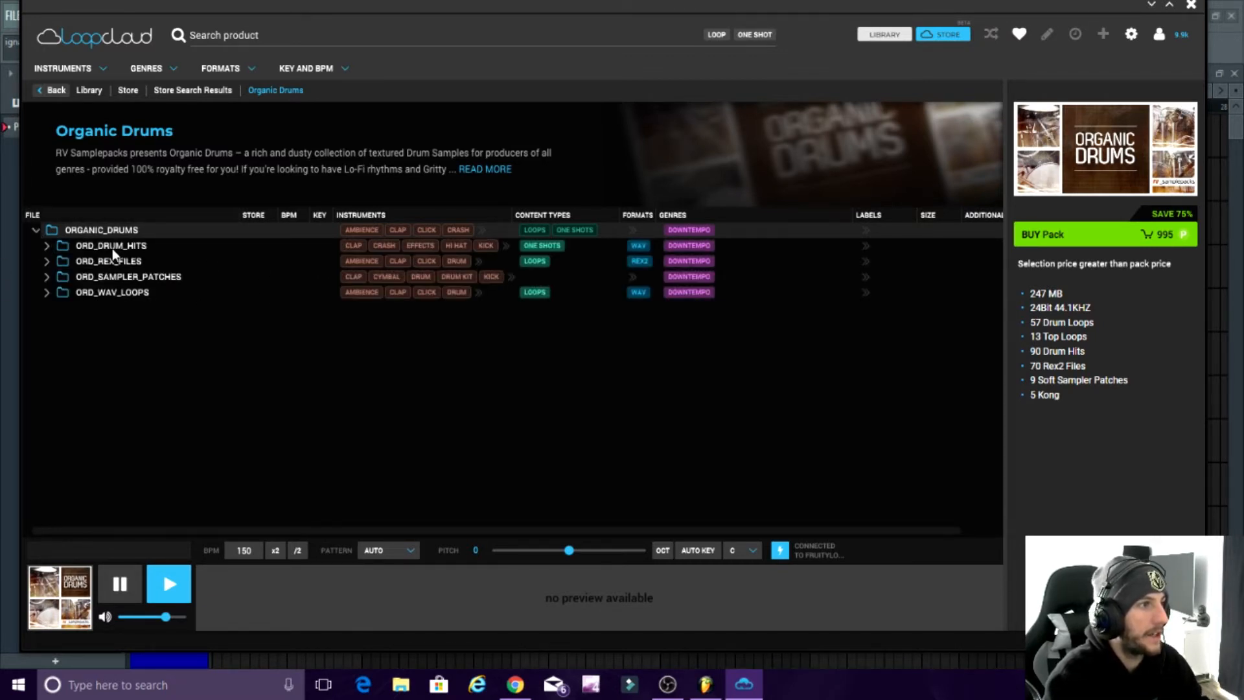
Audition clap one-shots in ORD_DRUM_HITS, including ORD_Power_Clap, then collapse the folder
left_click(48, 245)
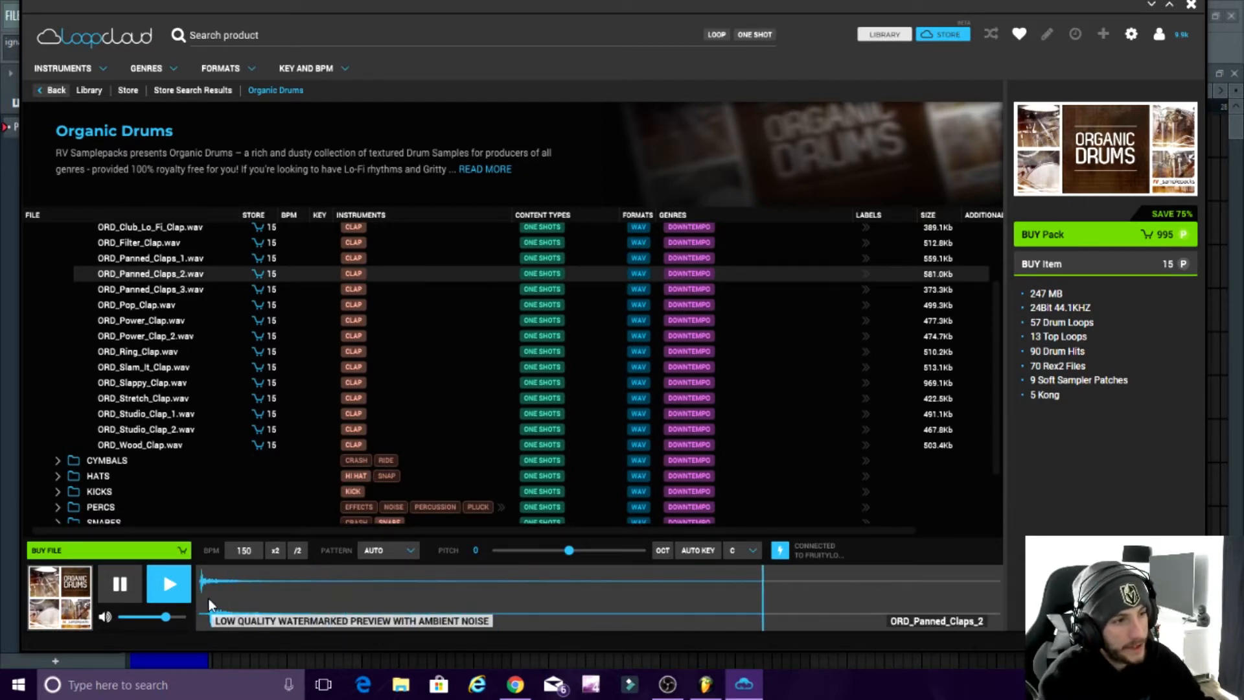
mouse_move(168, 585)
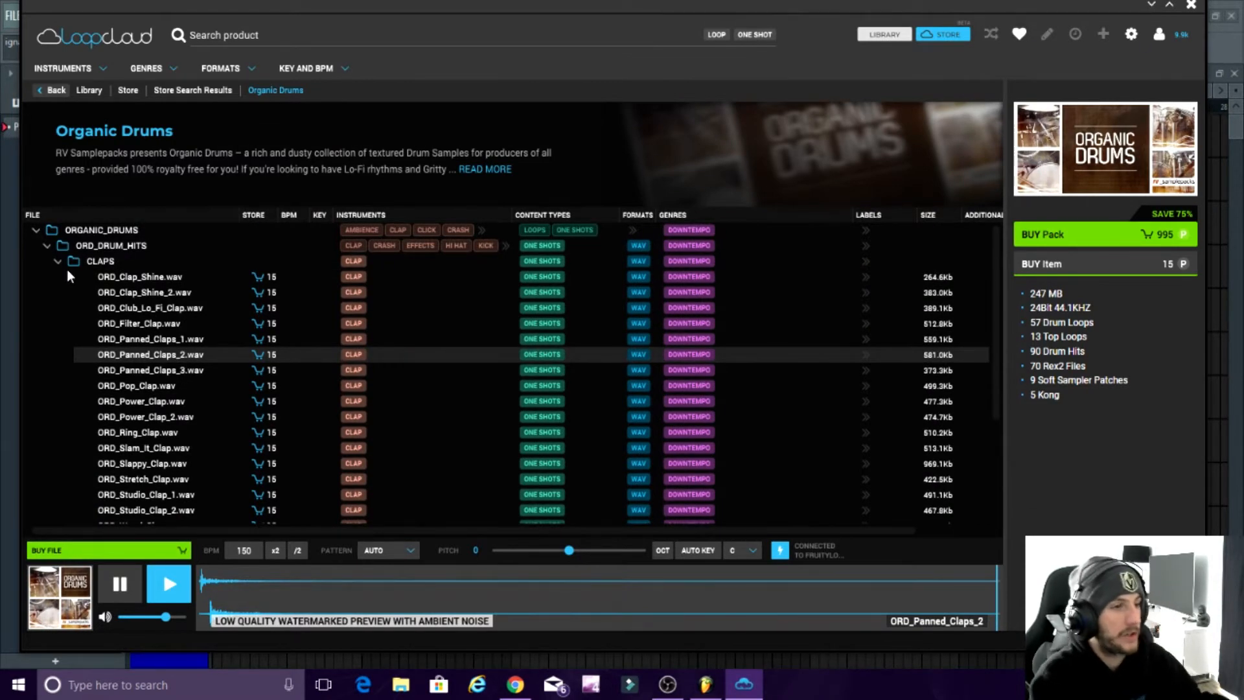
mouse_move(313, 336)
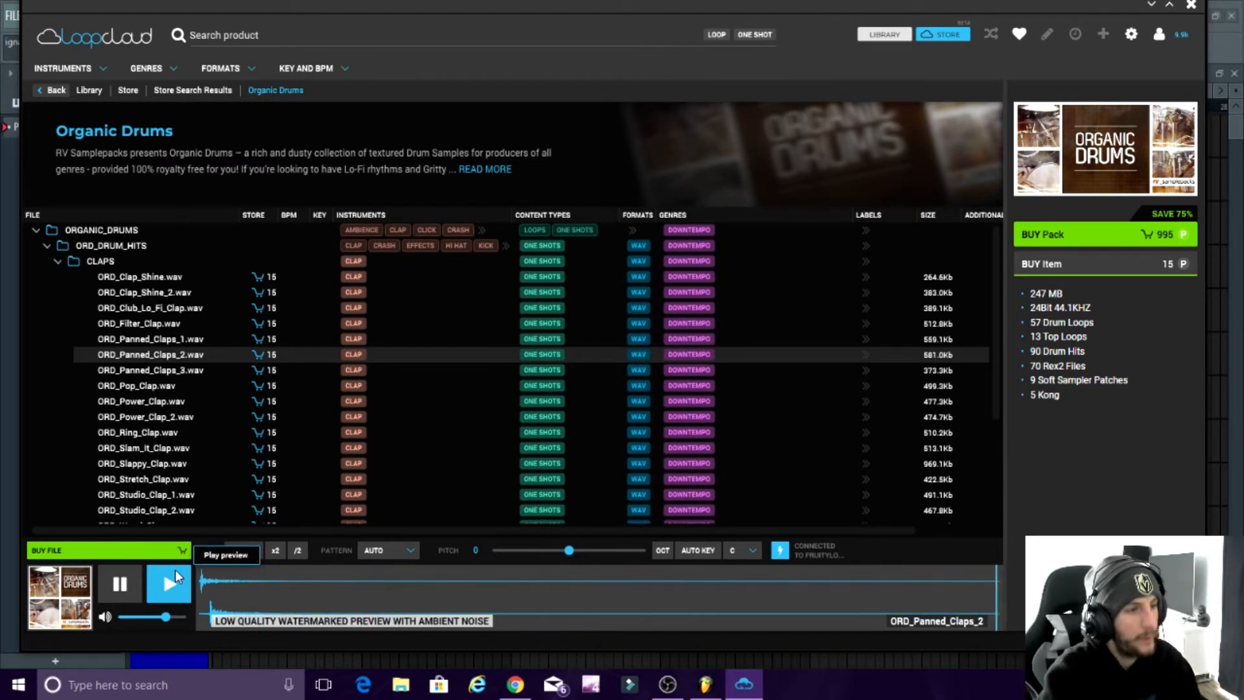
left_click(169, 584)
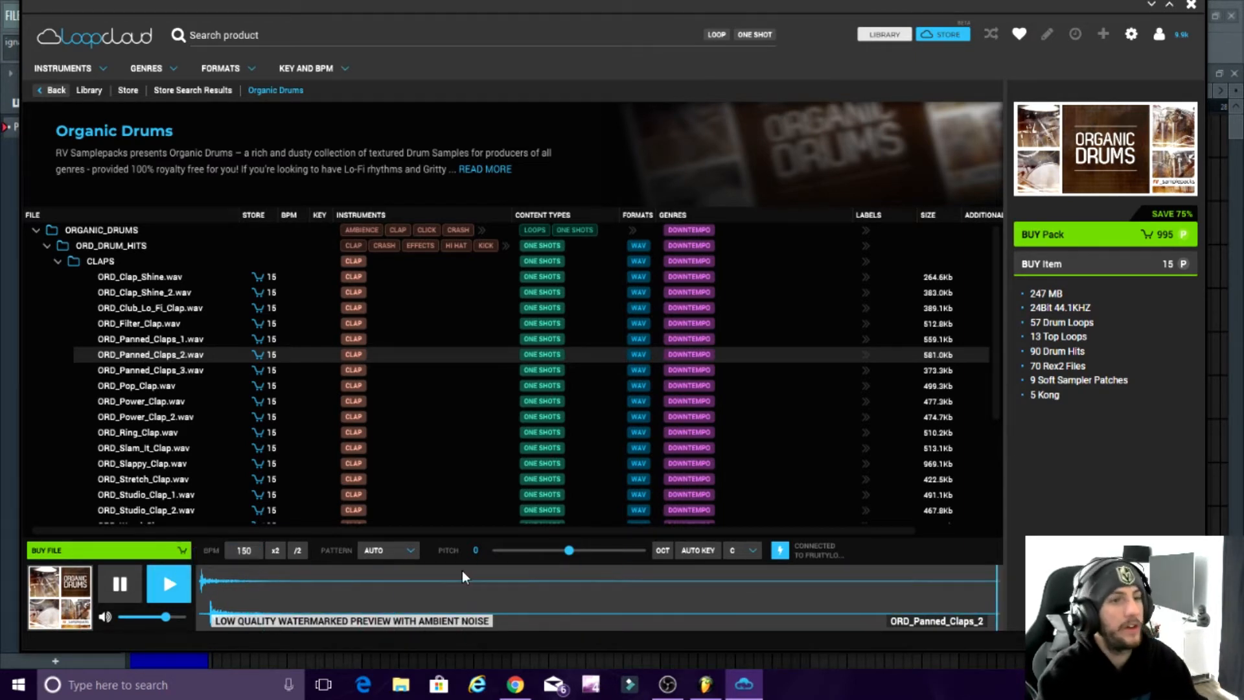
scroll("down", 3)
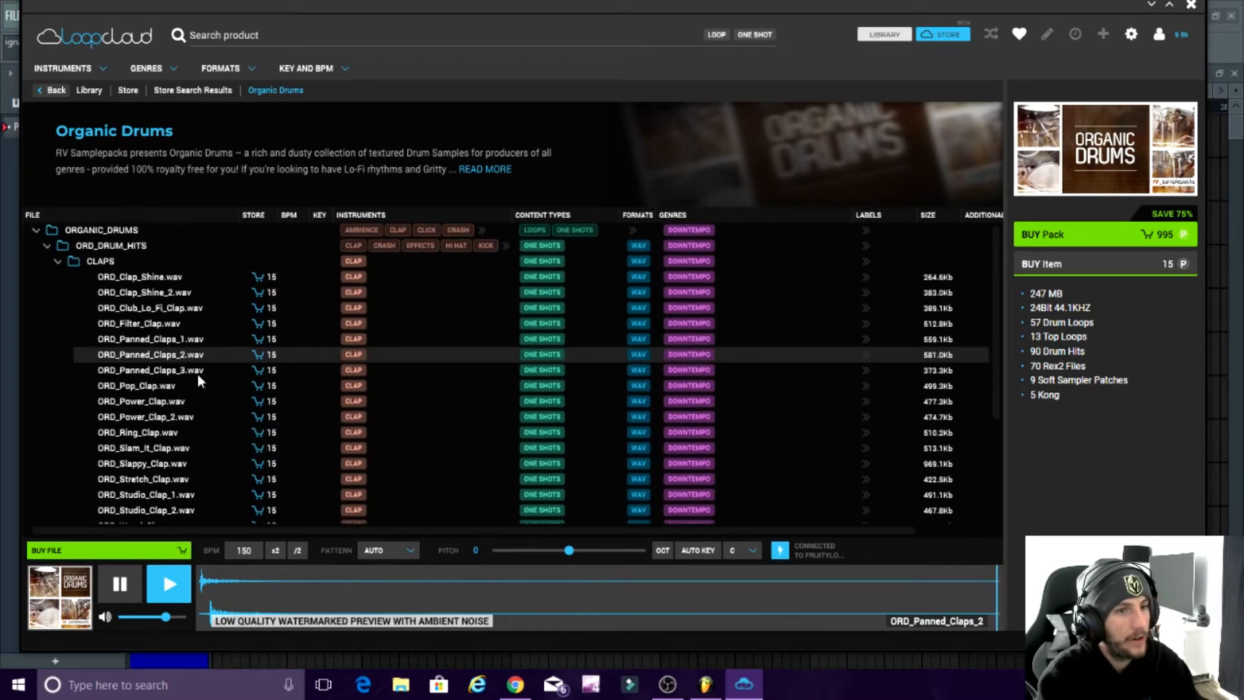
scroll("down", 3)
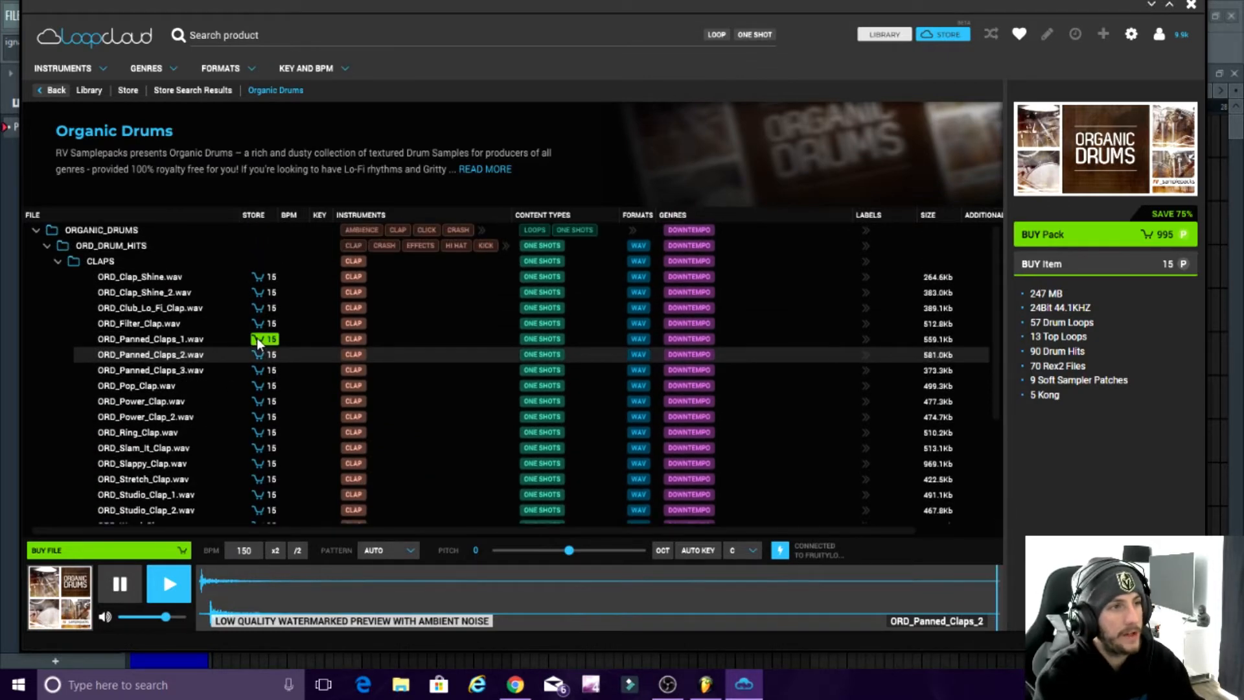
scroll("down", 3)
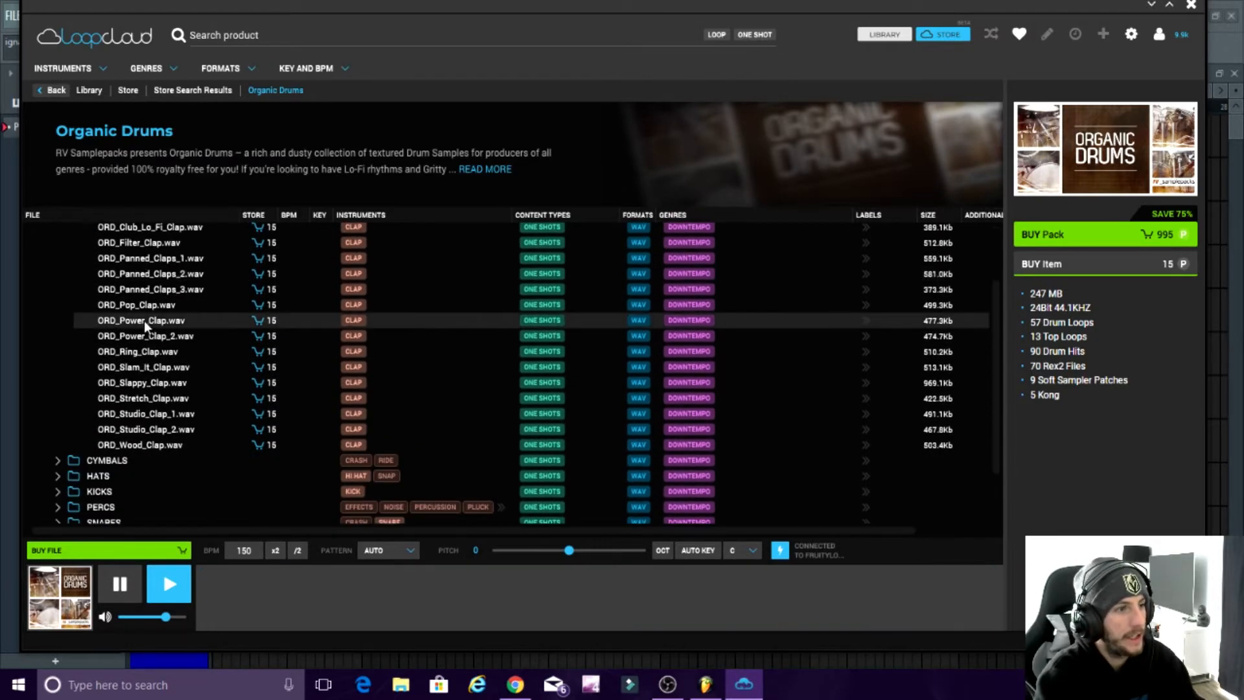
left_click(140, 320)
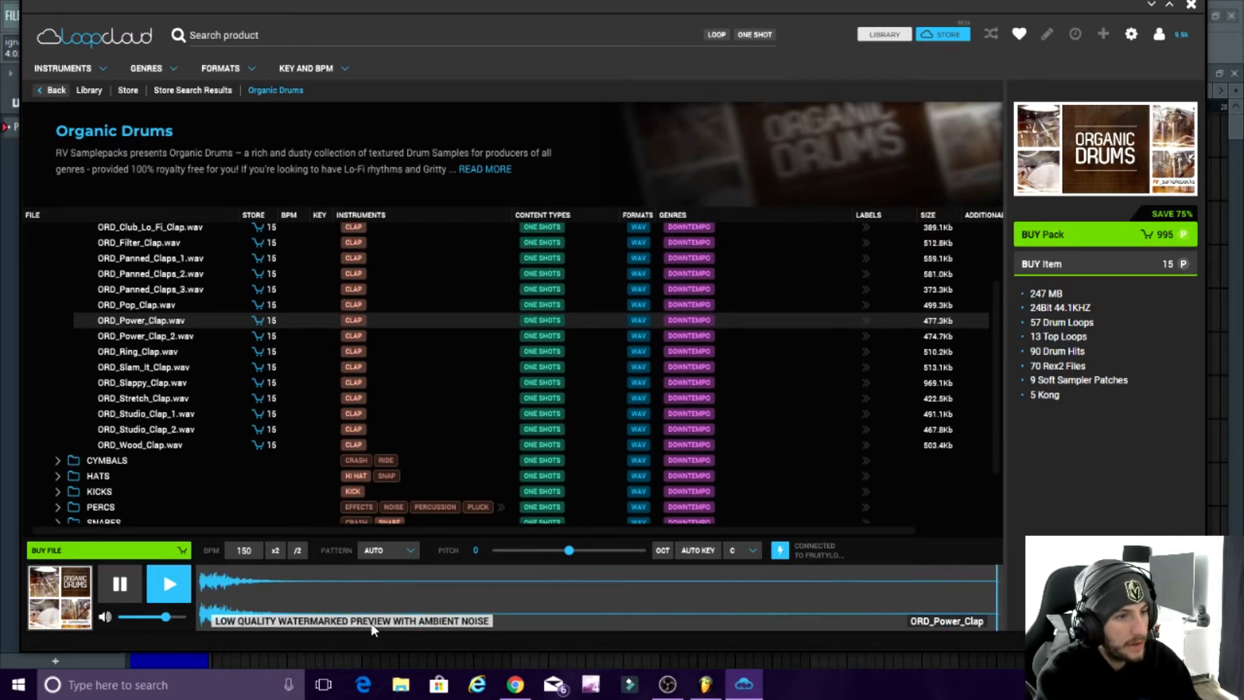
mouse_move(252, 629)
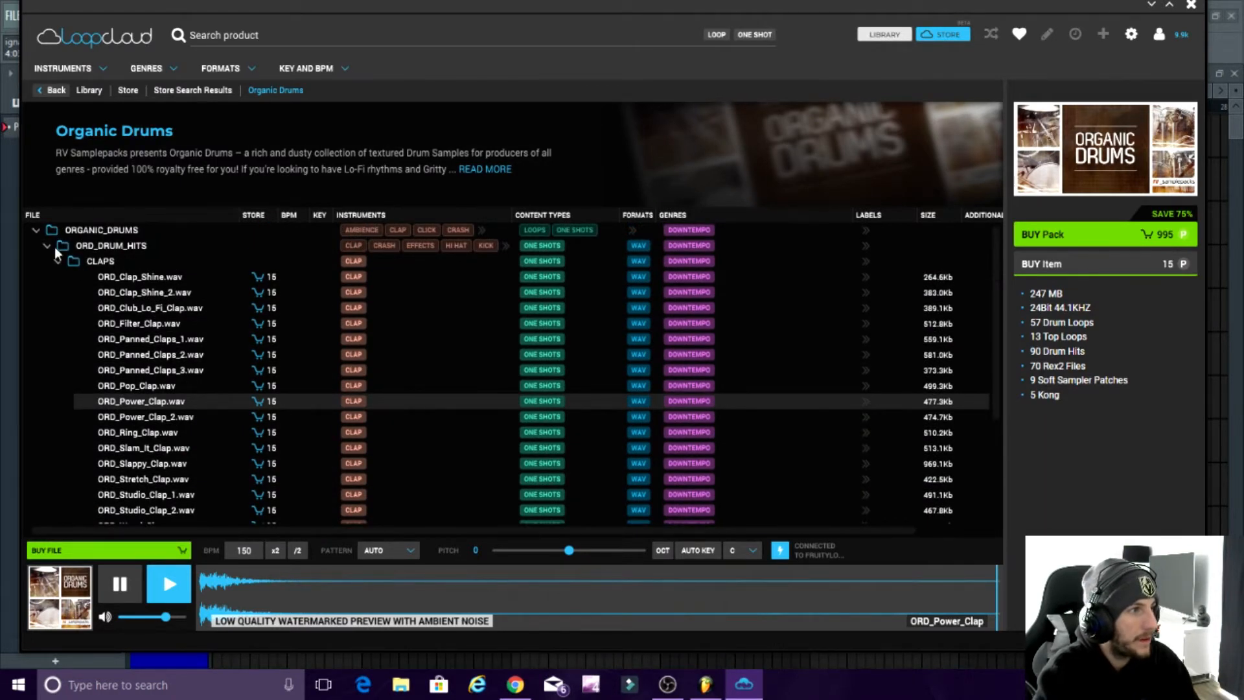
left_click(37, 231)
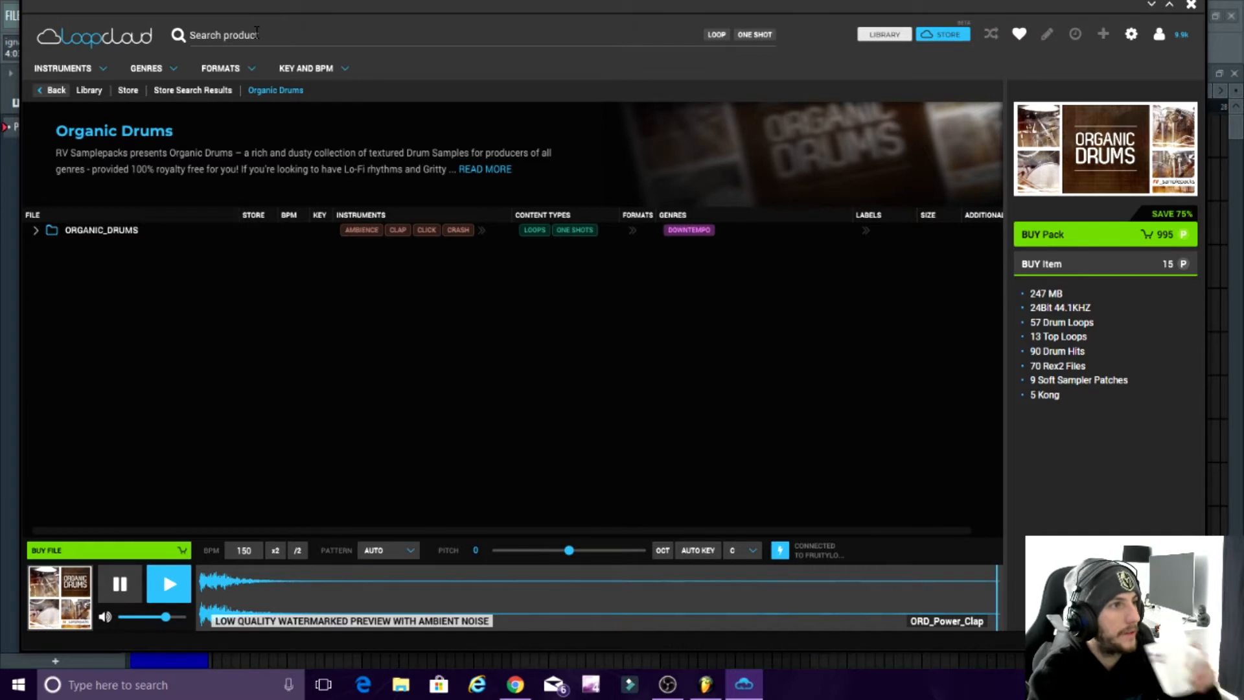
Review the instrument, genre and format filters, then filter the pack to Synth
left_click(62, 67)
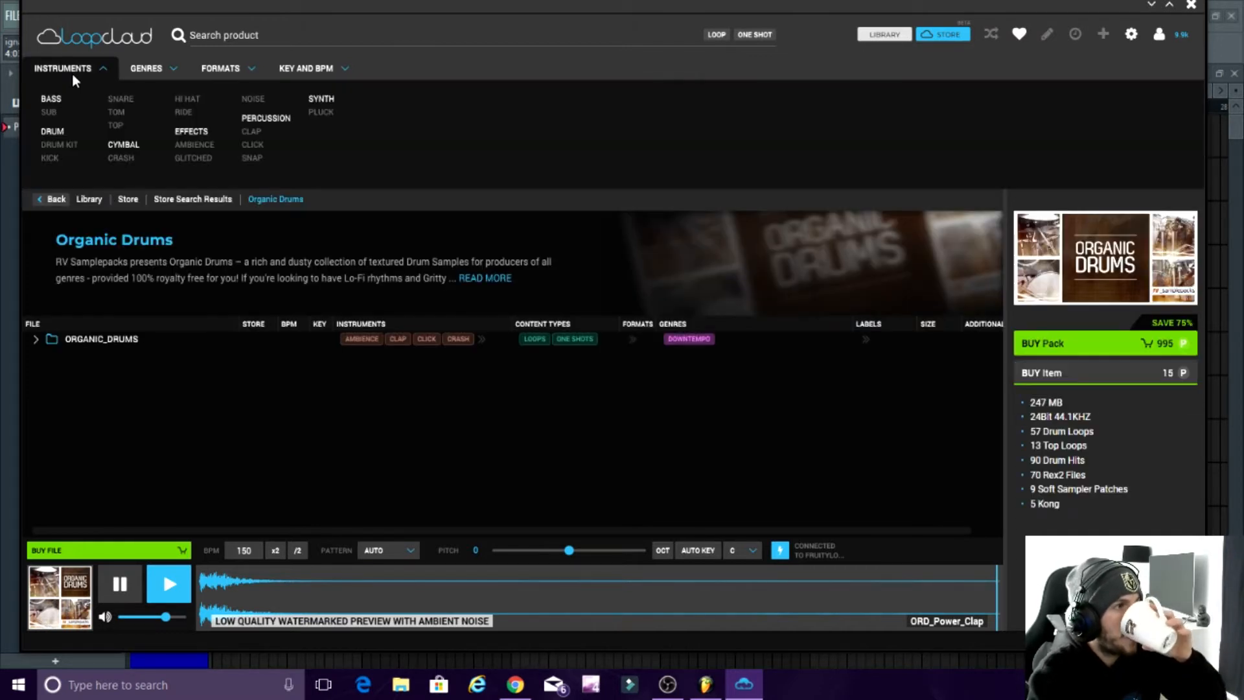
mouse_move(150, 73)
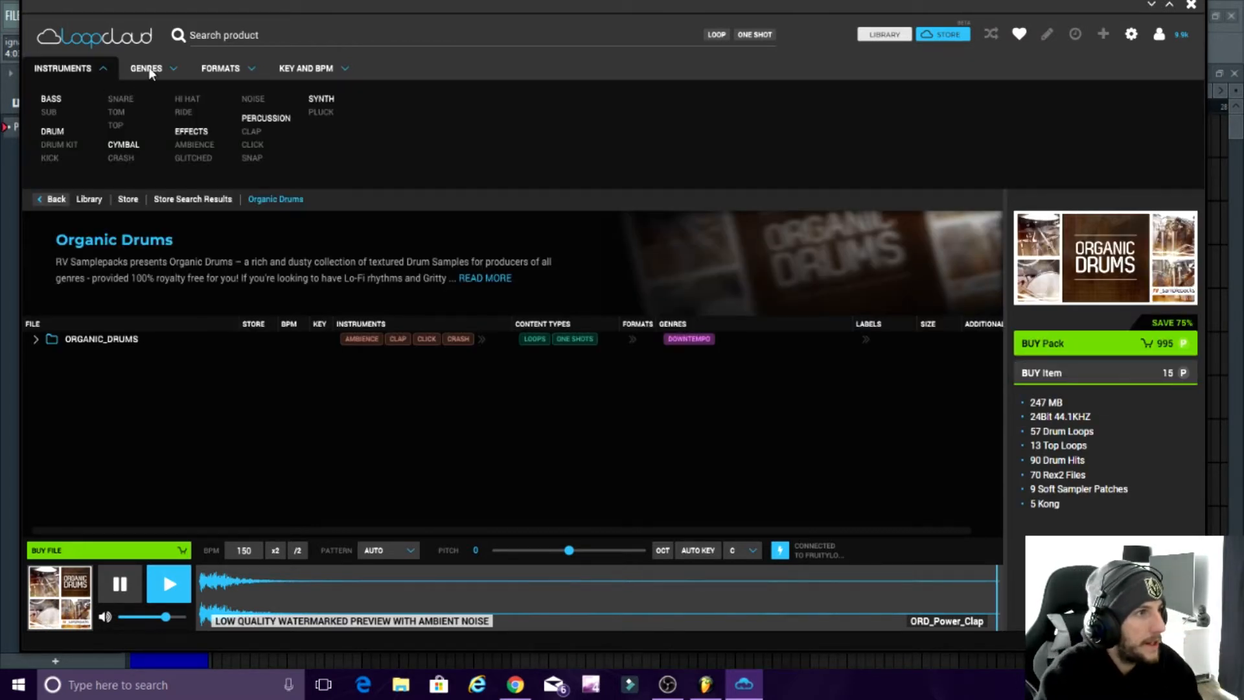
left_click(146, 67)
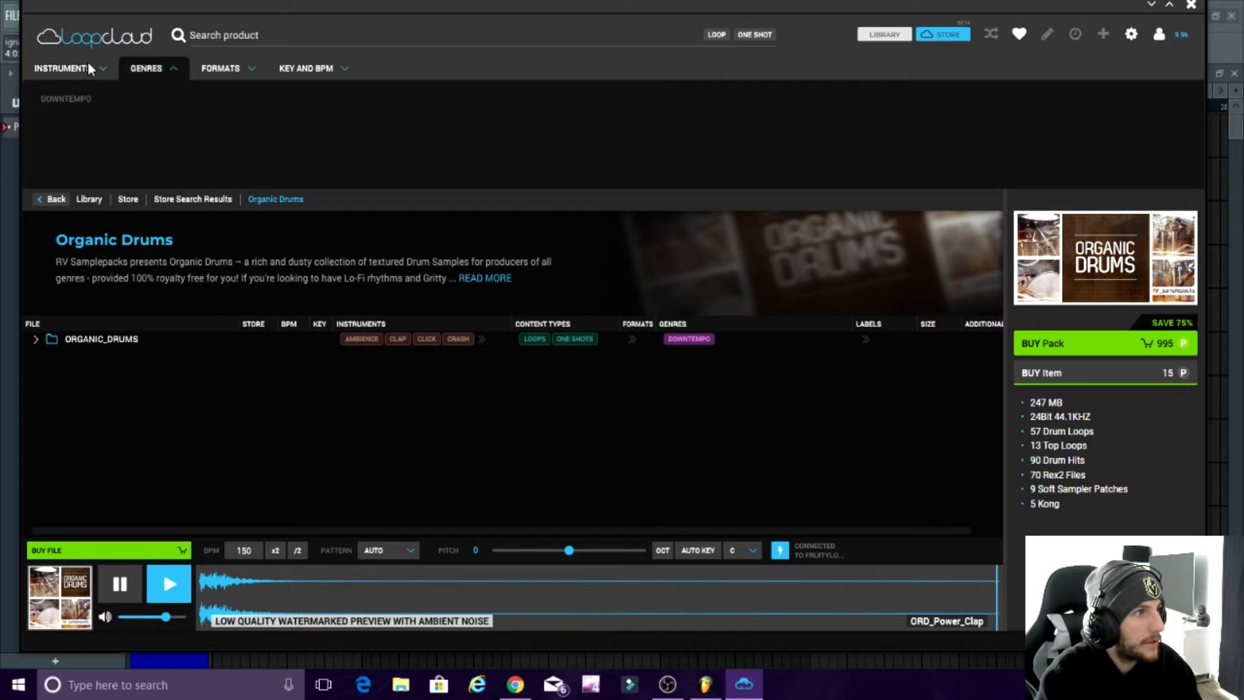
left_click(224, 67)
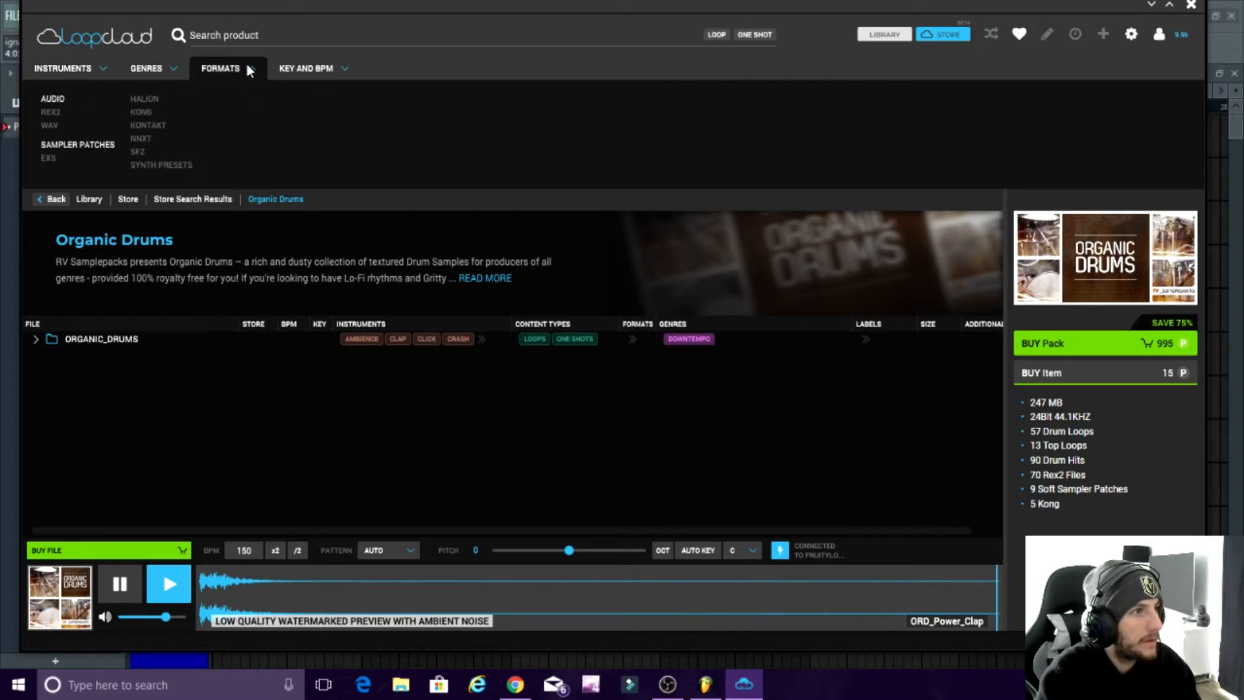
left_click(62, 67)
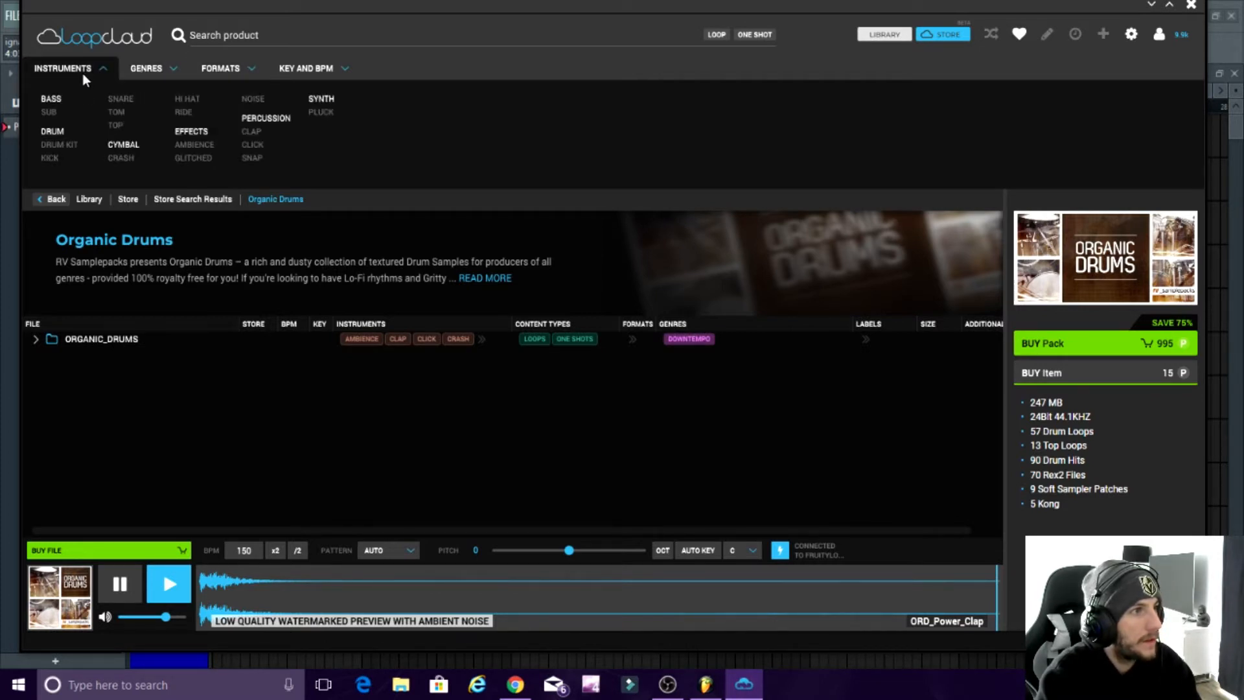
mouse_move(93, 86)
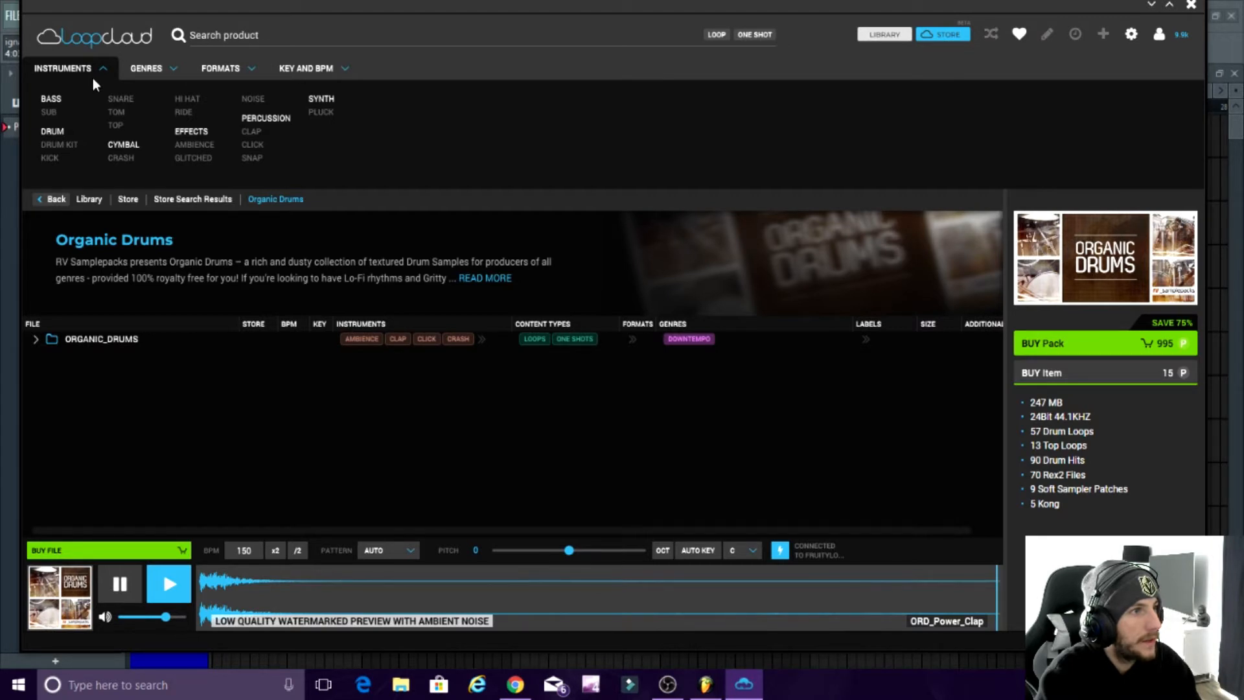
mouse_move(320, 108)
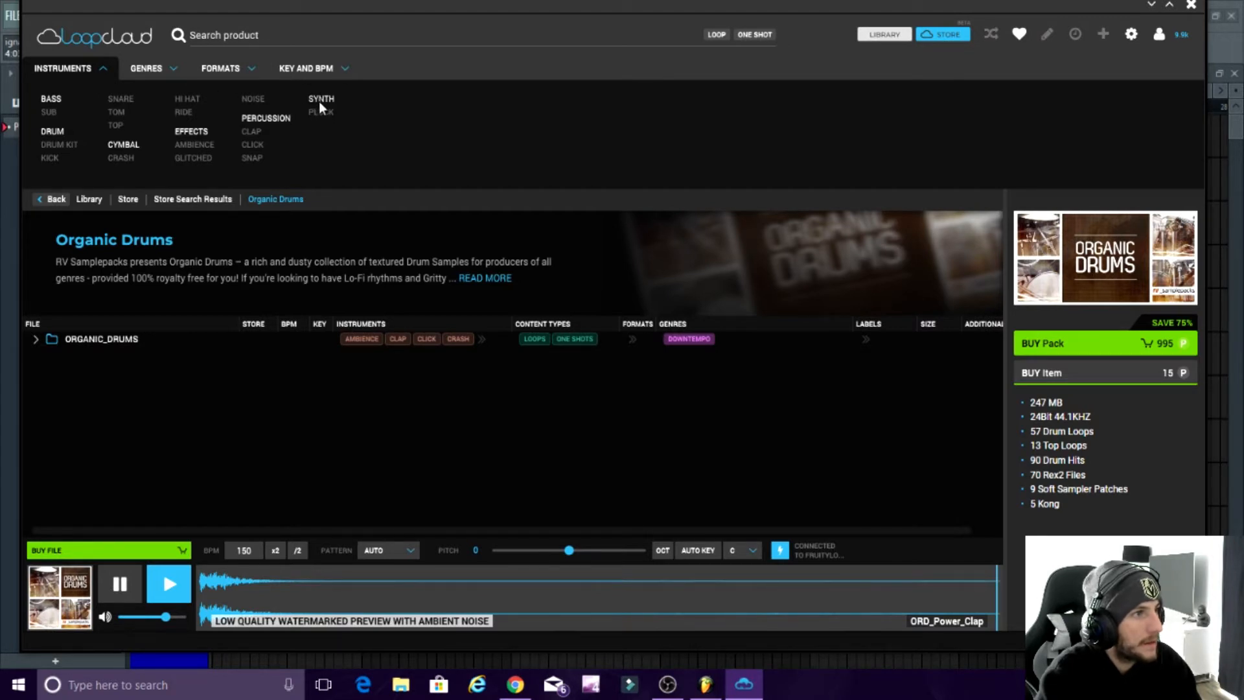
left_click(320, 98)
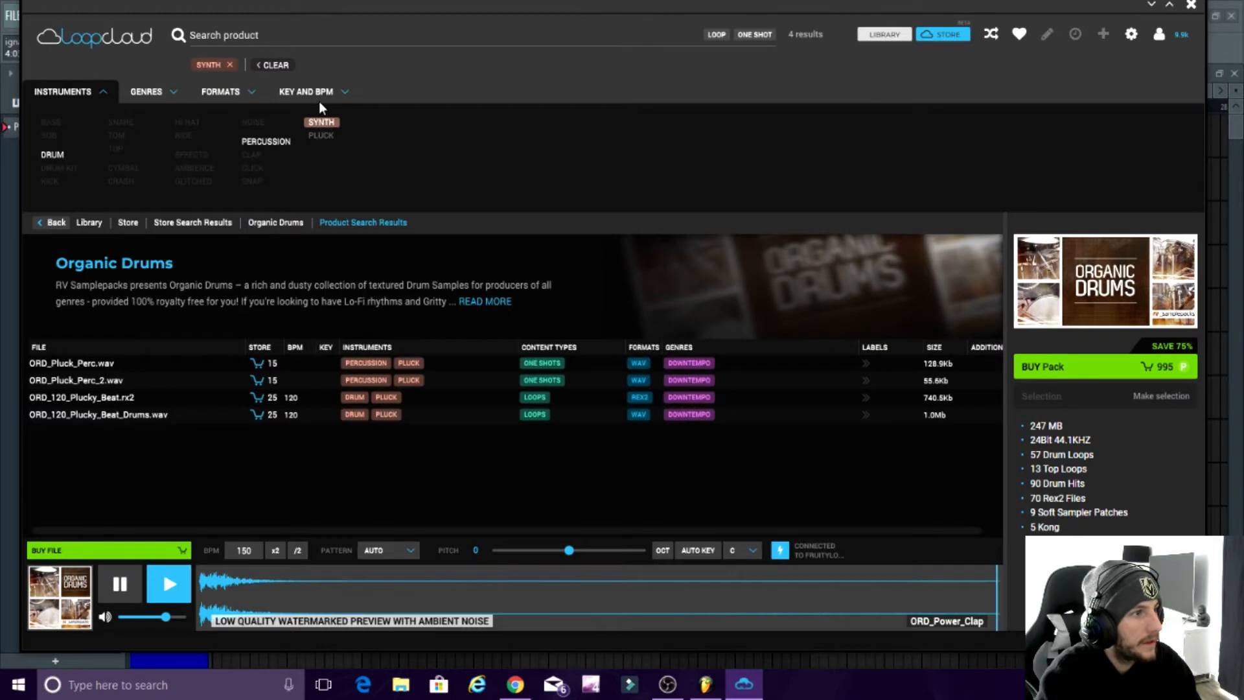
mouse_move(882, 35)
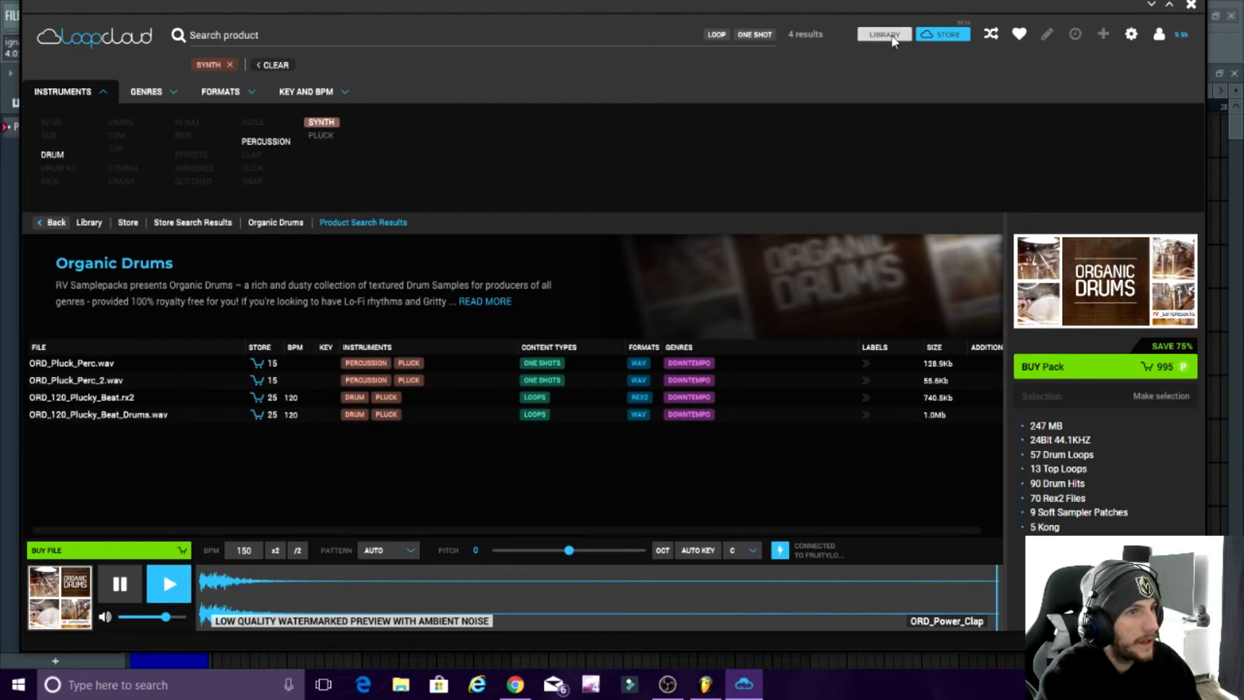
left_click(943, 34)
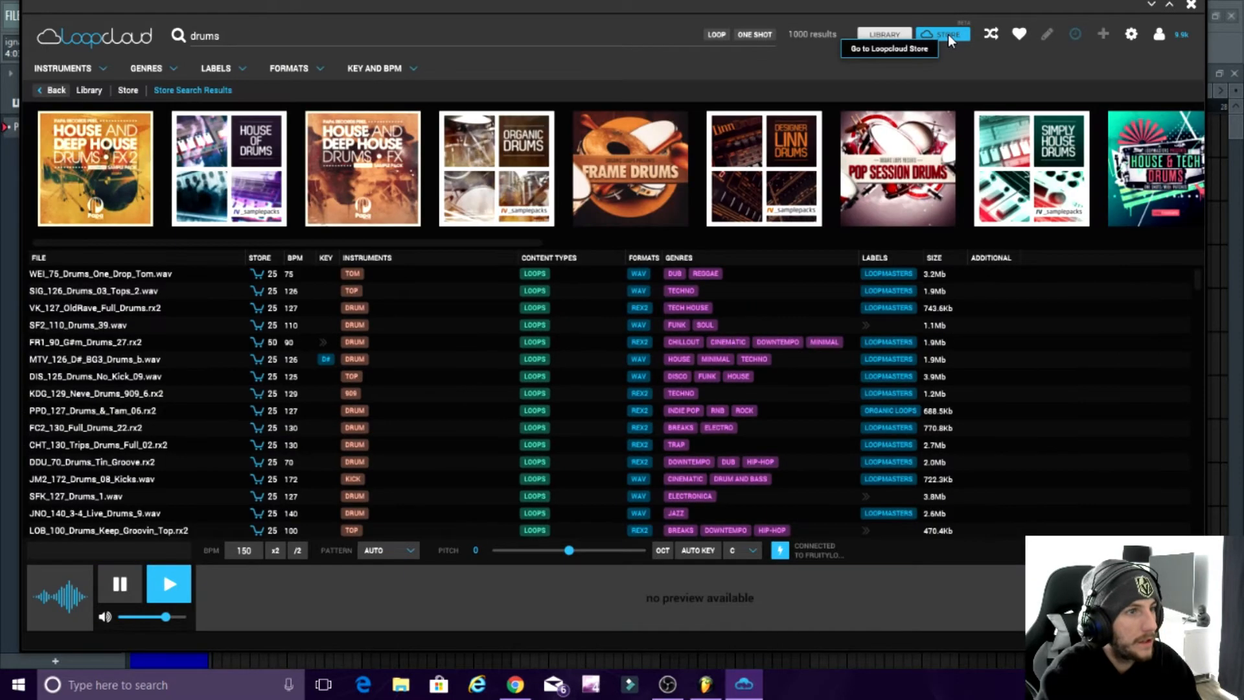
mouse_move(177, 372)
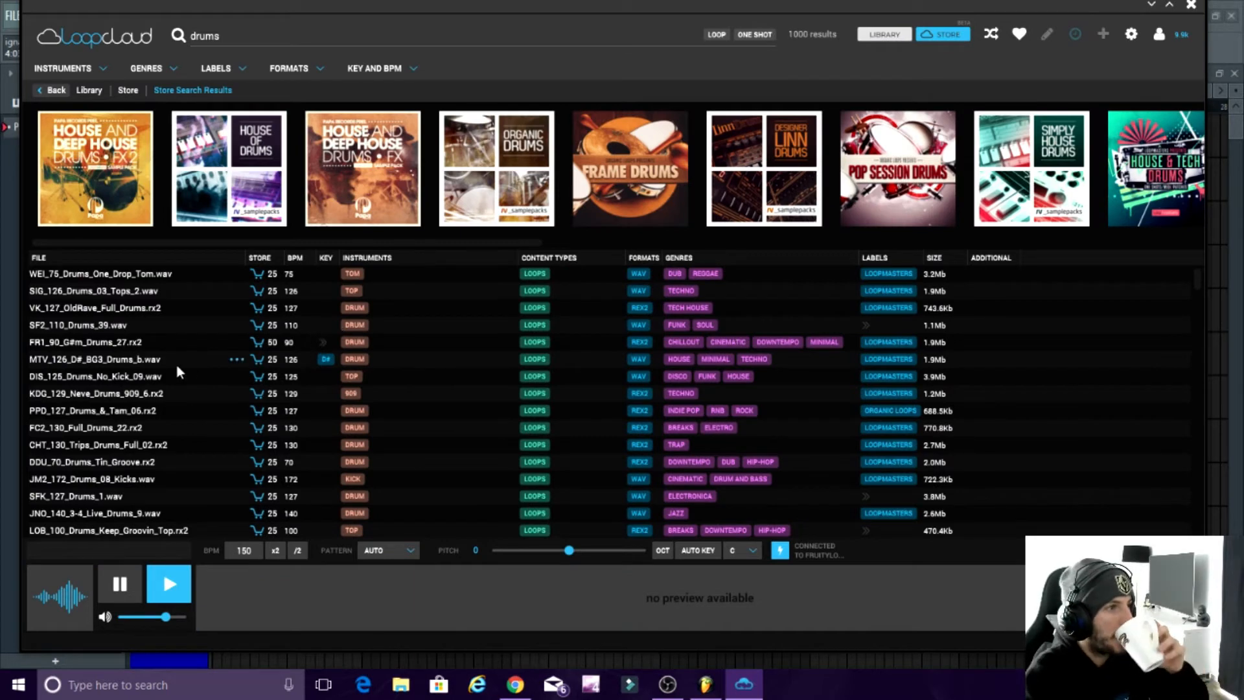
mouse_move(362, 154)
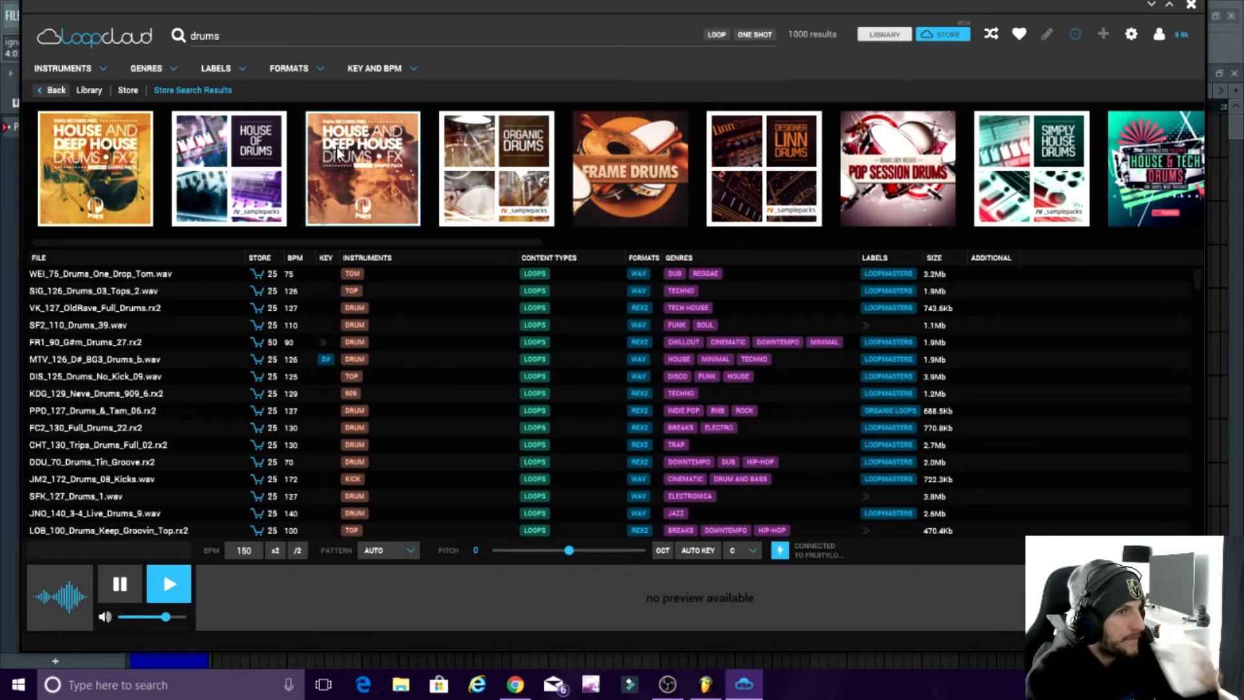
scroll("down", 3)
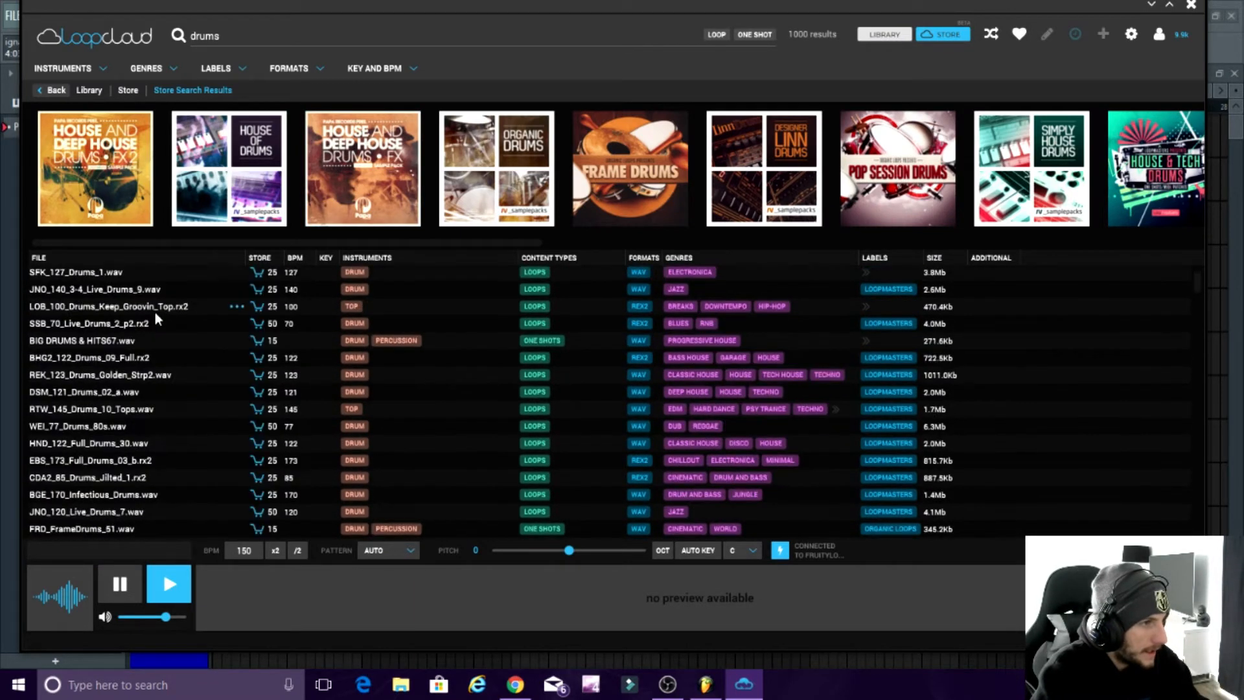
scroll("down", 3)
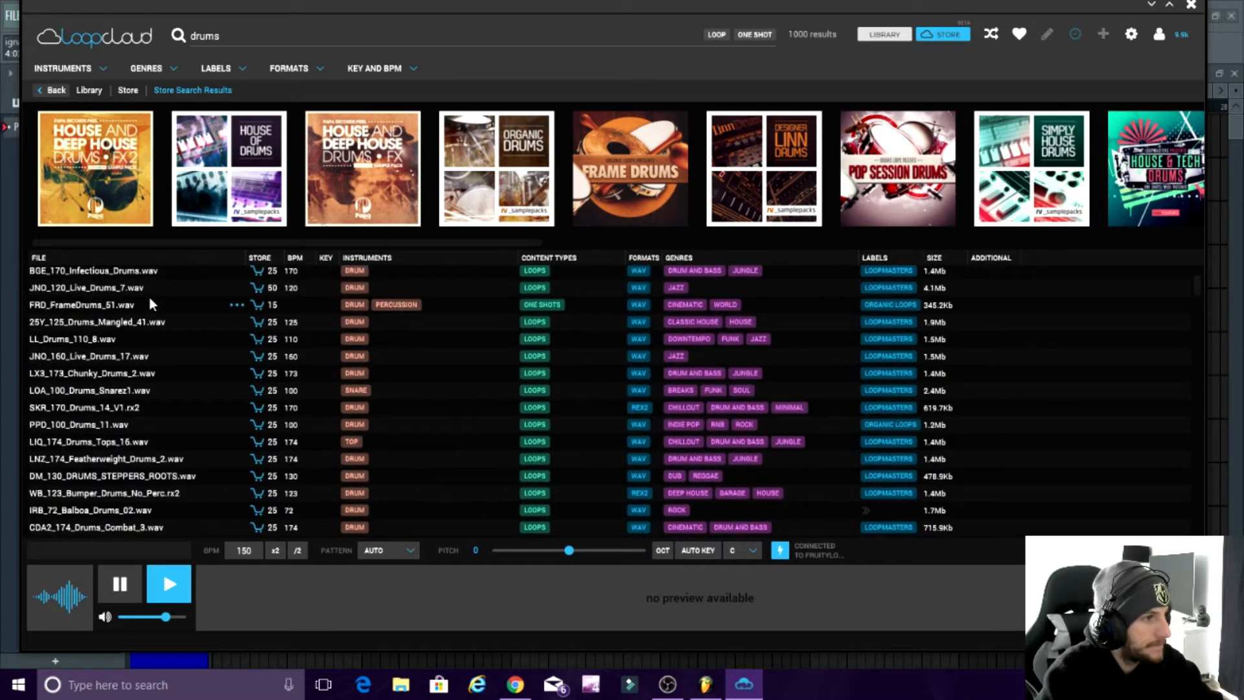
scroll("down", 3)
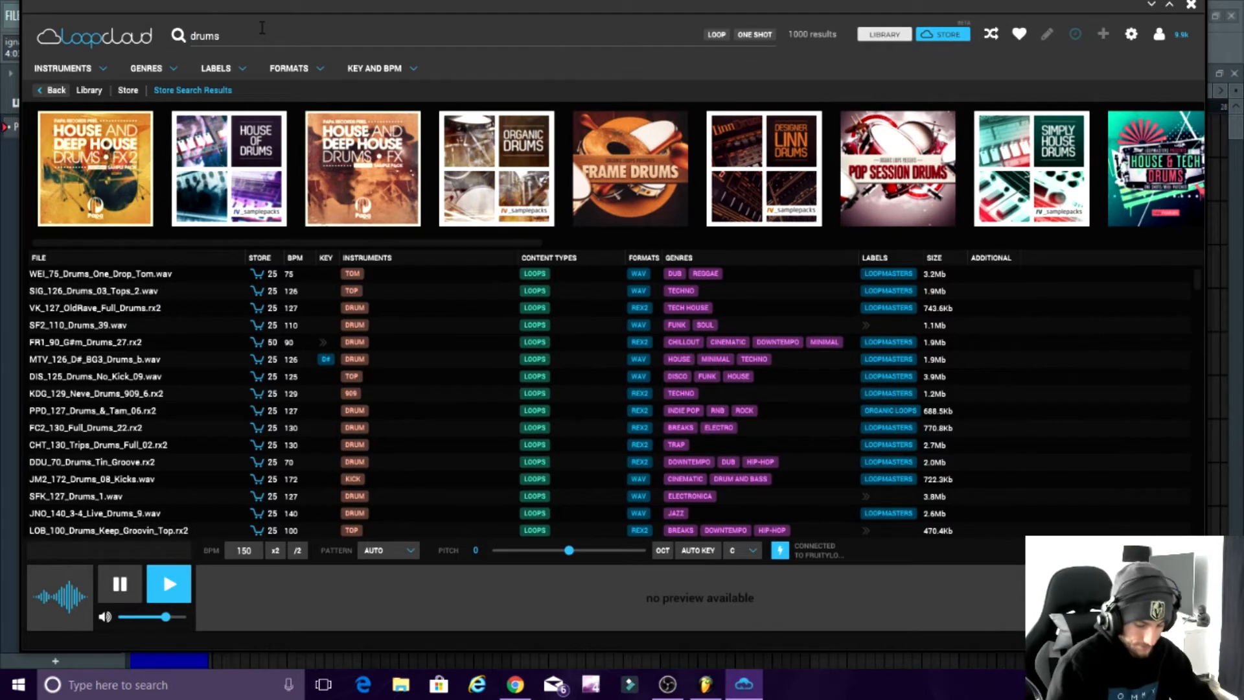
type("ki")
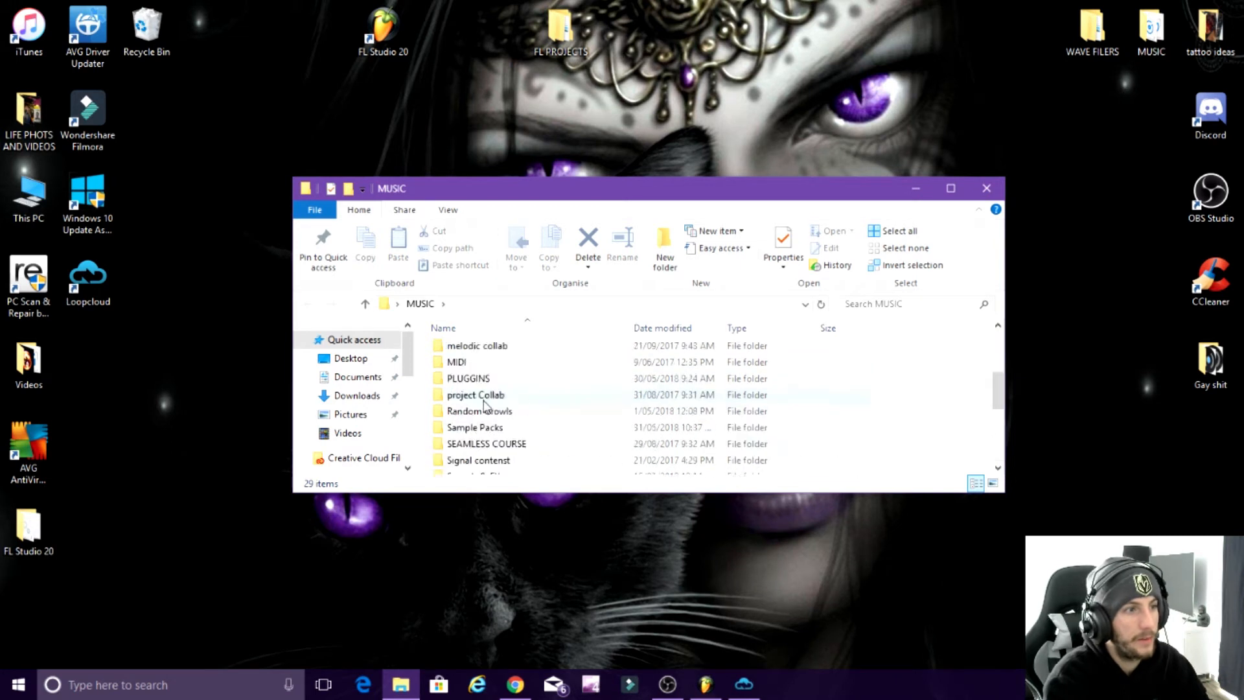
Create a new folder inside loopcloud samples and correct its name
scroll("up", 3)
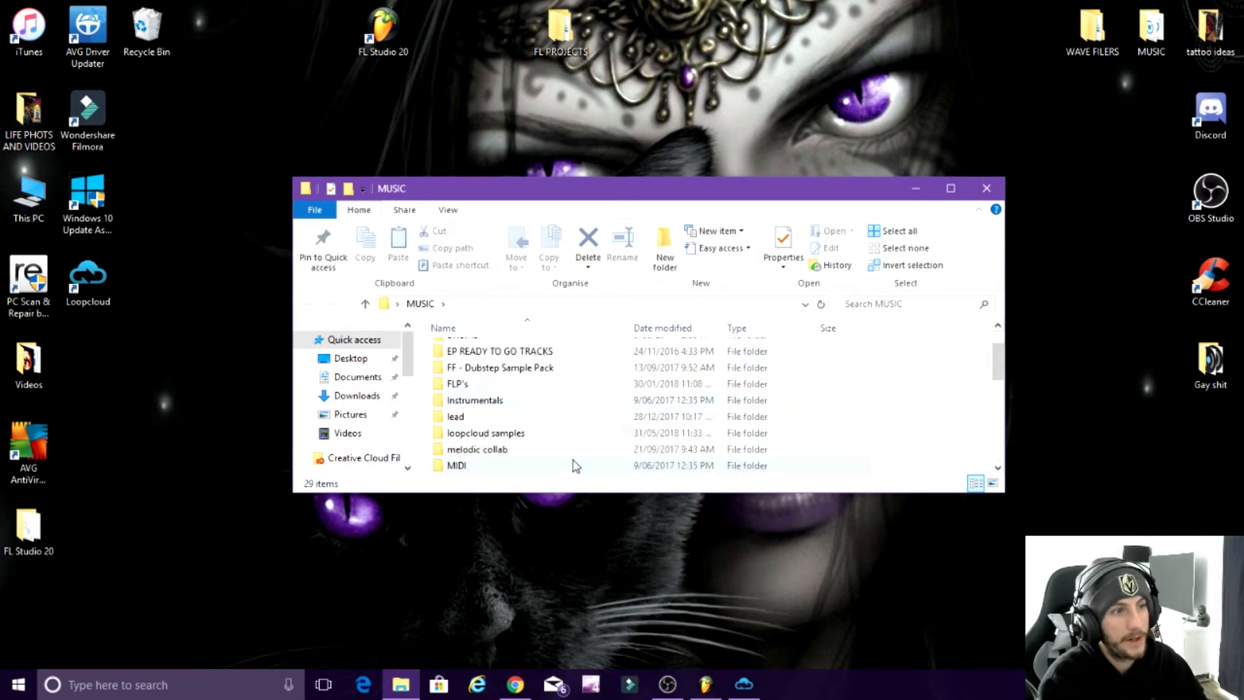
mouse_move(511, 436)
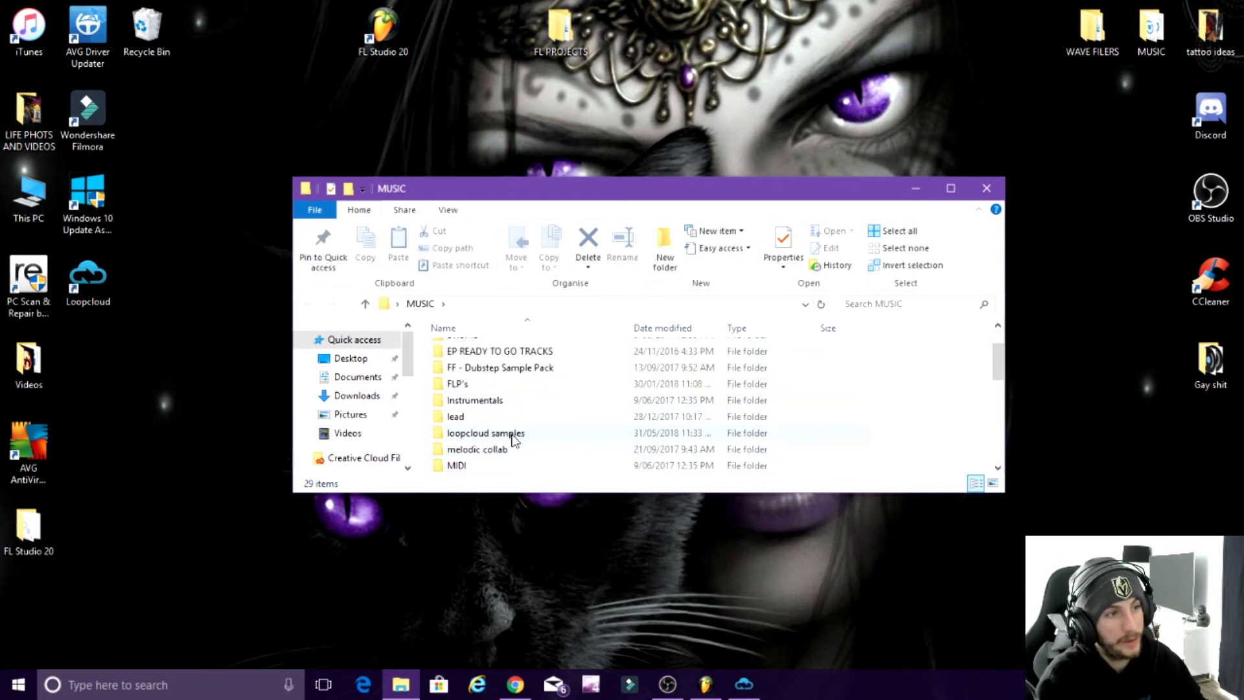
double_click(484, 432)
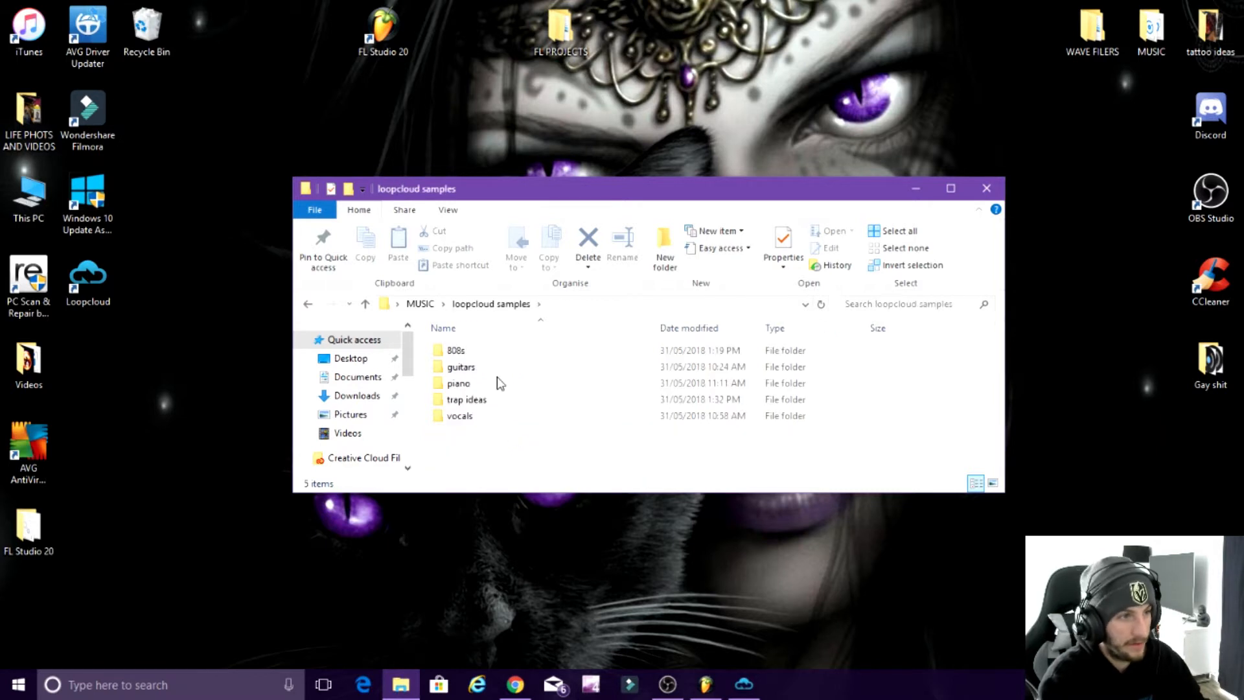
right_click(500, 383)
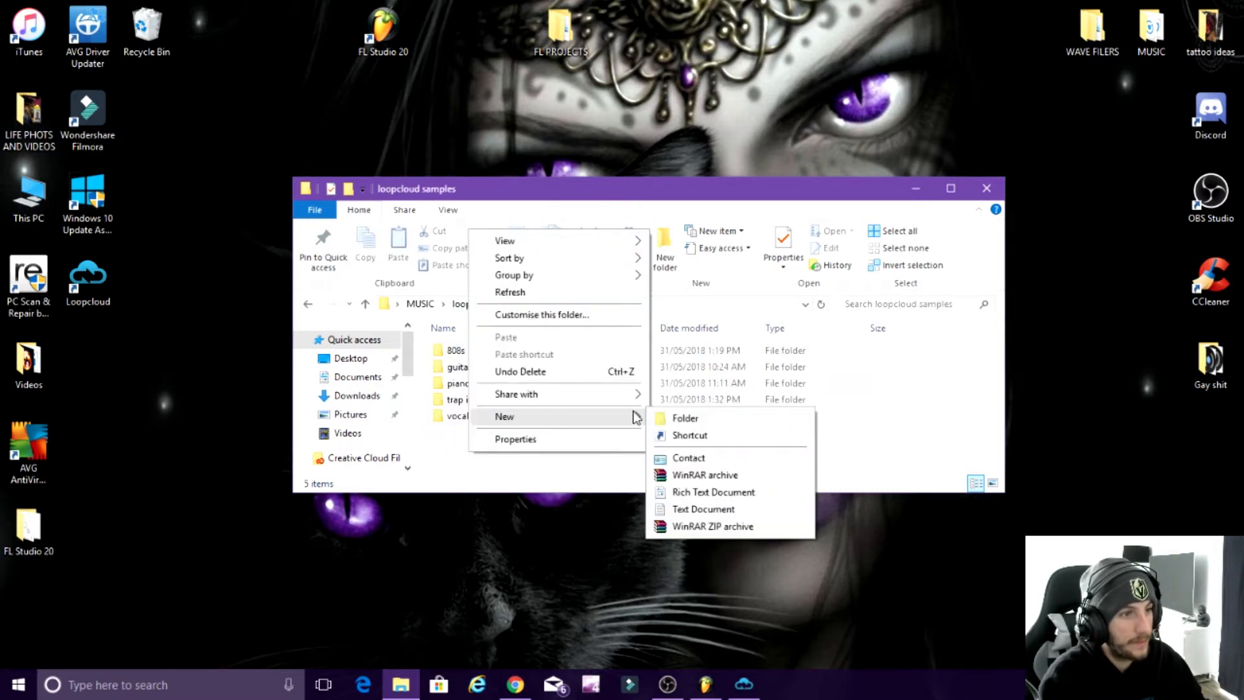
left_click(683, 417)
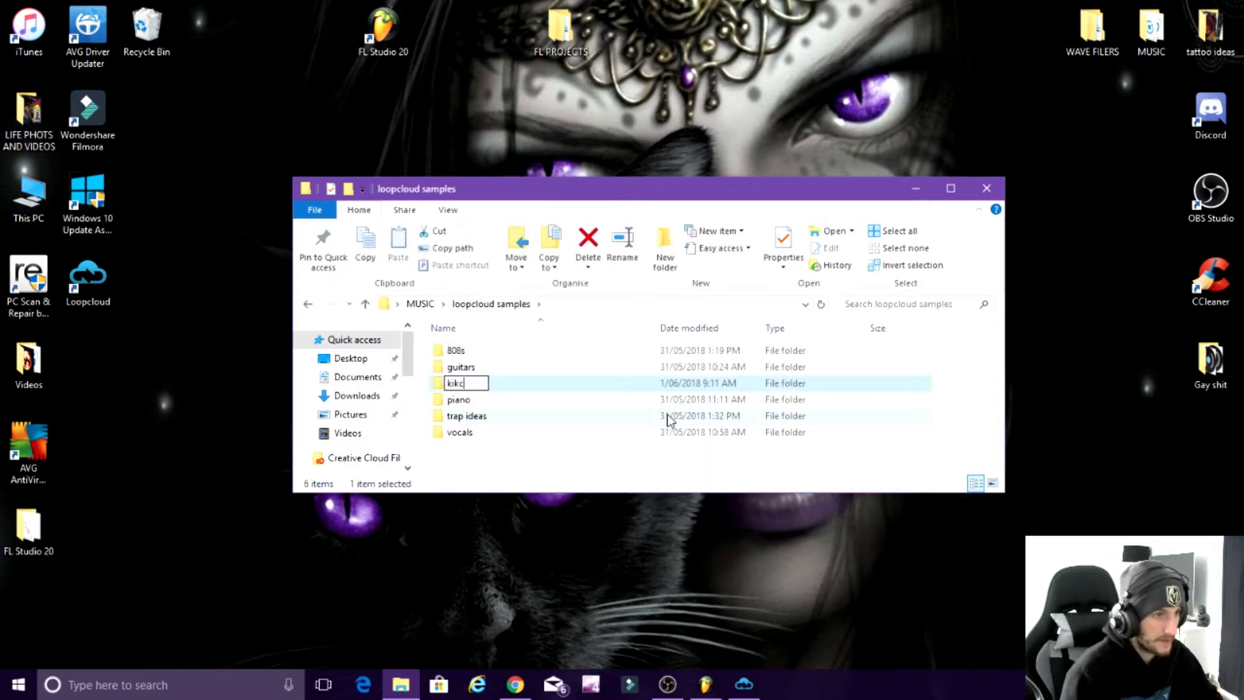
key("Backspace")
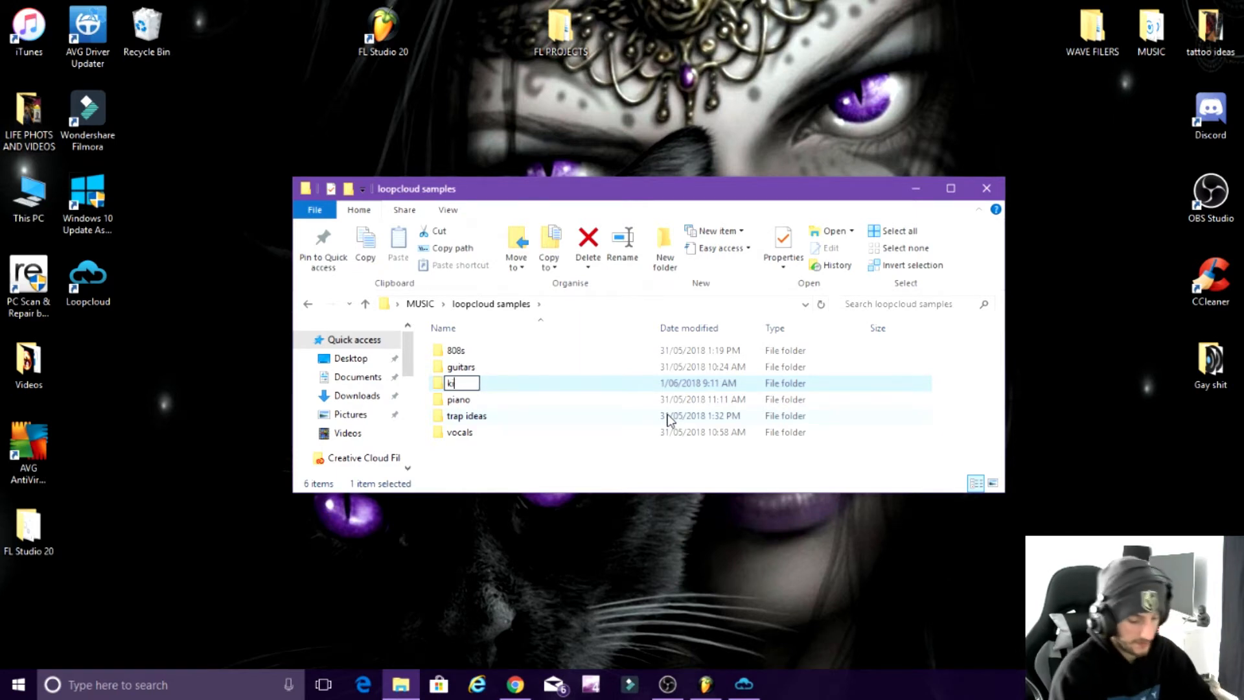
type("ick")
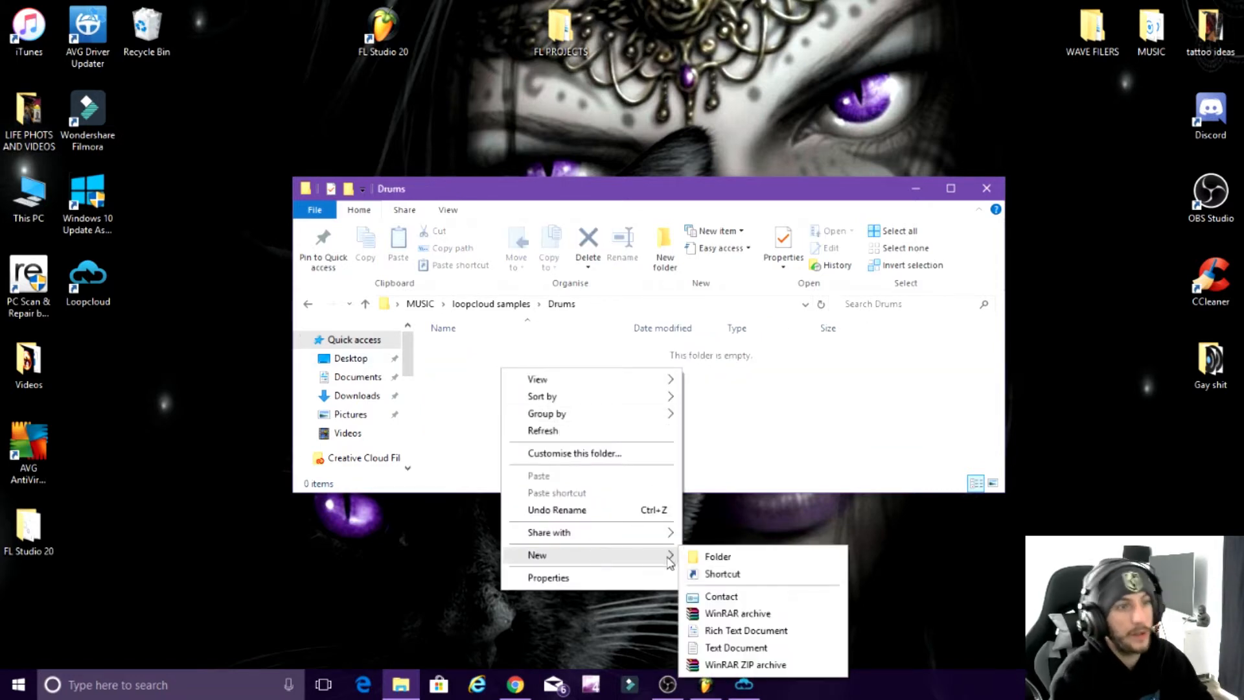
Create a Kicks subfolder inside Drums and open it
left_click(716, 556)
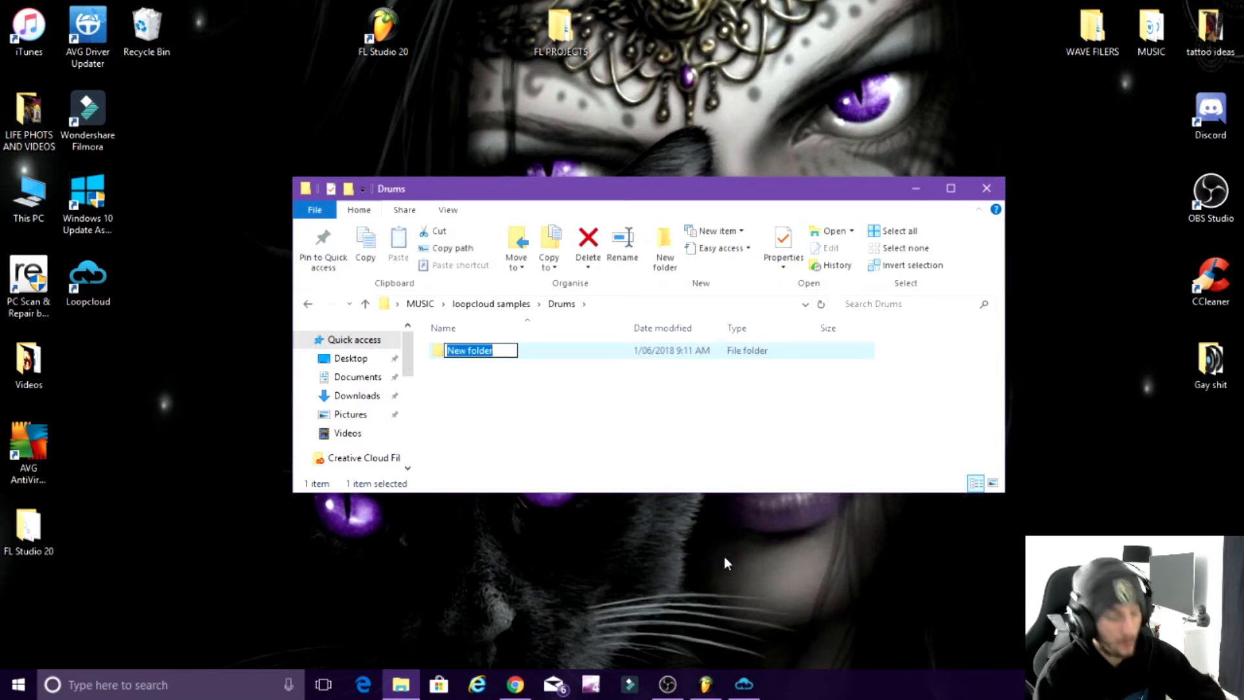
type("Kicks")
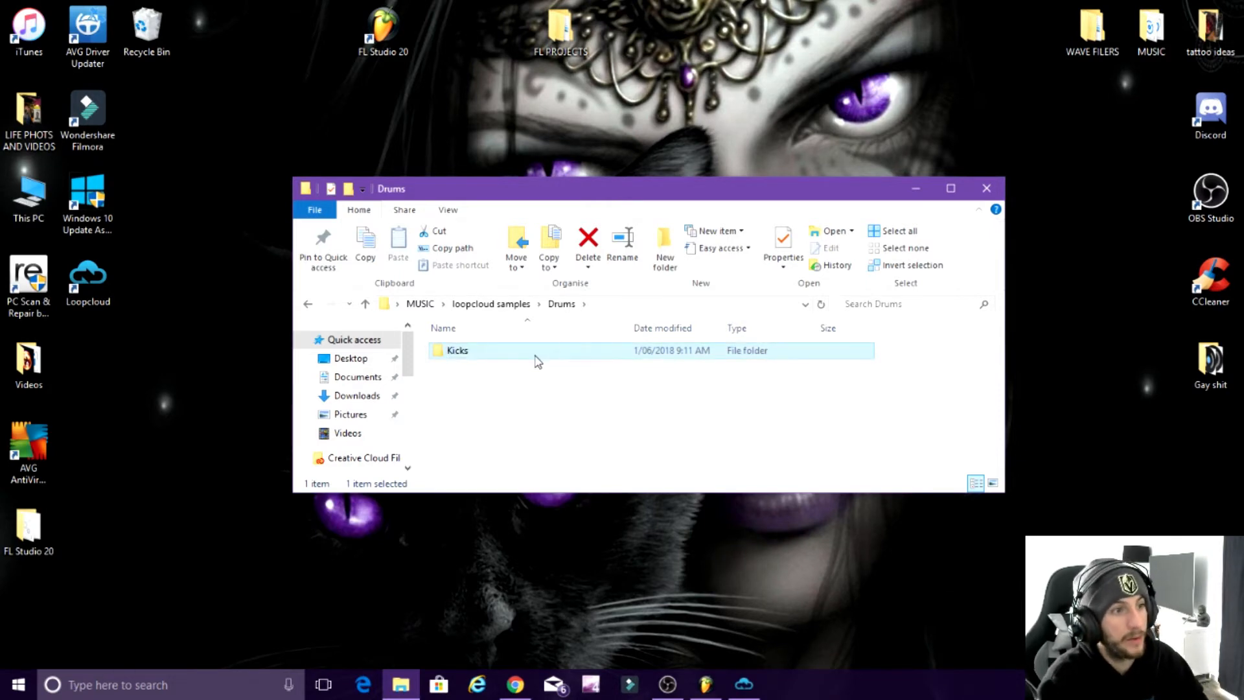
double_click(457, 350)
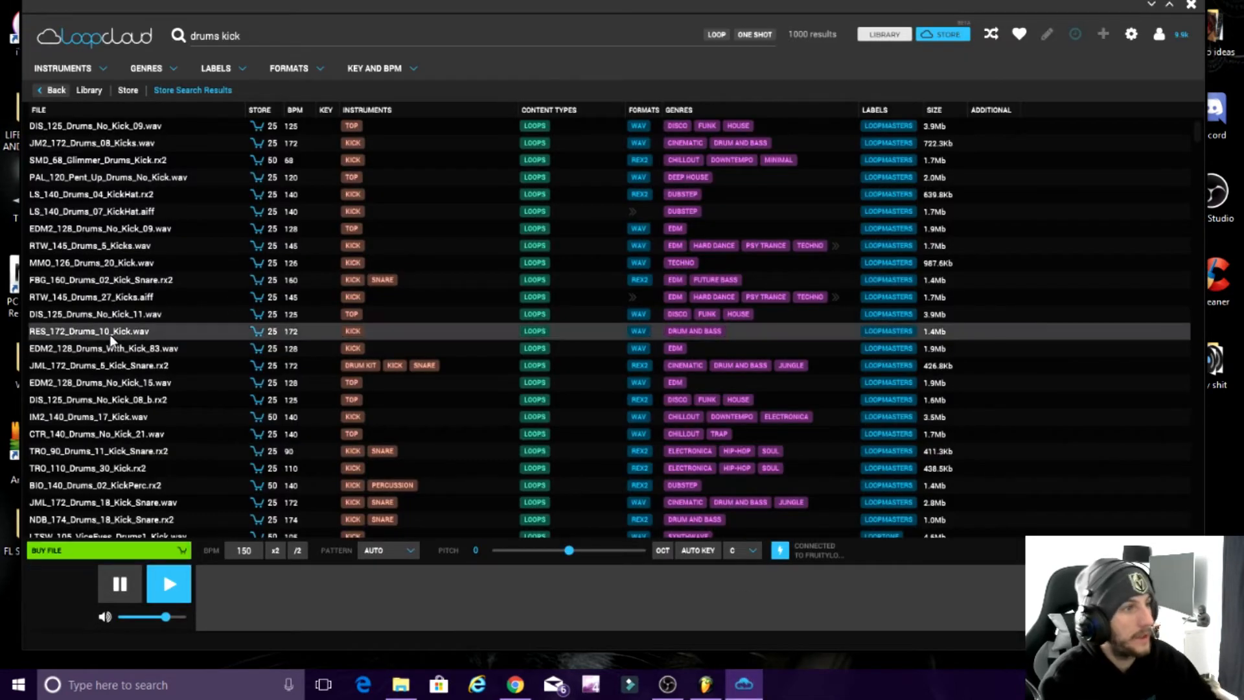
mouse_move(123, 314)
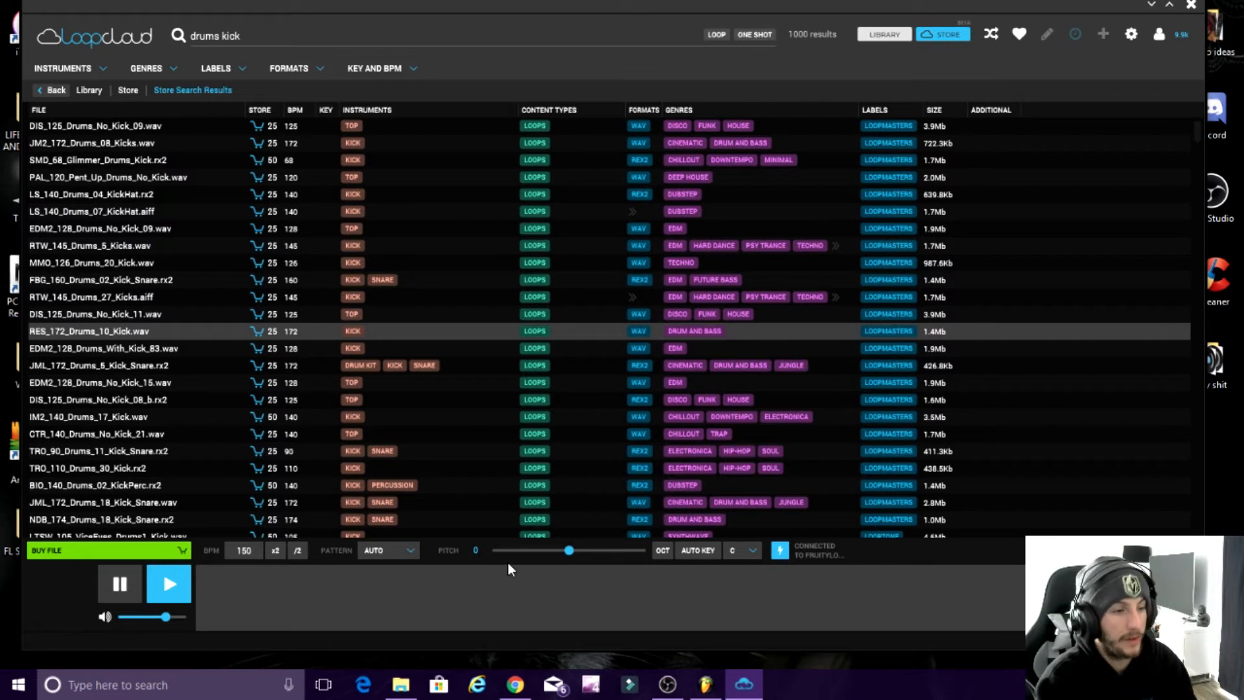
mouse_move(388, 549)
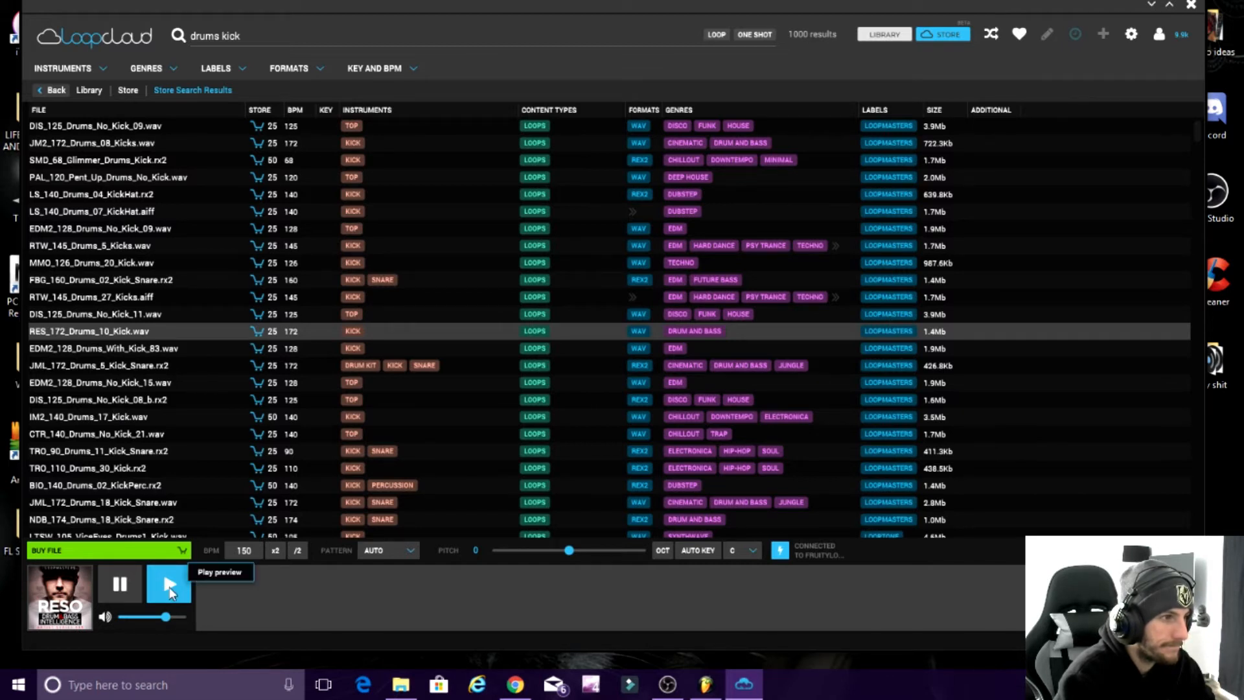
mouse_move(75, 334)
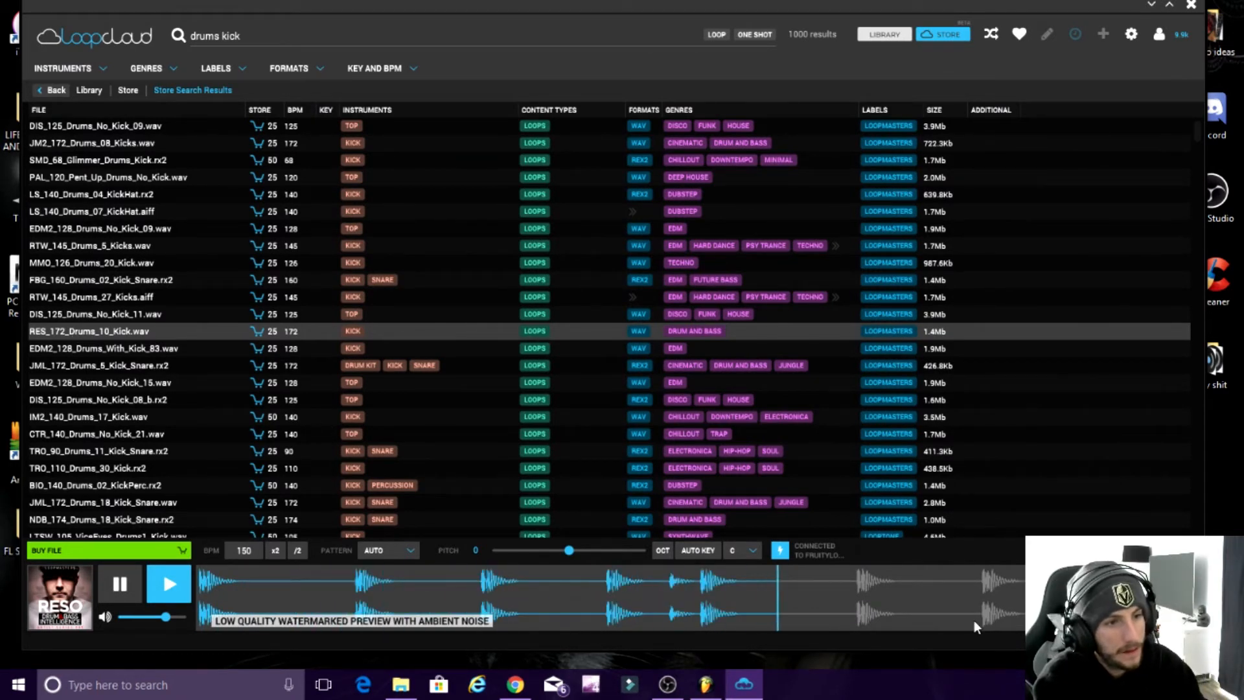
Preview the JML_172_Drums_6_Kick_Snare.rx2 loop and browse the kick results
left_click(104, 365)
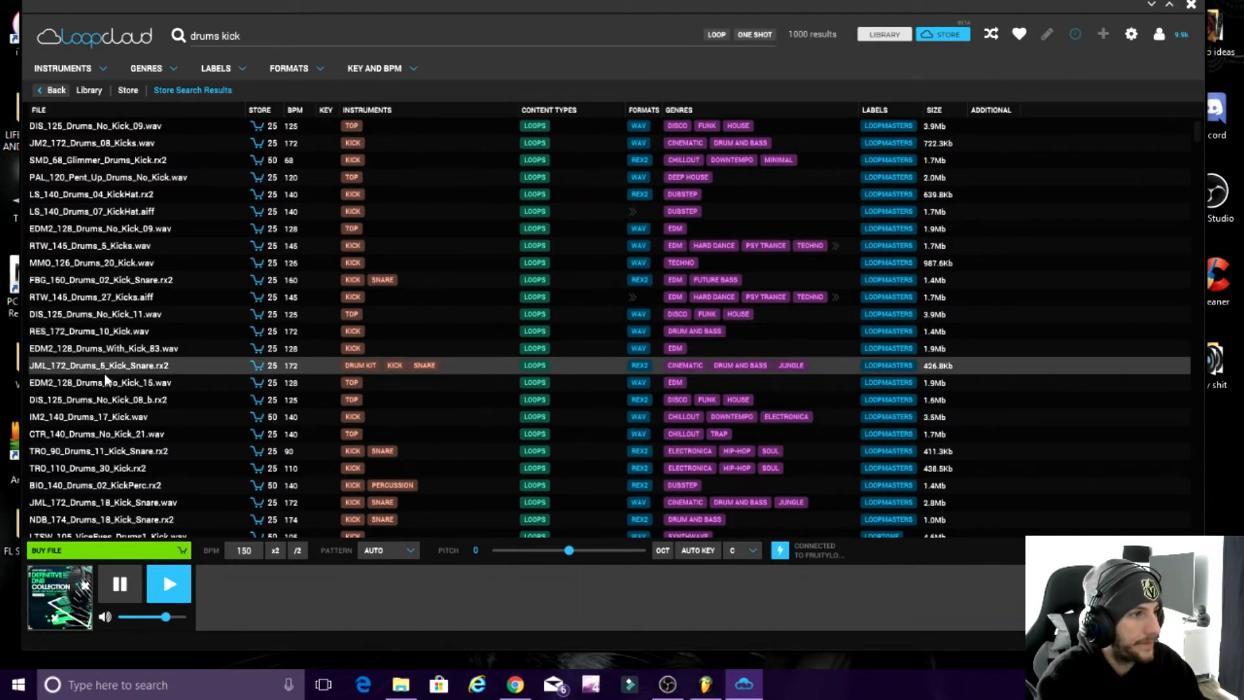
mouse_move(108, 366)
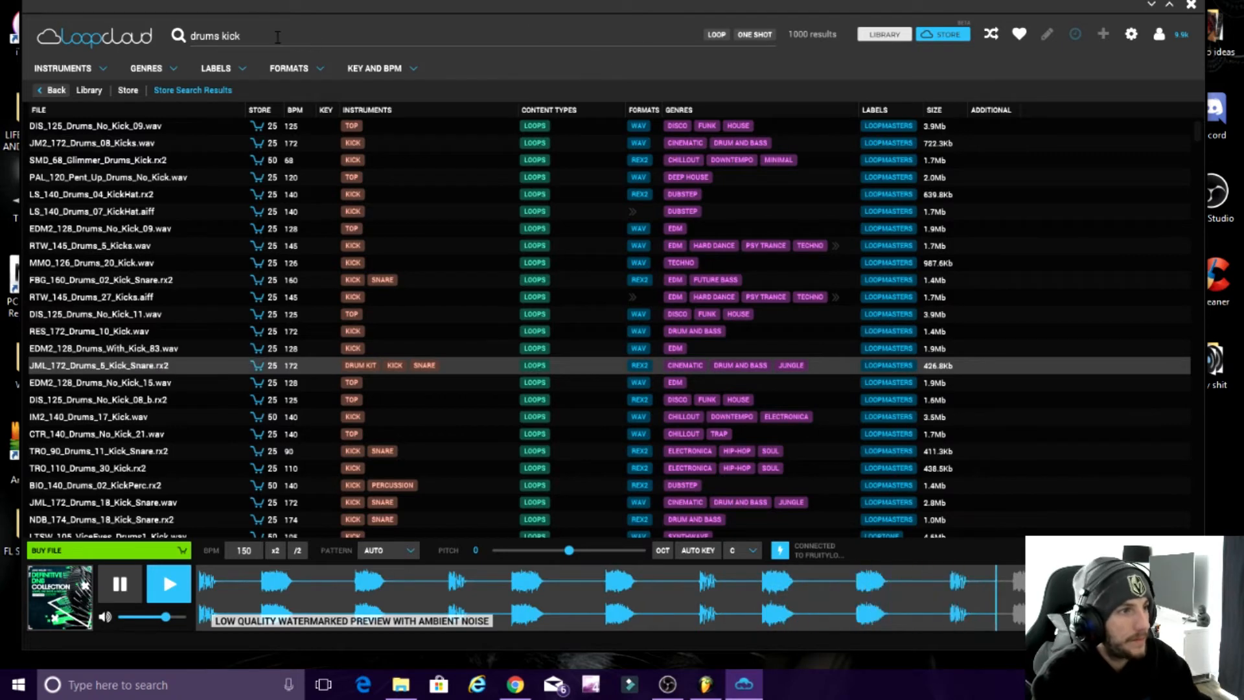
scroll("down", 3)
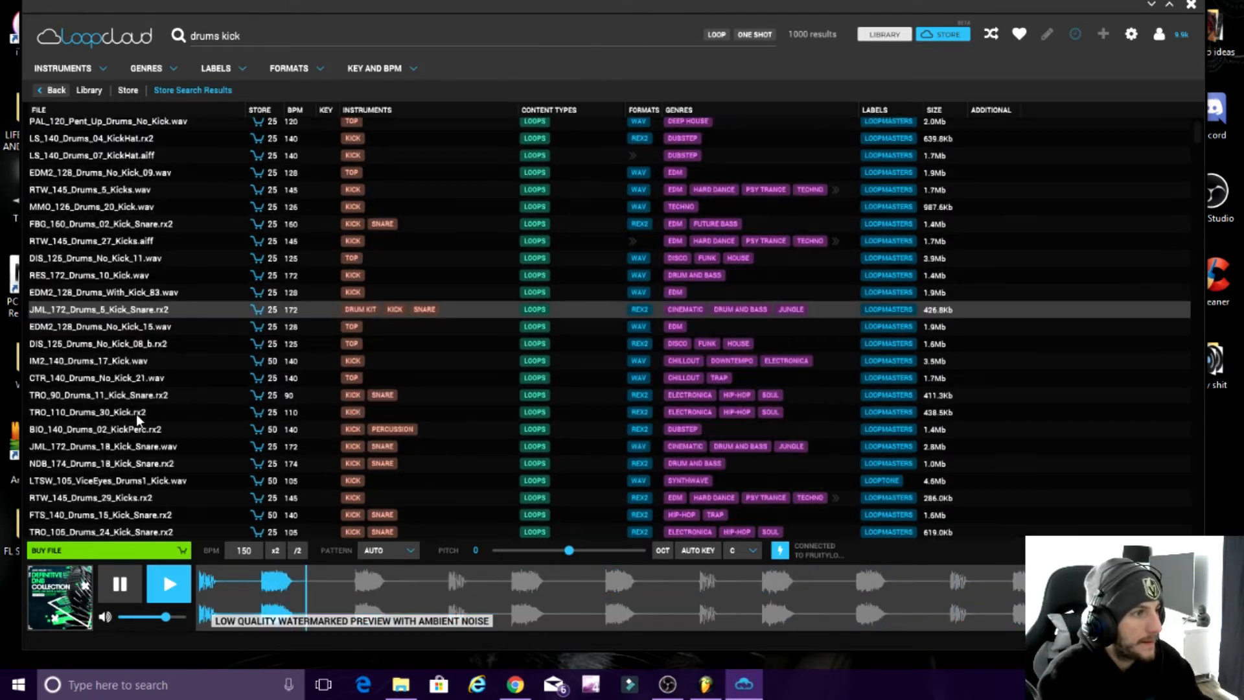
scroll("down", 3)
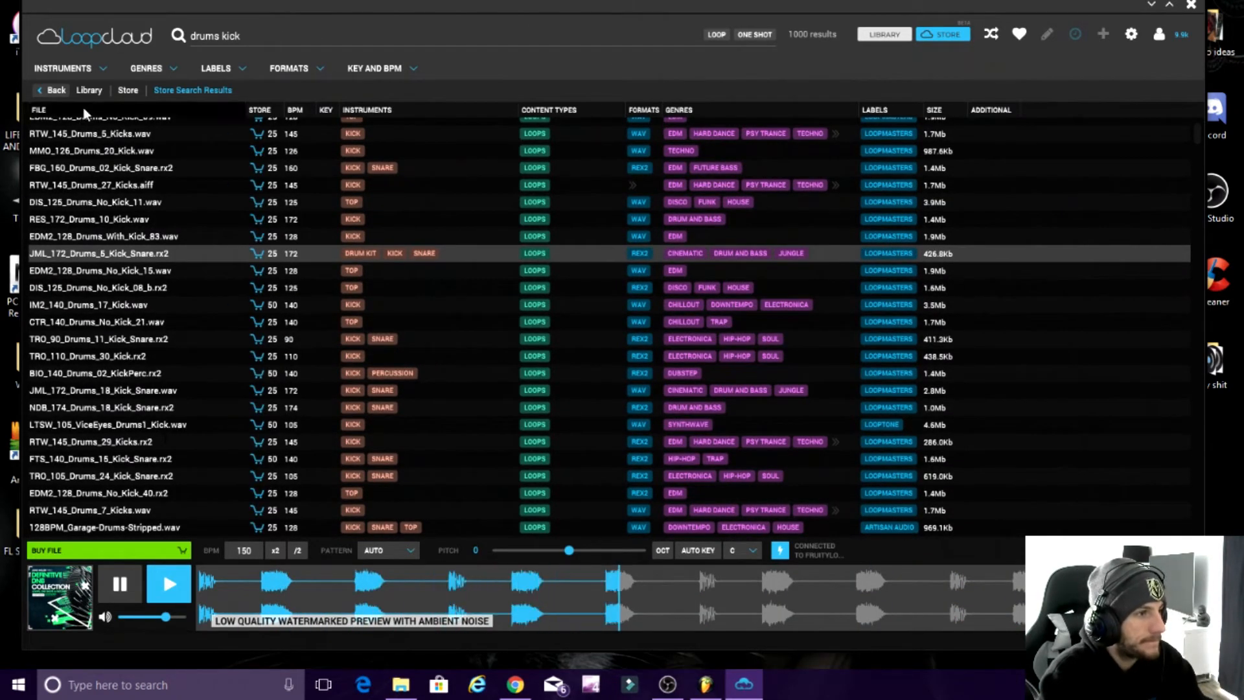
scroll("up", 3)
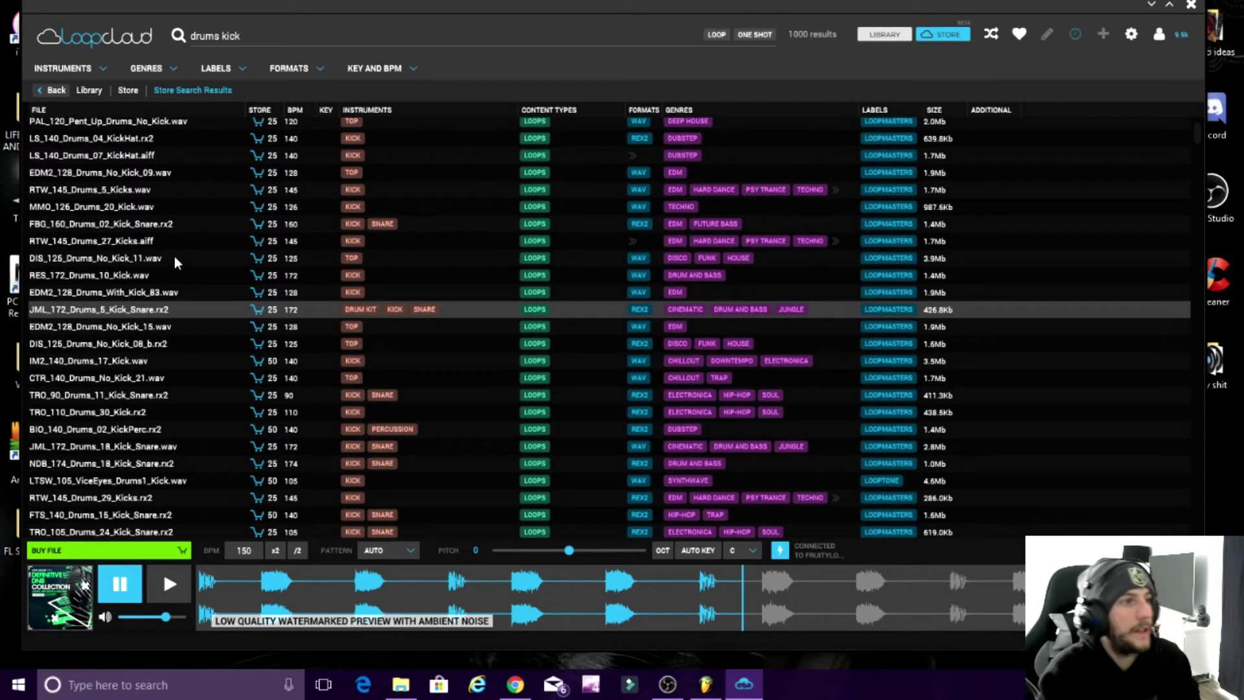
scroll("up", 3)
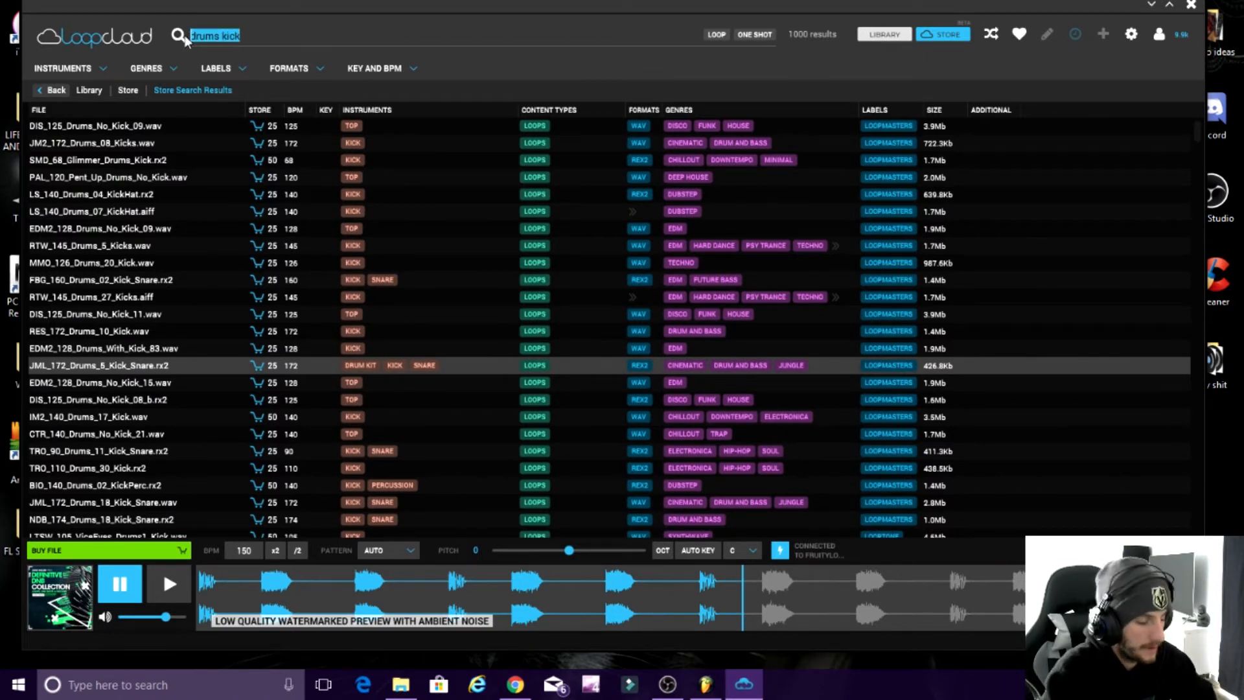
Replace the 'drums kick' store search with 'piano' to list piano packs and loops
left_click(62, 67)
type("piano")
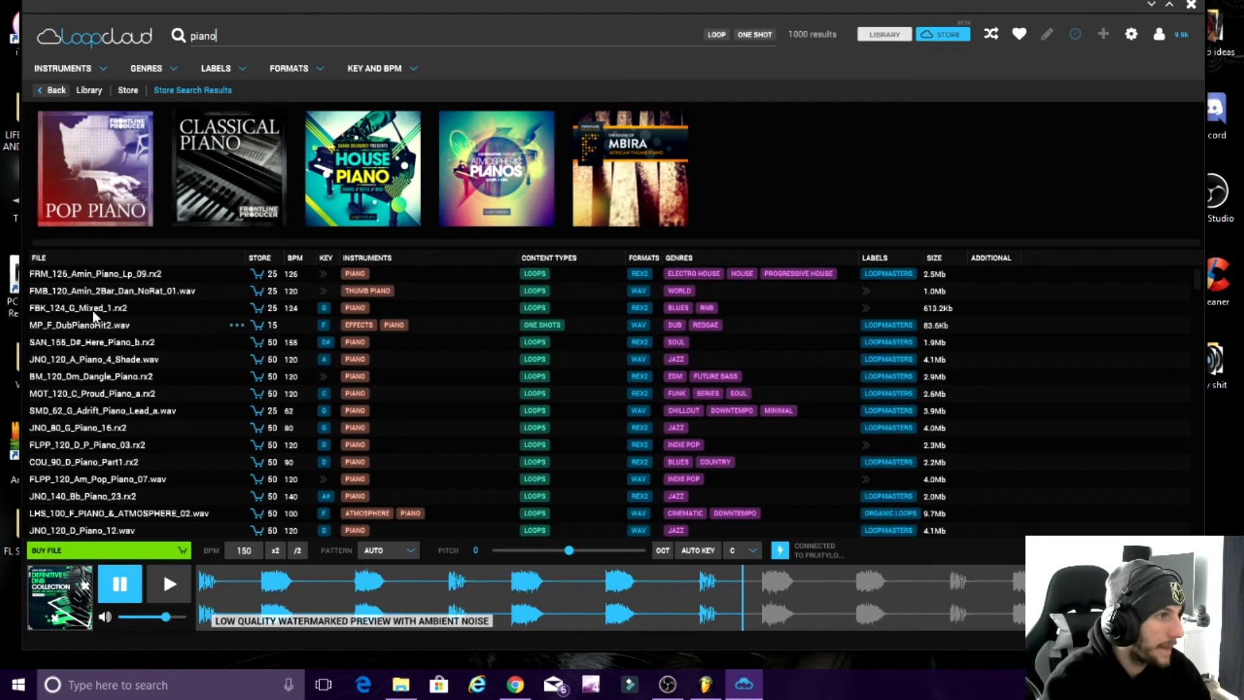
Audition piano loops FMB_120_Amin_2Bar and JNO_120_D_Piano_12, scrolling on to CLA_125_Am_Piano_07a
left_click(111, 290)
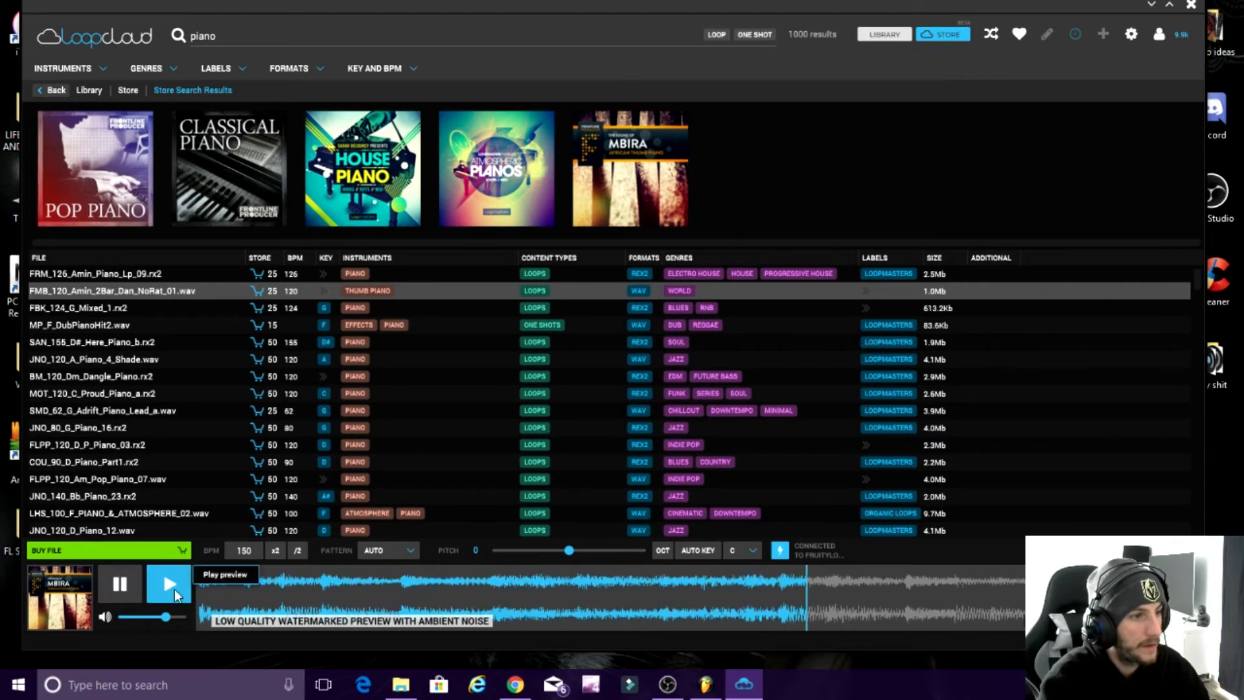
scroll("down", 3)
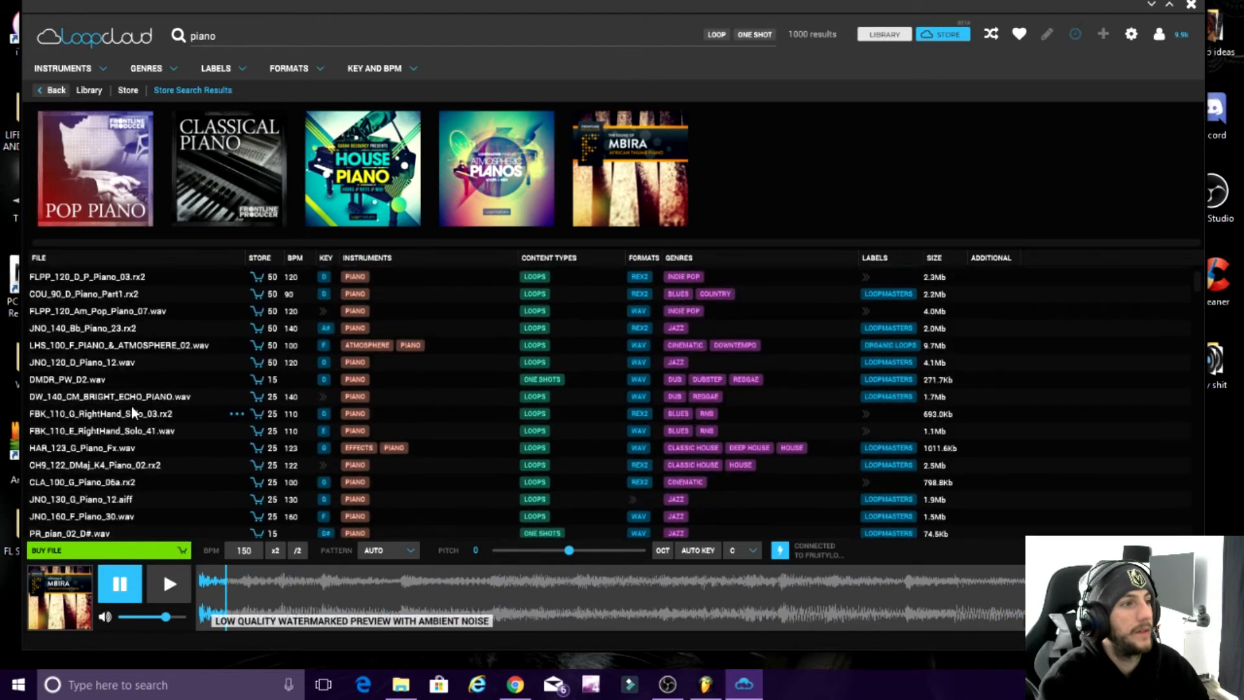
mouse_move(100, 365)
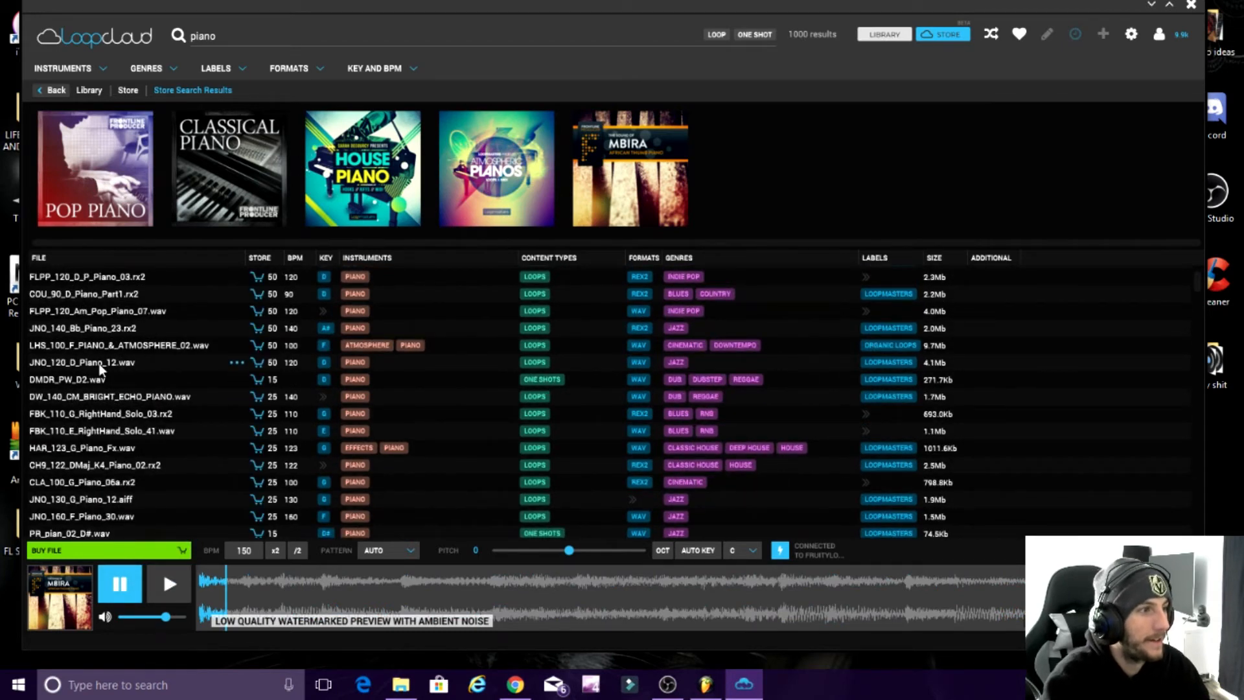
left_click(82, 361)
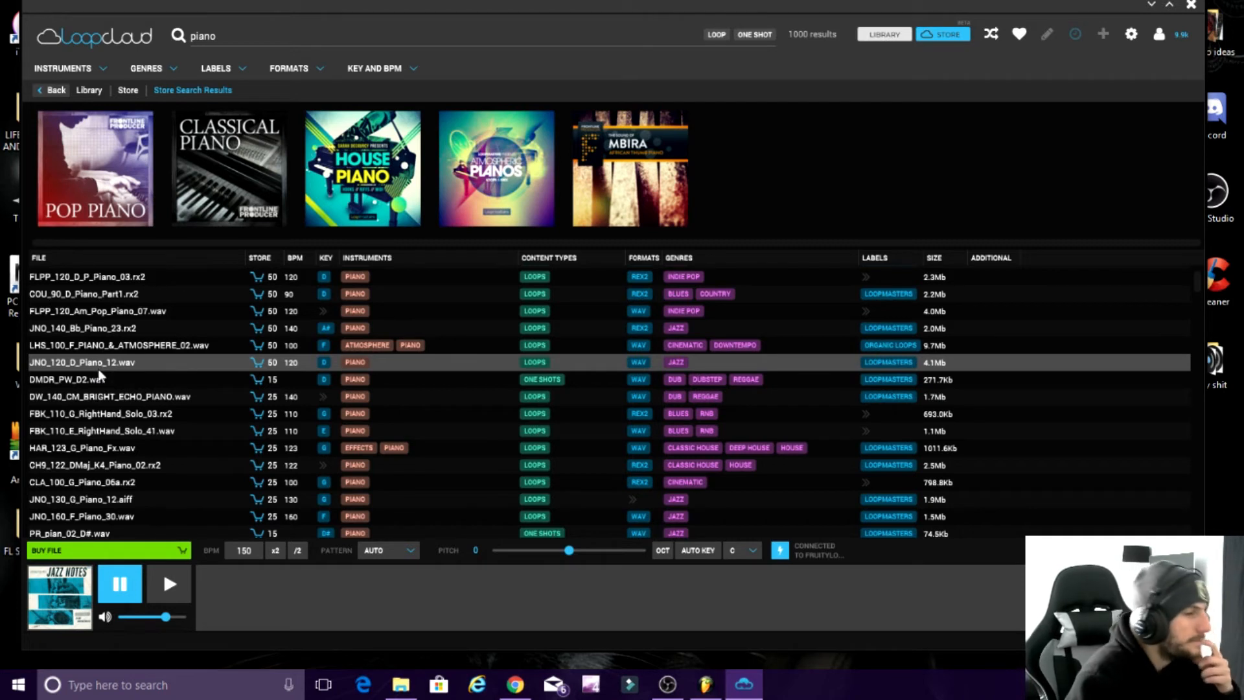
left_click(169, 585)
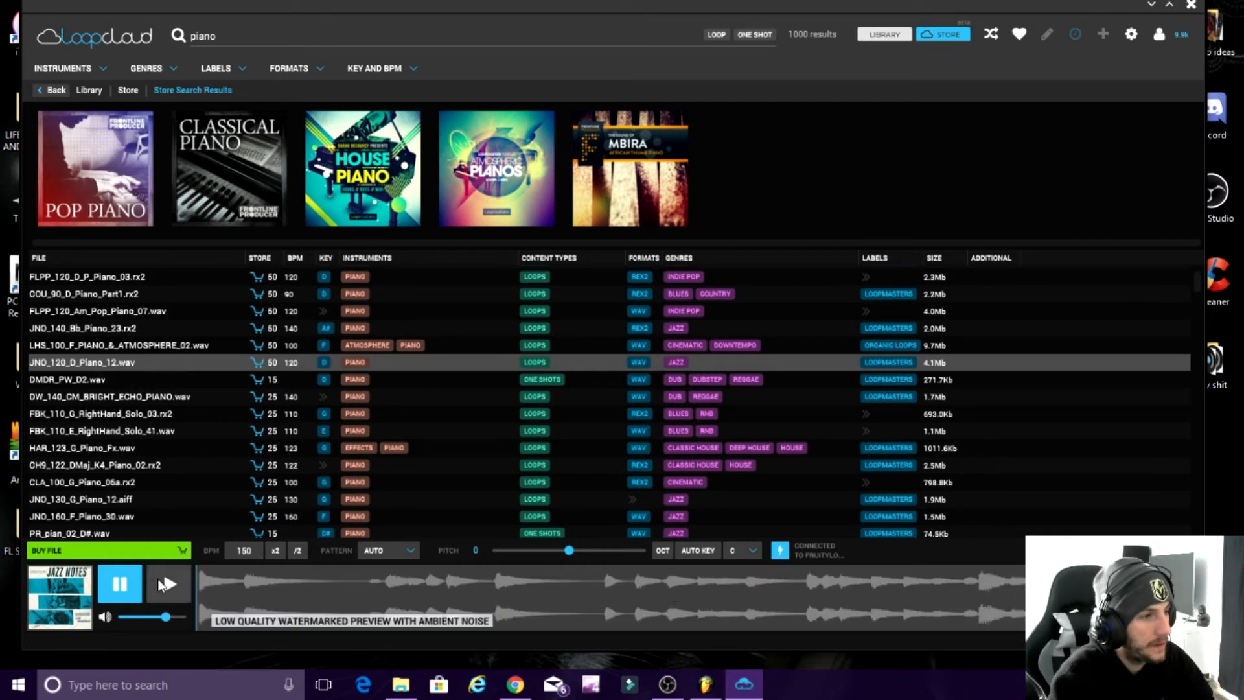
mouse_move(167, 585)
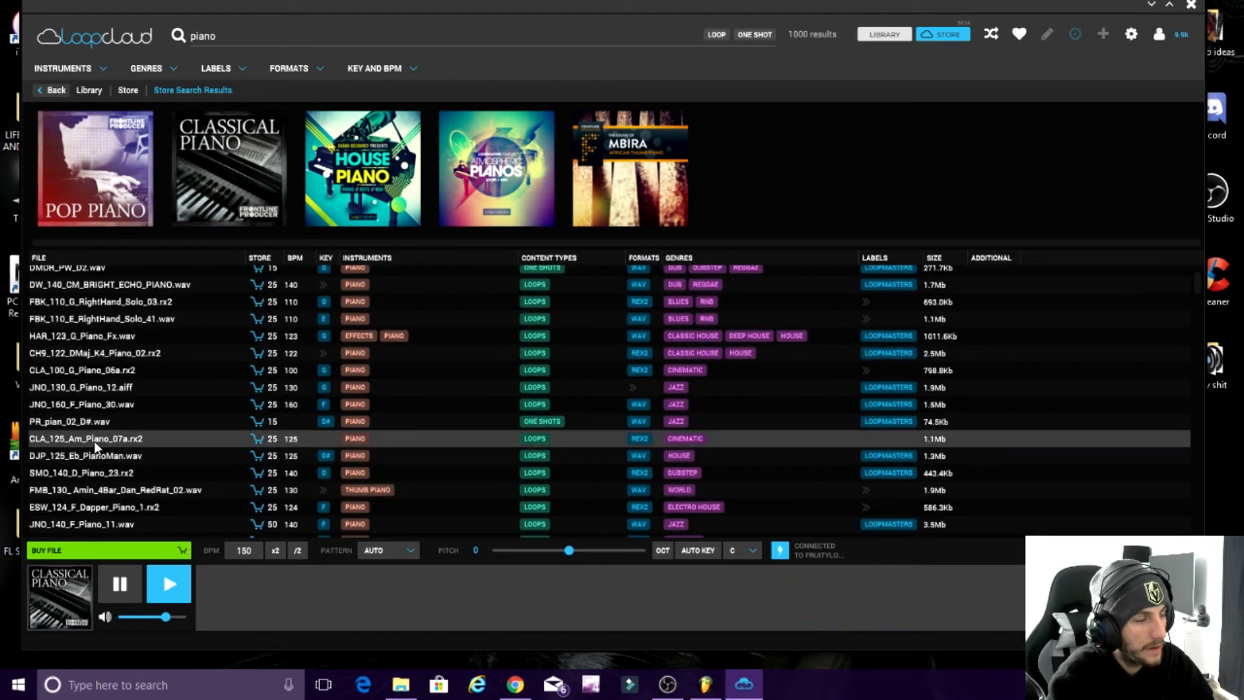
mouse_move(93, 448)
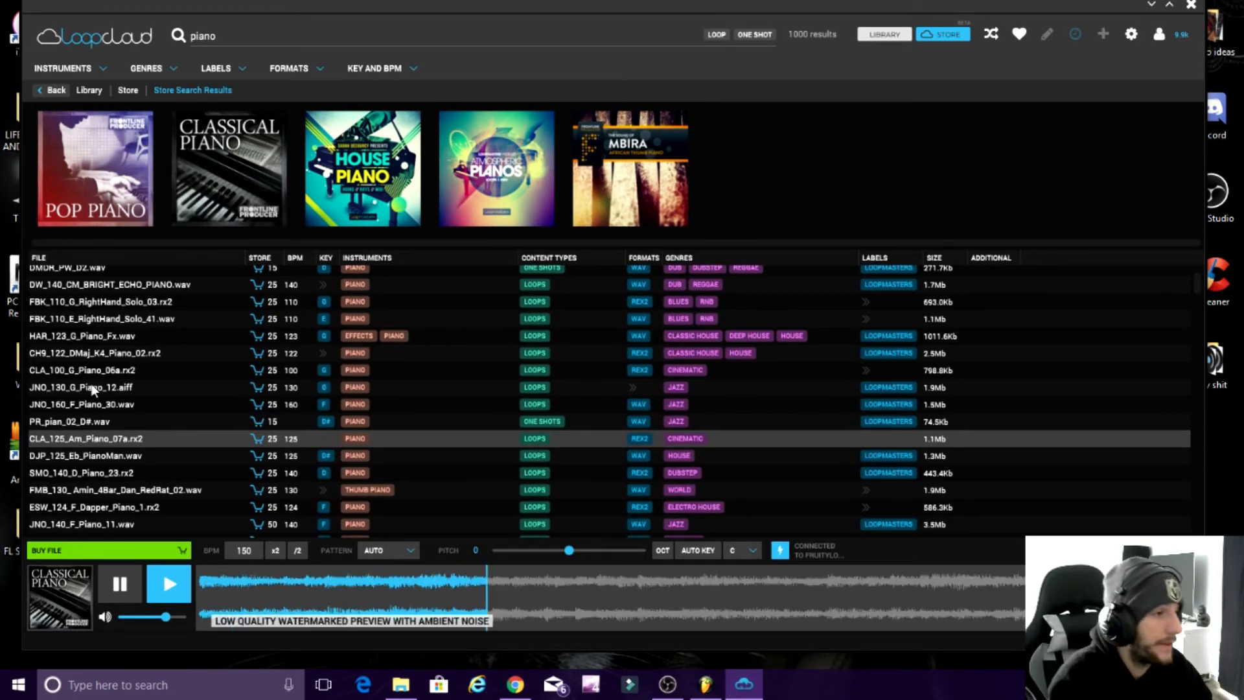
mouse_move(115, 421)
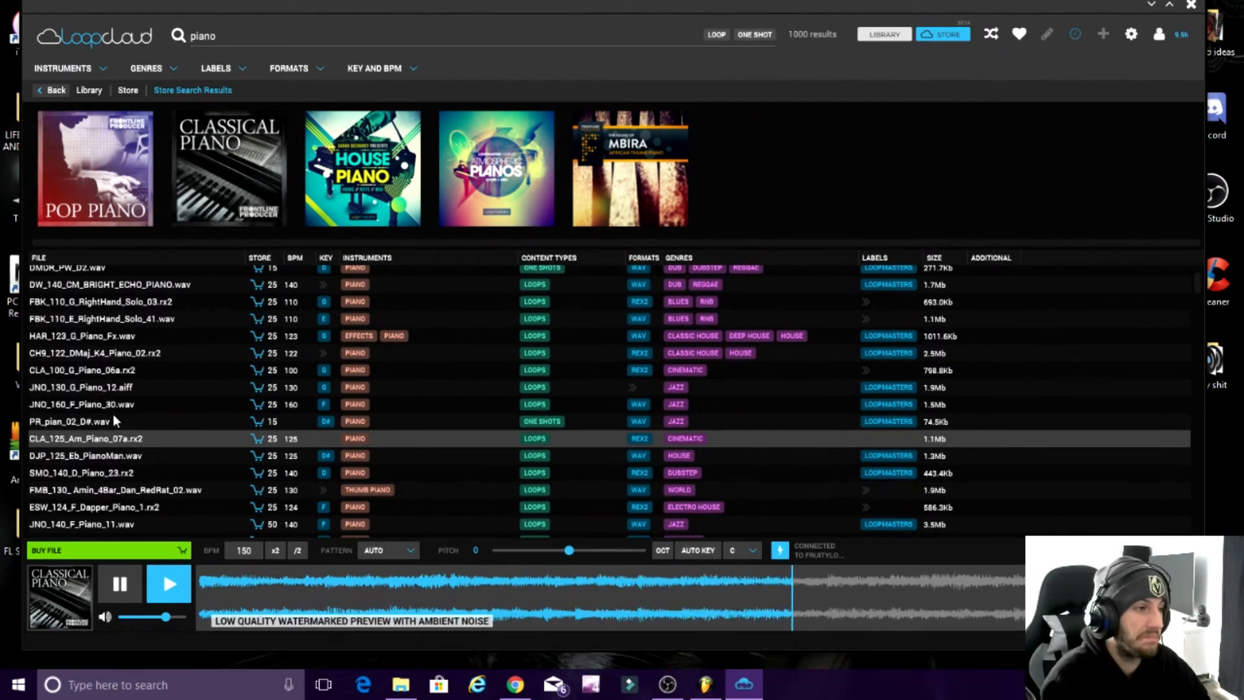
scroll("down", 3)
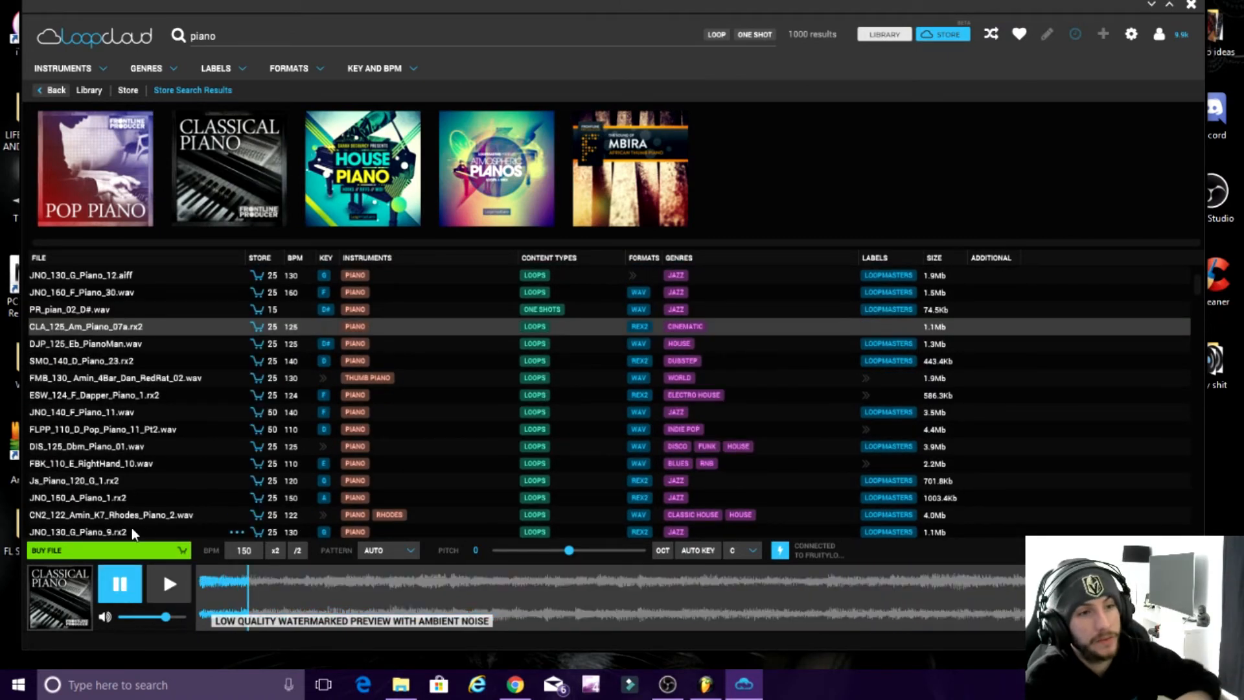
mouse_move(36, 445)
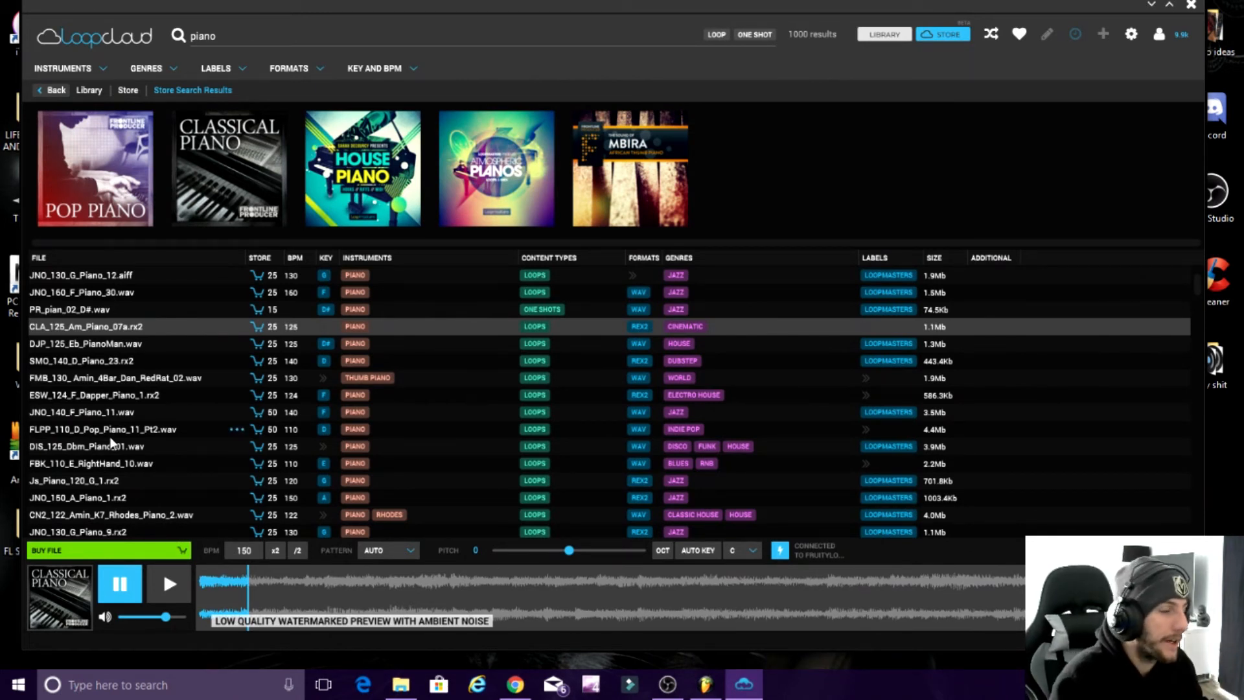
mouse_move(118, 425)
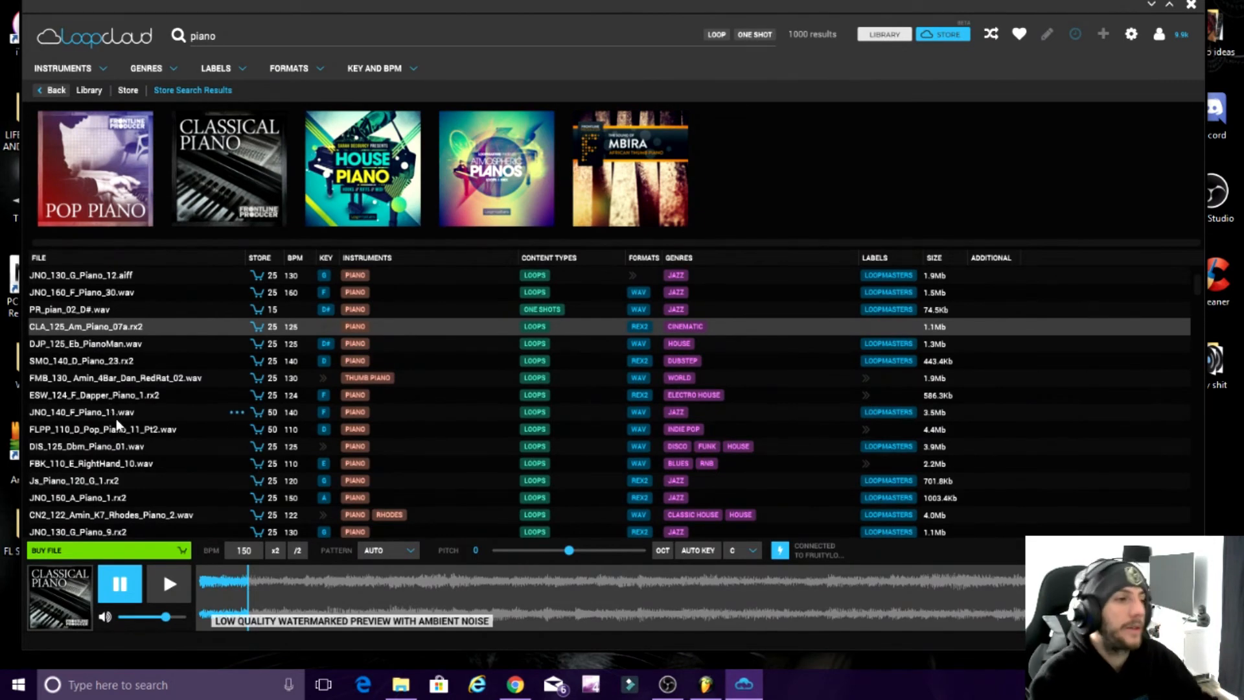
scroll("down", 3)
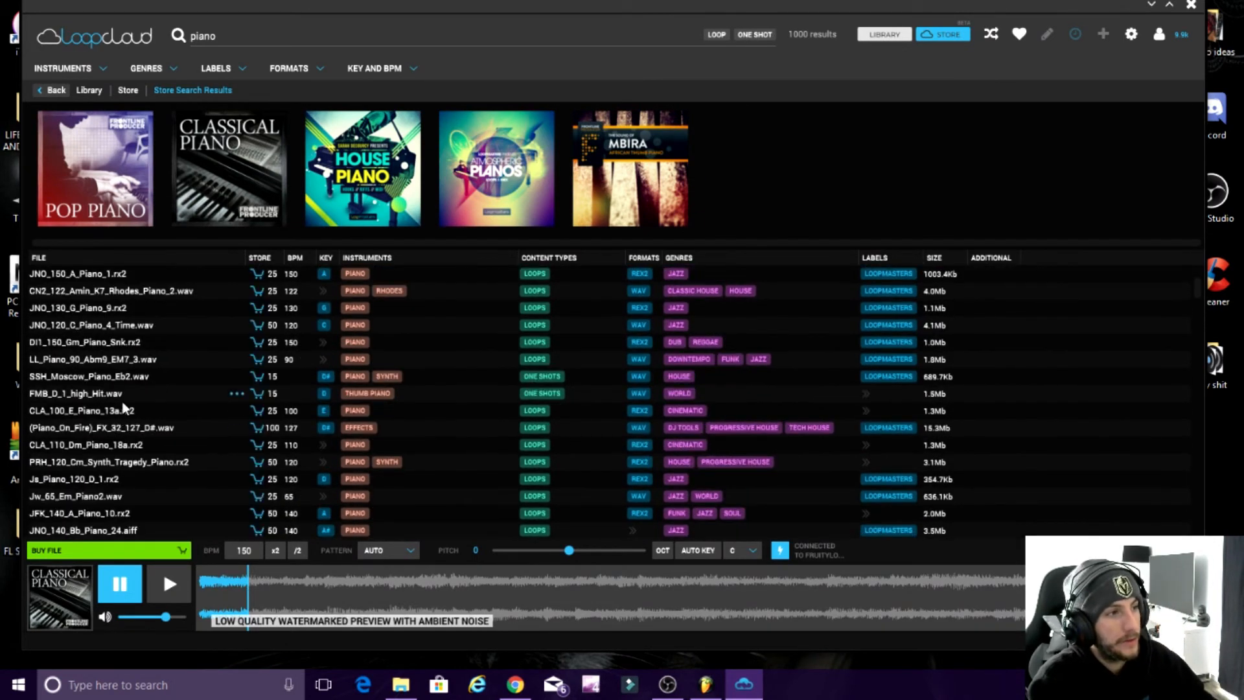
mouse_move(100, 503)
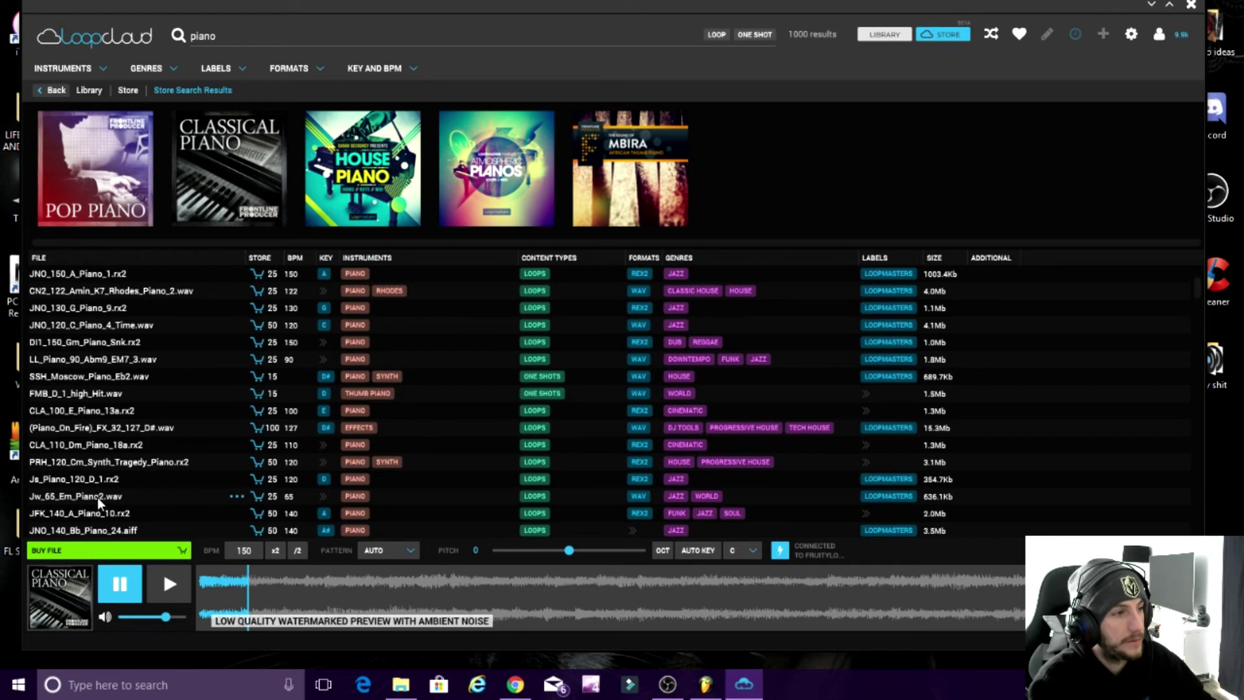
mouse_move(202, 554)
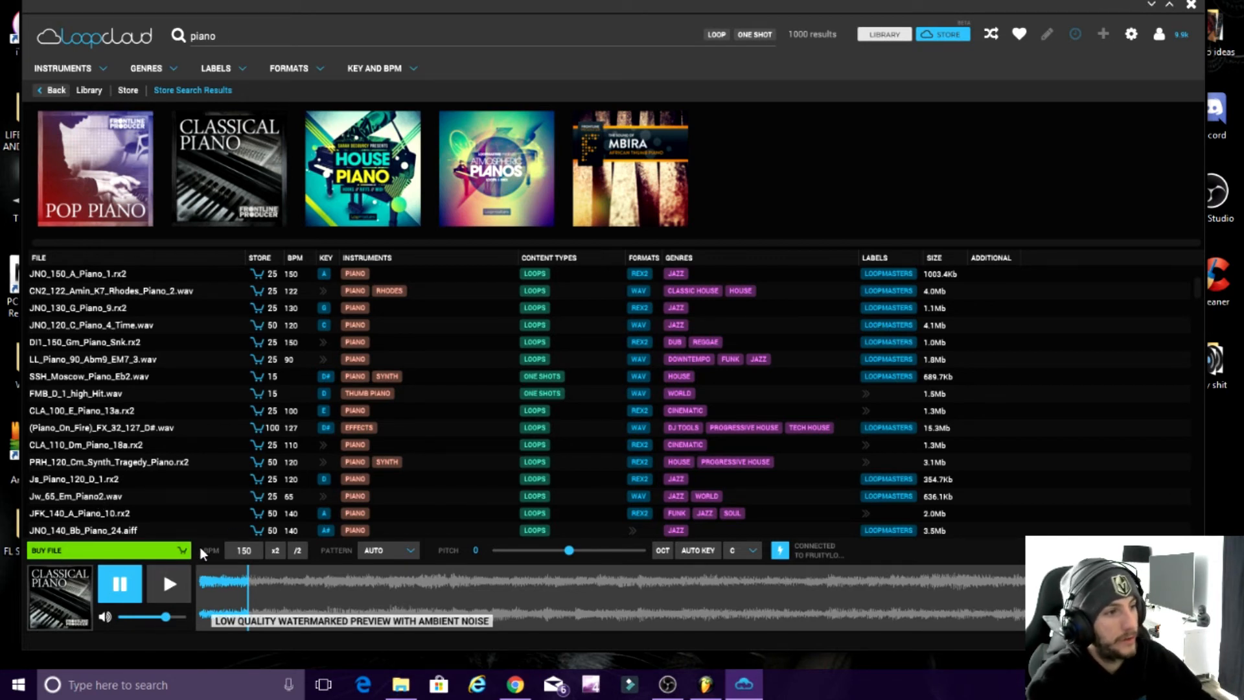
mouse_move(183, 549)
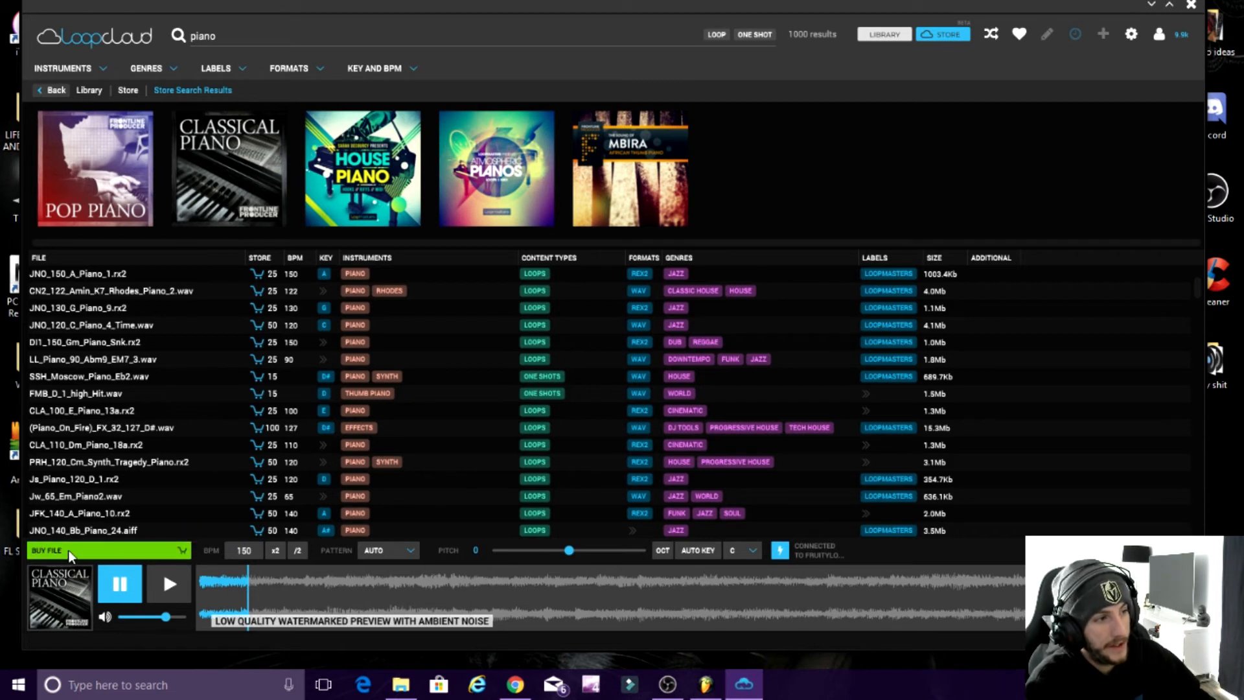
mouse_move(242, 570)
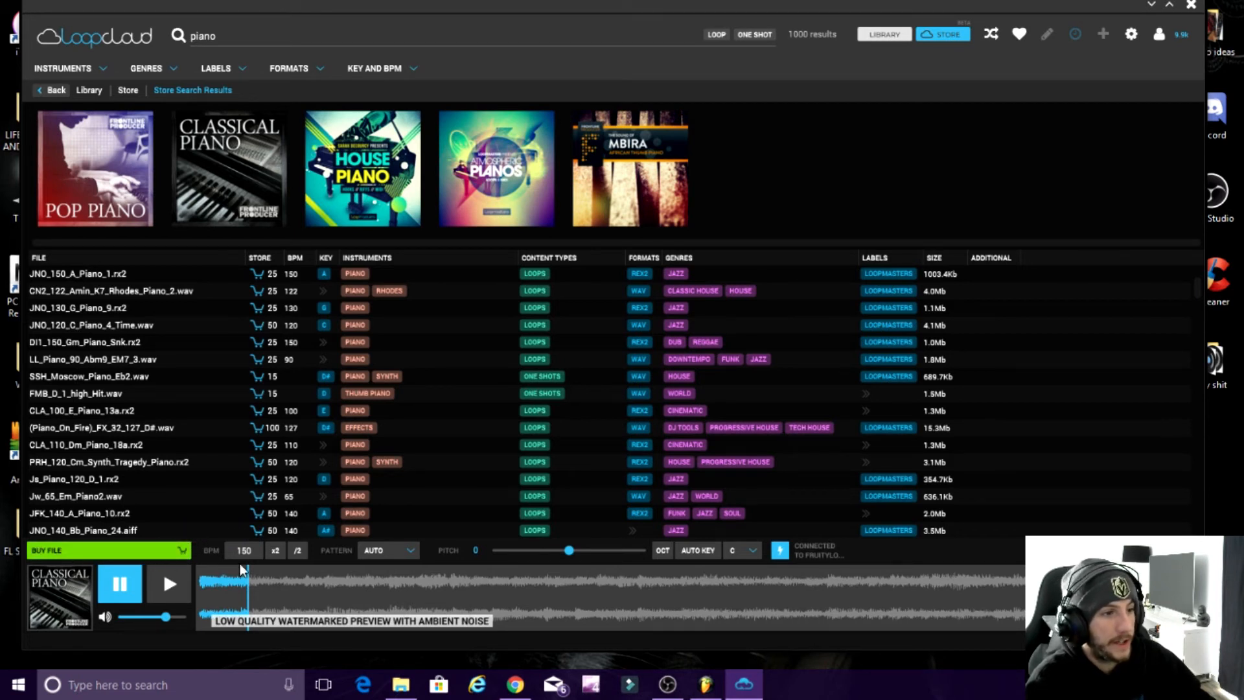
mouse_move(167, 556)
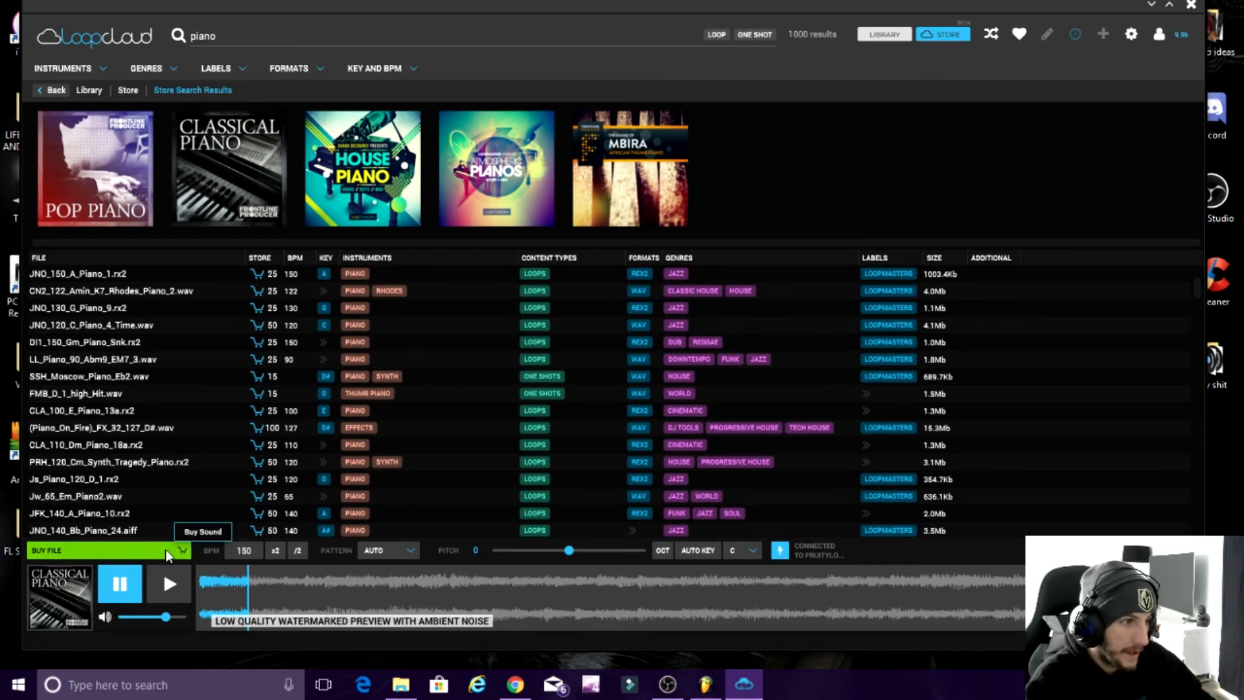
mouse_move(907, 355)
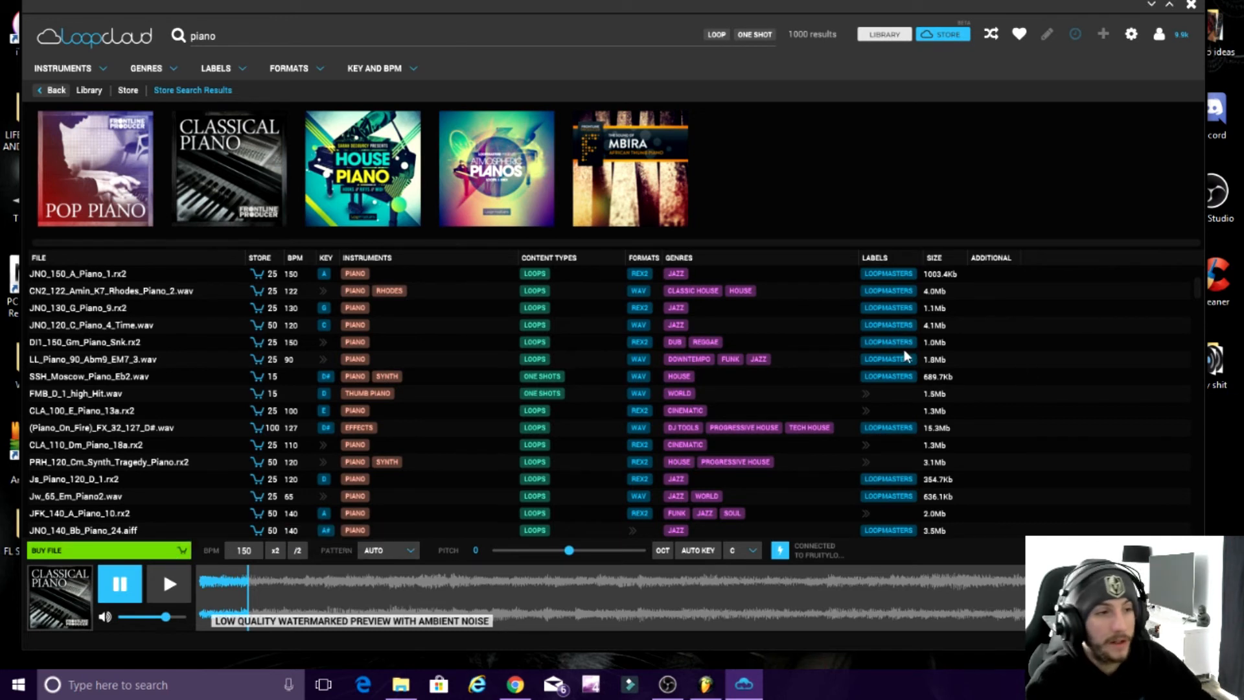
mouse_move(119, 583)
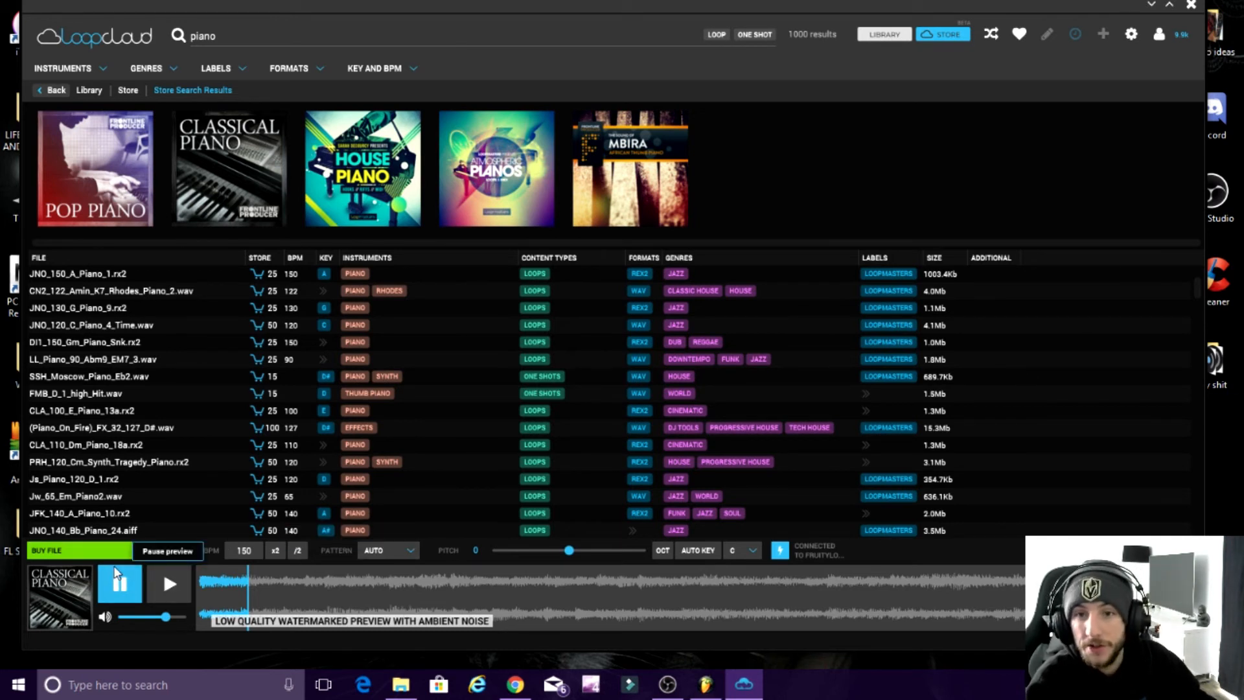
Pause the piano loop preview in the Loopcloud player
left_click(119, 584)
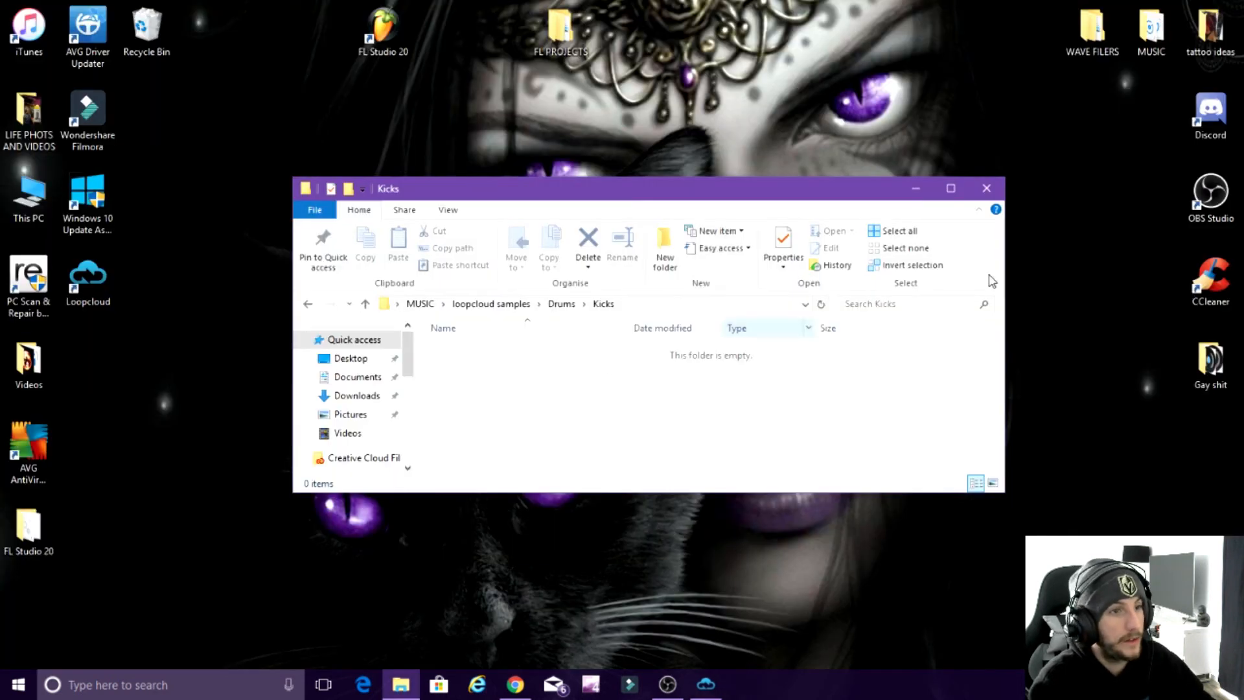
Navigate FL PROJECTS > fl 20 babey > trapidea and launch 'ideaONE - vocals maybe_2' in FL Studio
left_click(986, 188)
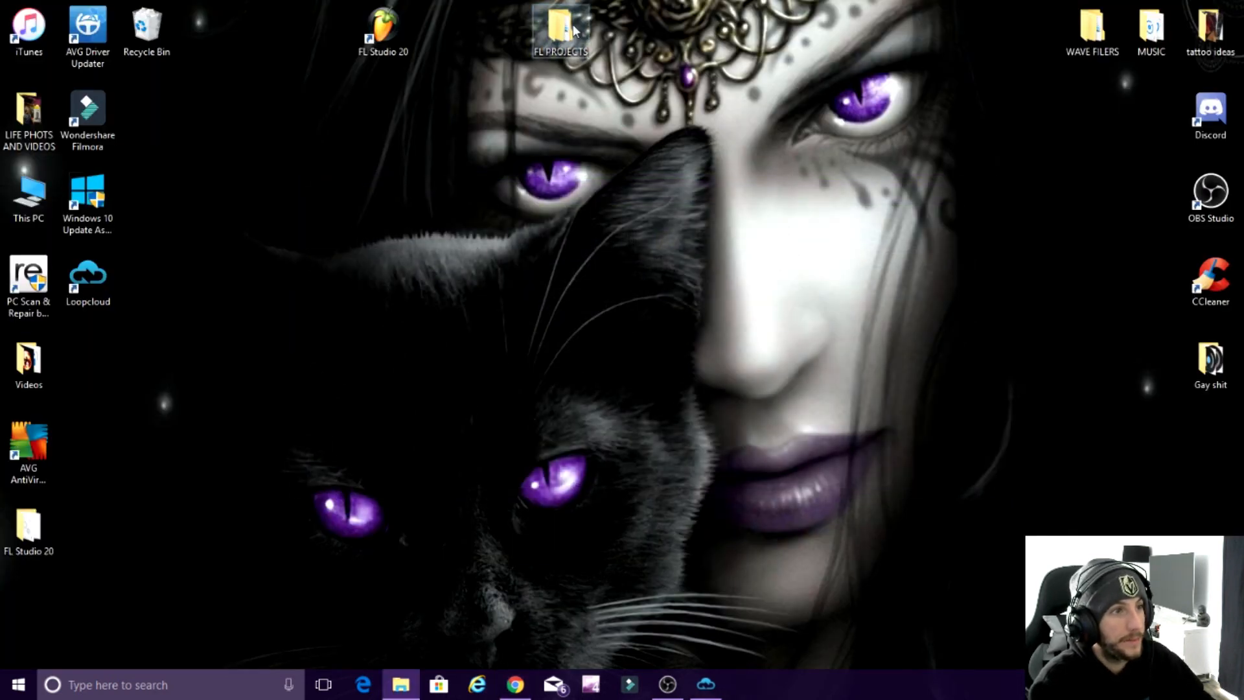
double_click(561, 27)
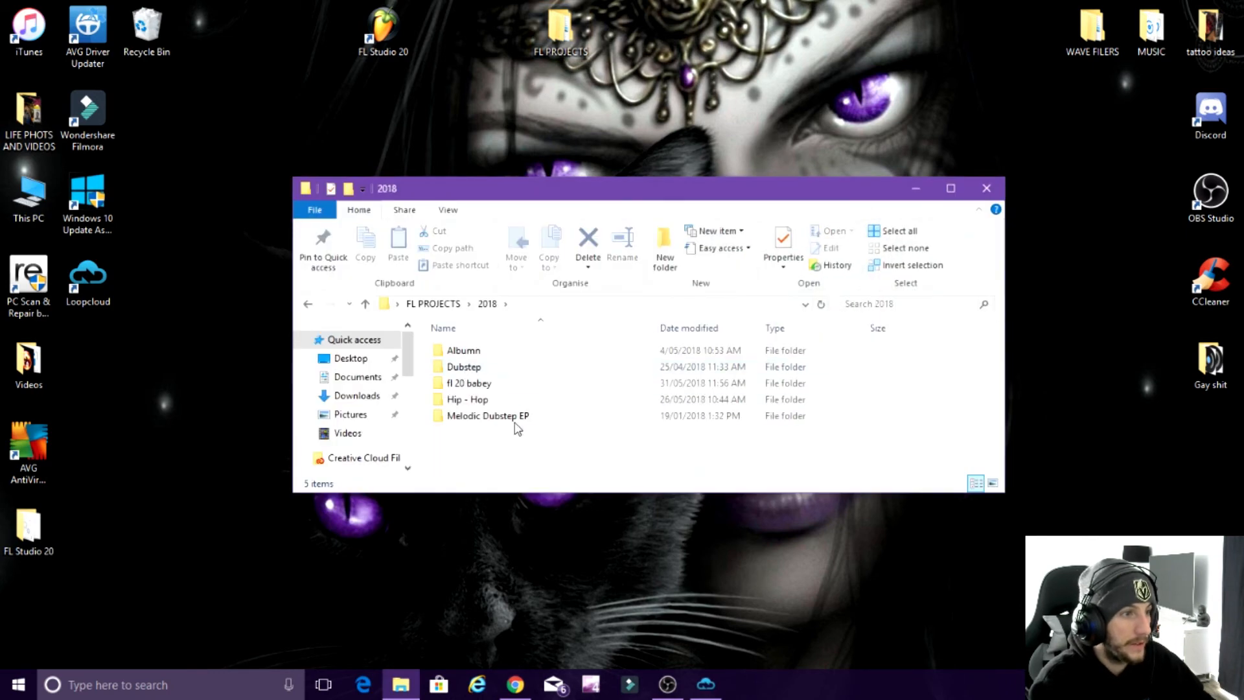
double_click(468, 382)
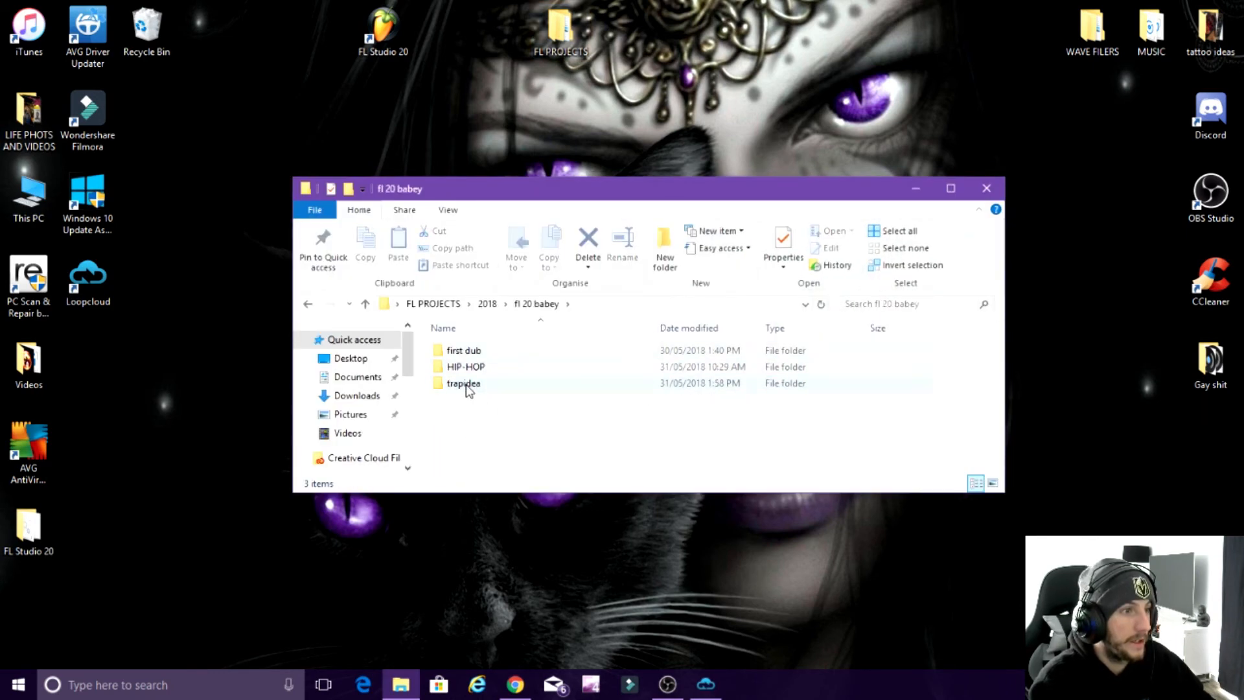
double_click(464, 384)
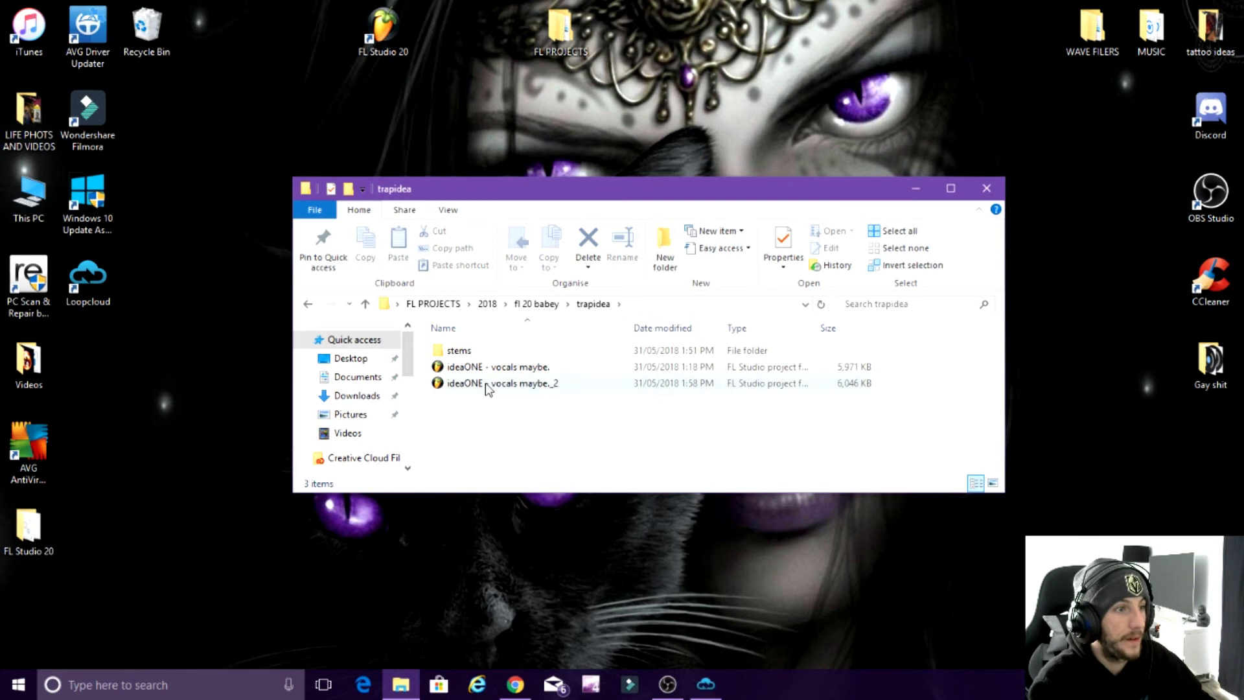
double_click(492, 382)
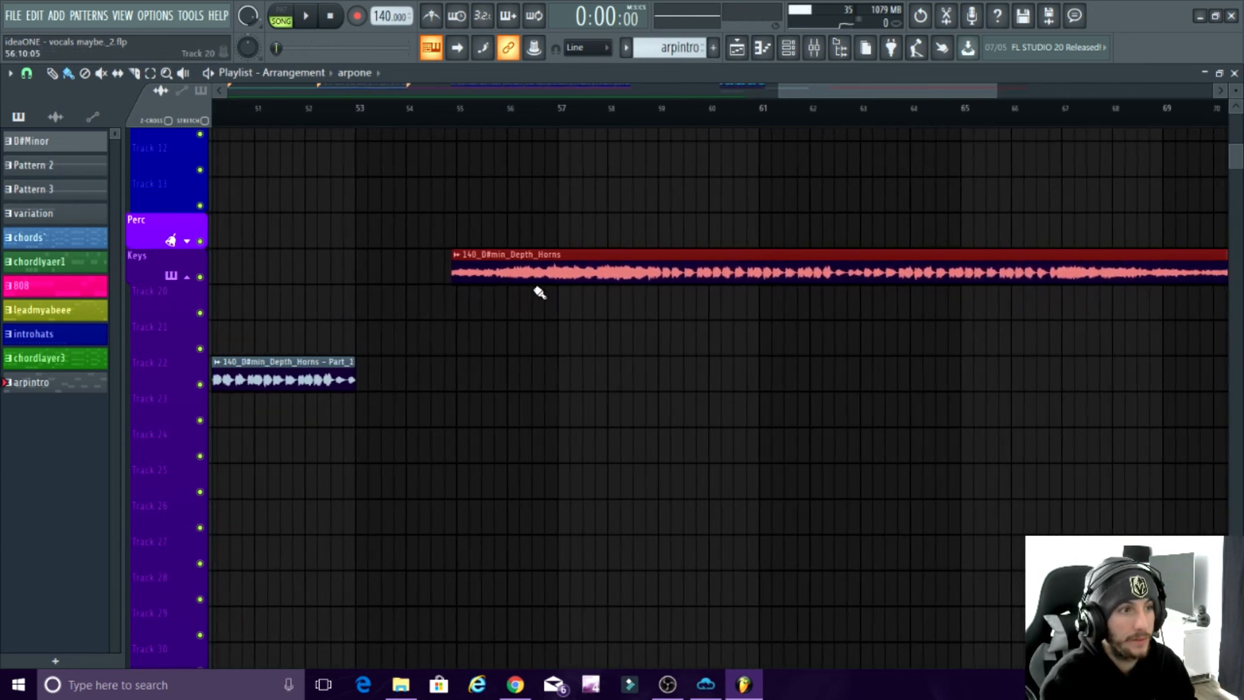
left_click(306, 15)
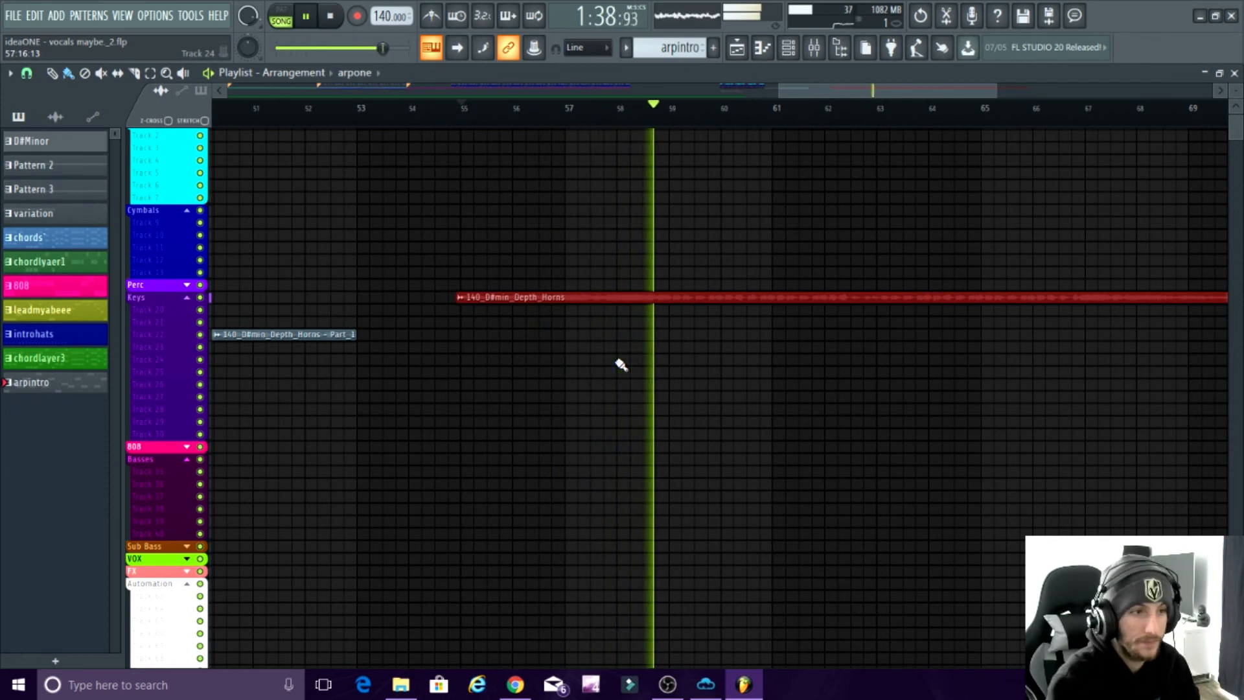
left_click(666, 684)
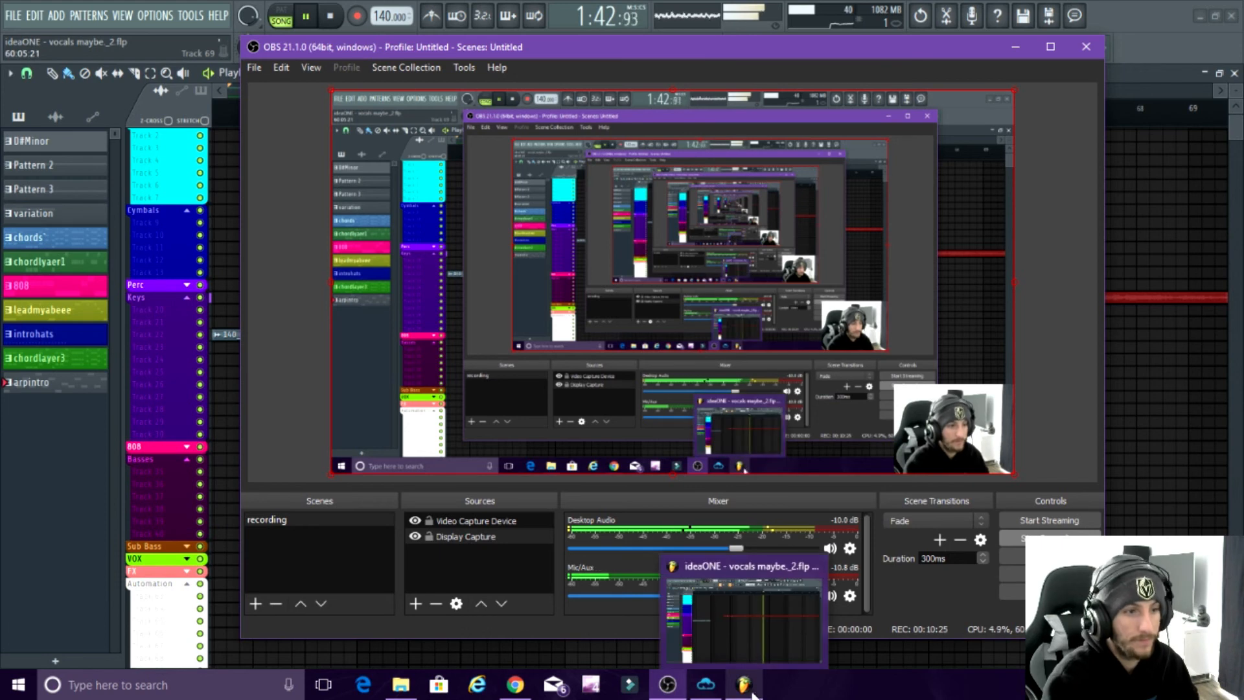
left_click(744, 684)
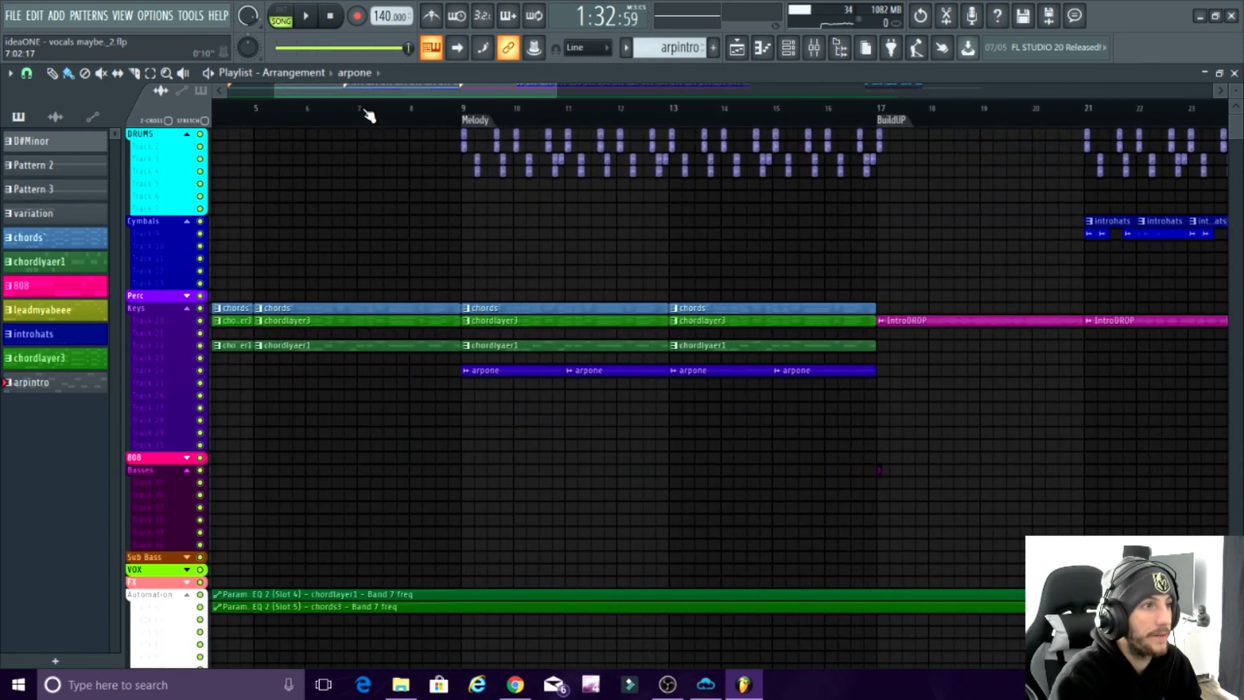
Browse the ideaONE playlist, then bring the OBS recorder window back up
left_click(306, 15)
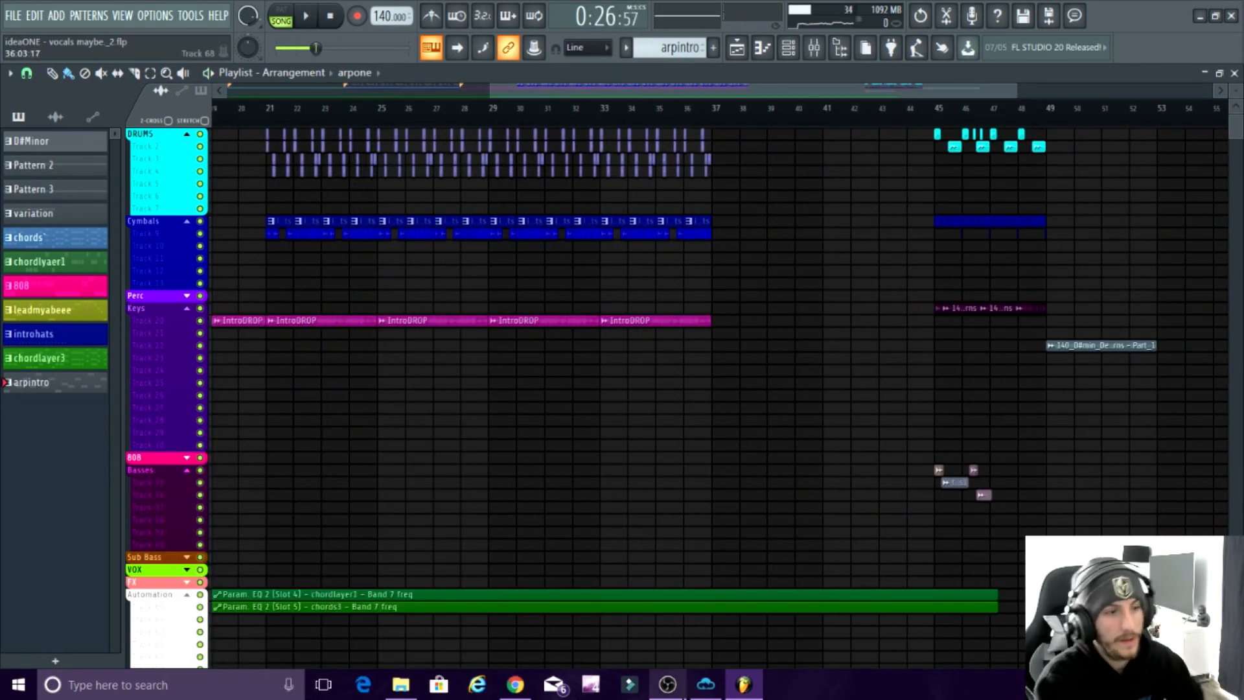
left_click(666, 684)
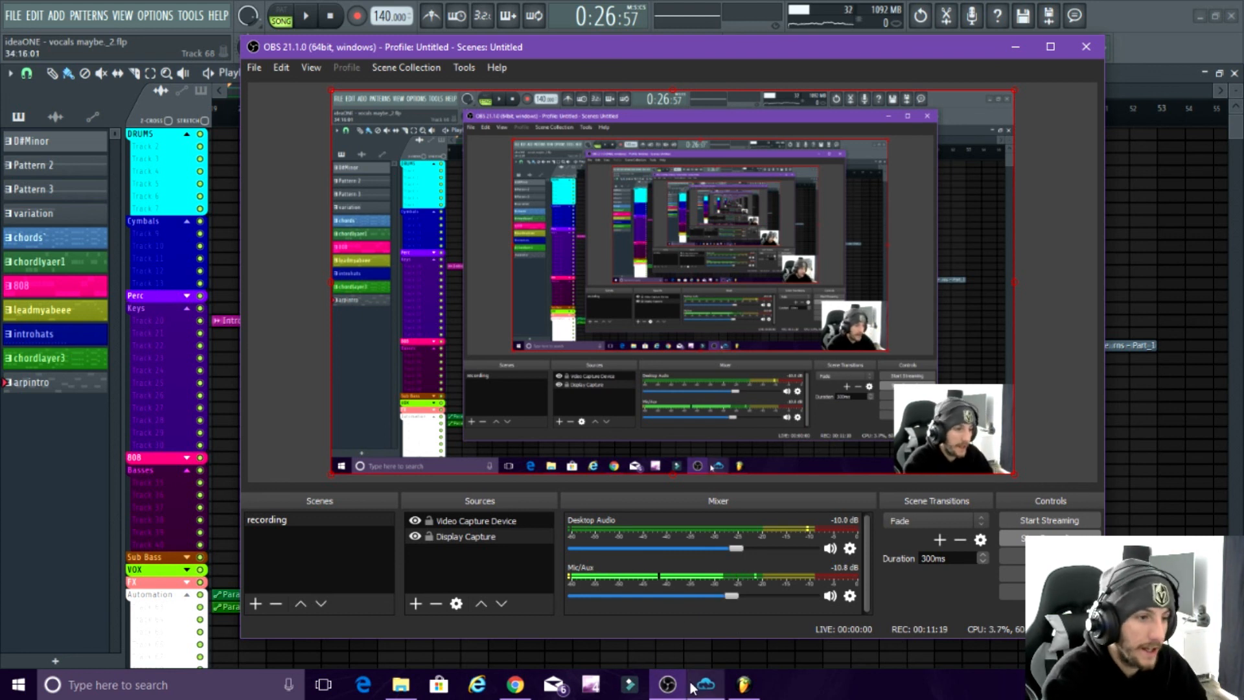
mouse_move(891, 684)
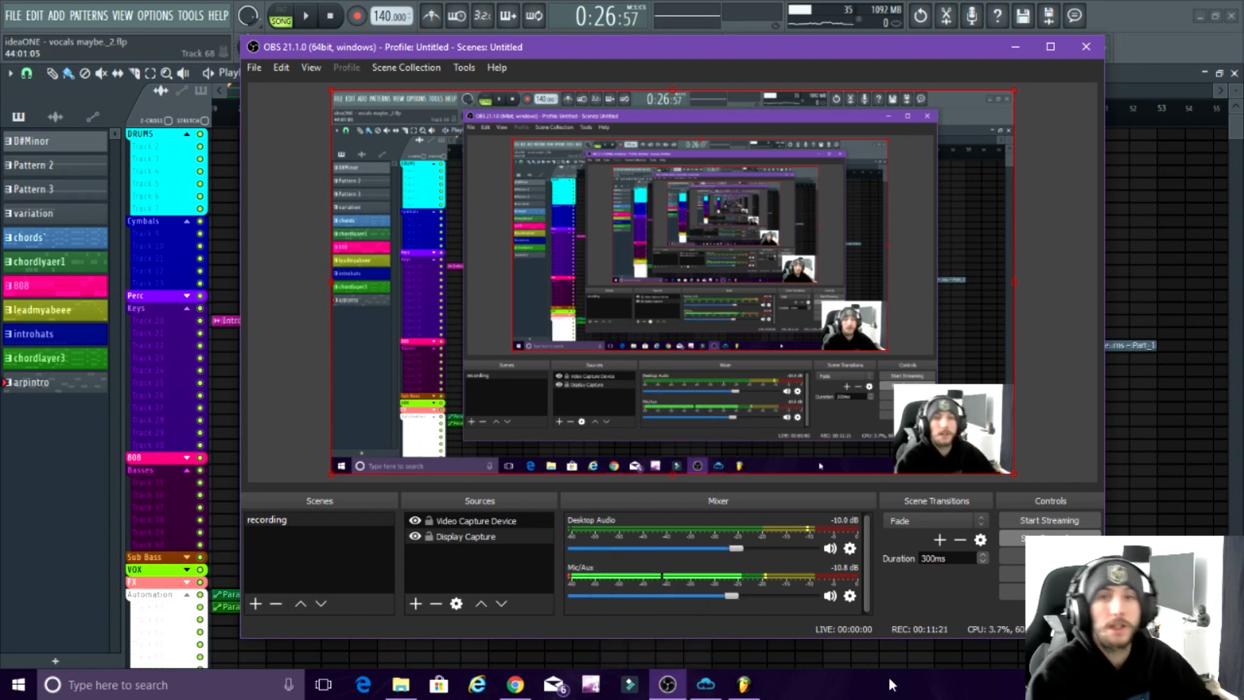